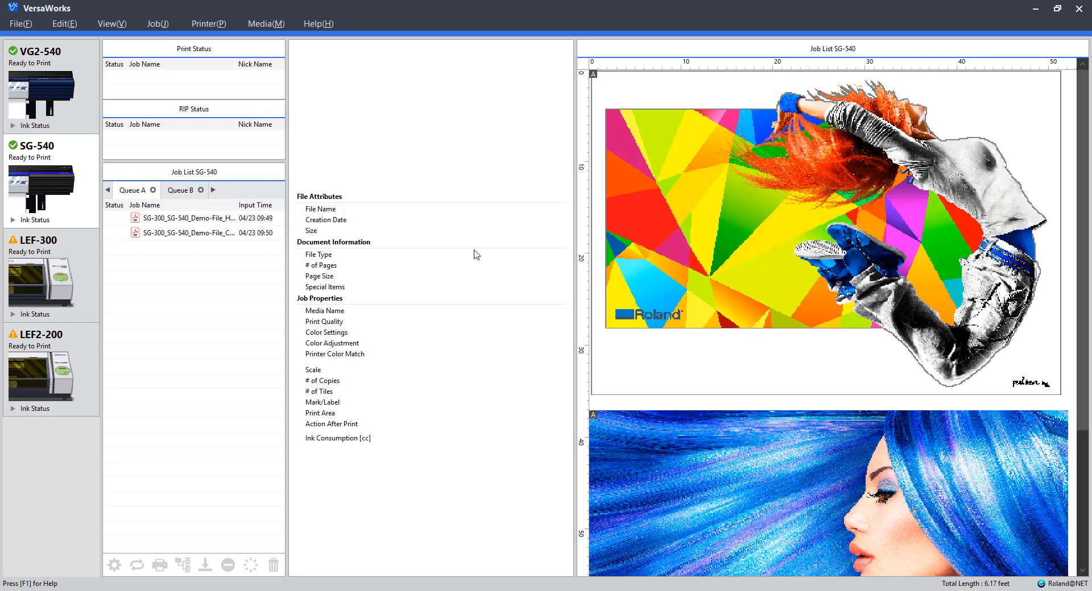
{"action": "mouse_move", "coordinate": [238, 203]}
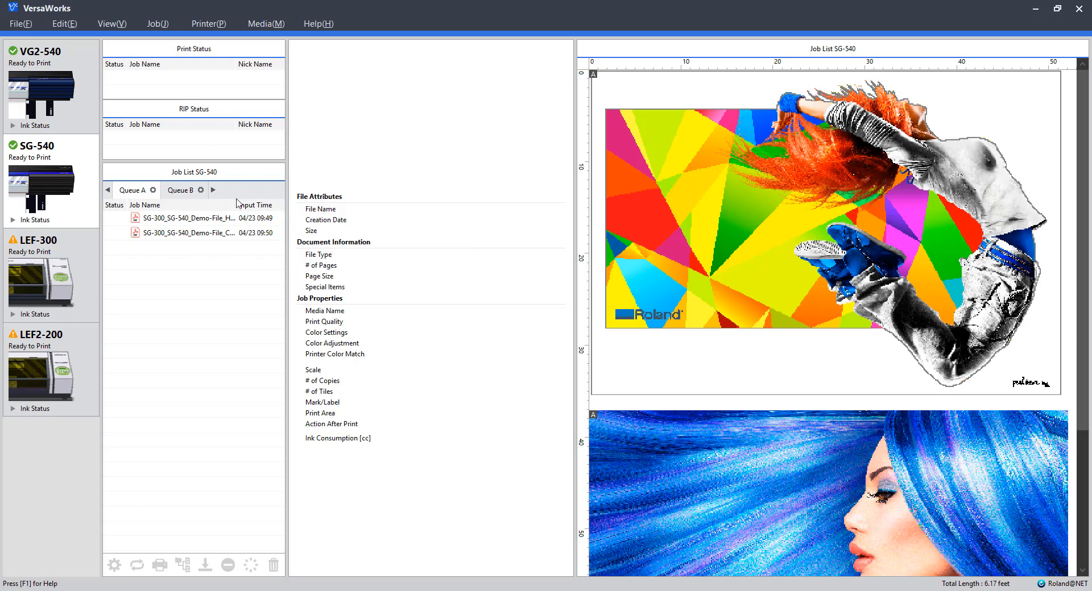
{"action": "mouse_move", "coordinate": [75, 31]}
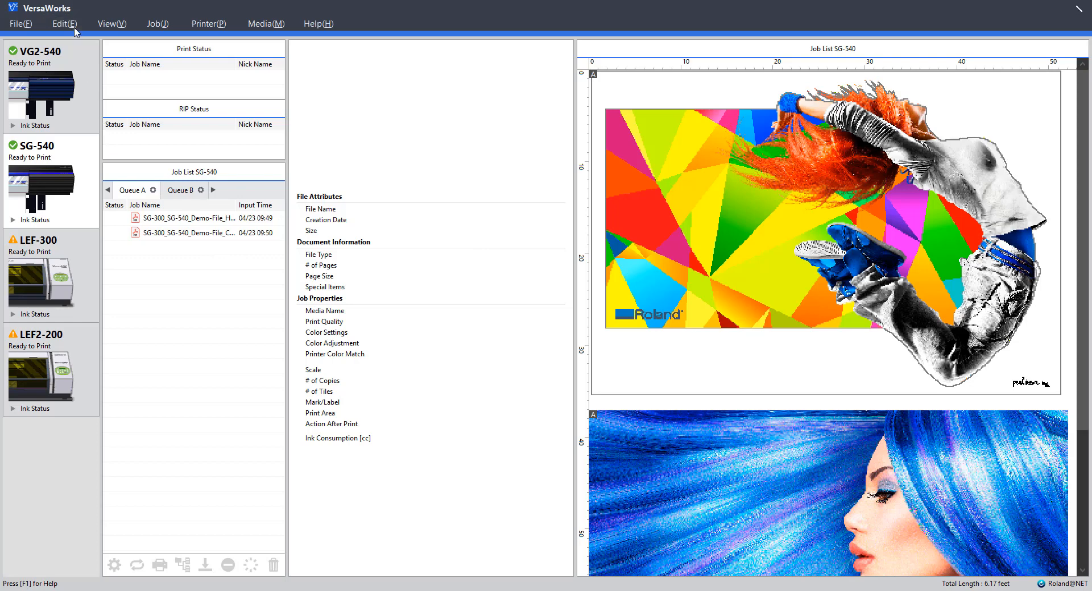
Step: Review the mm, cm and inch unit choices in Preferences and keep inches as the unit
{"action": "left_click", "coordinate": [64, 22]}
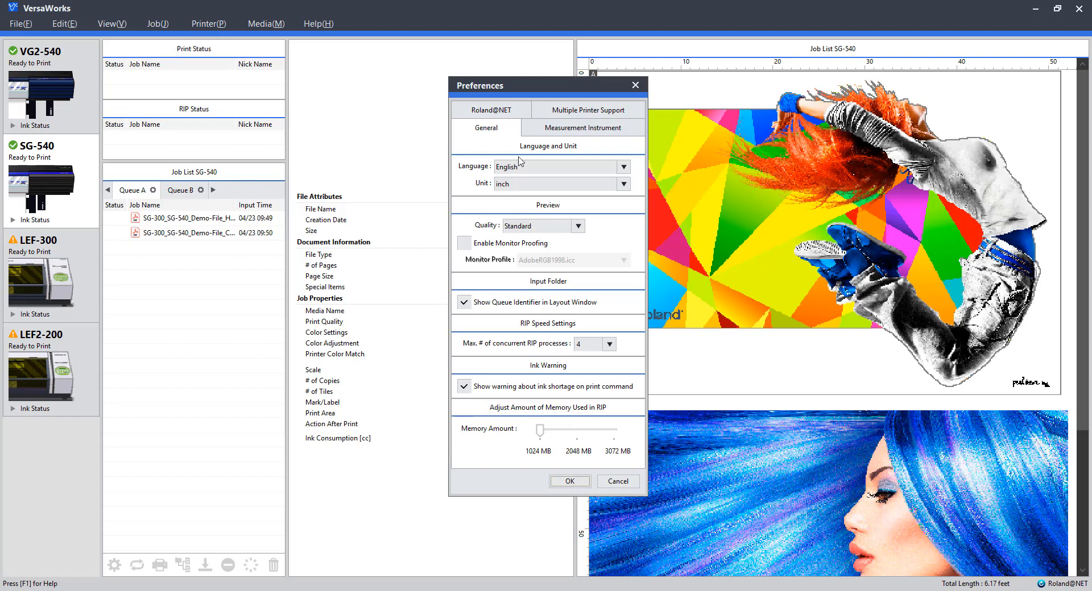
{"action": "mouse_move", "coordinate": [495, 141]}
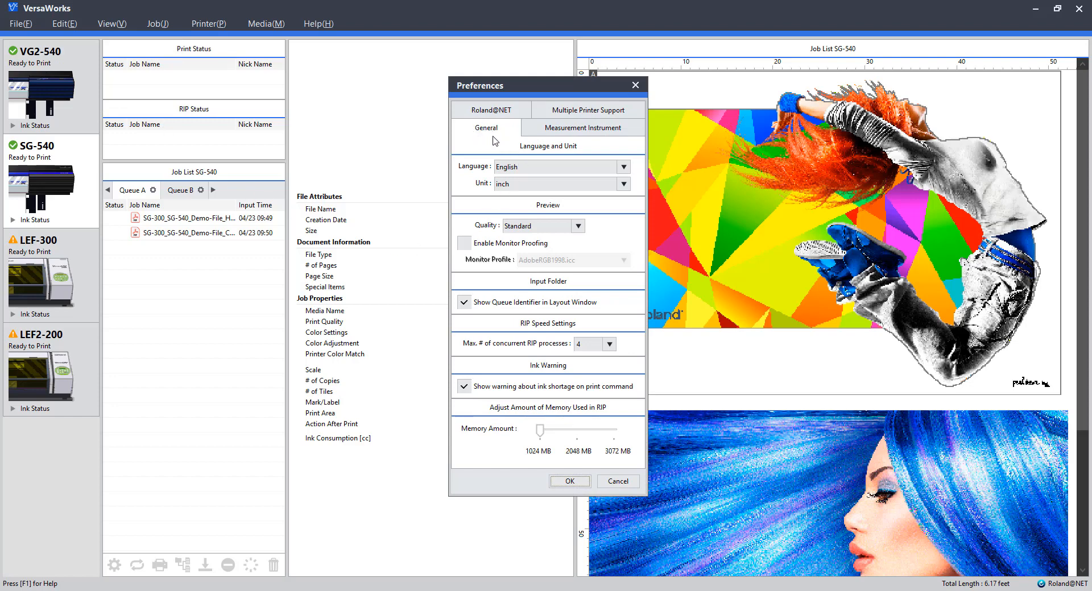
{"action": "mouse_move", "coordinate": [514, 187]}
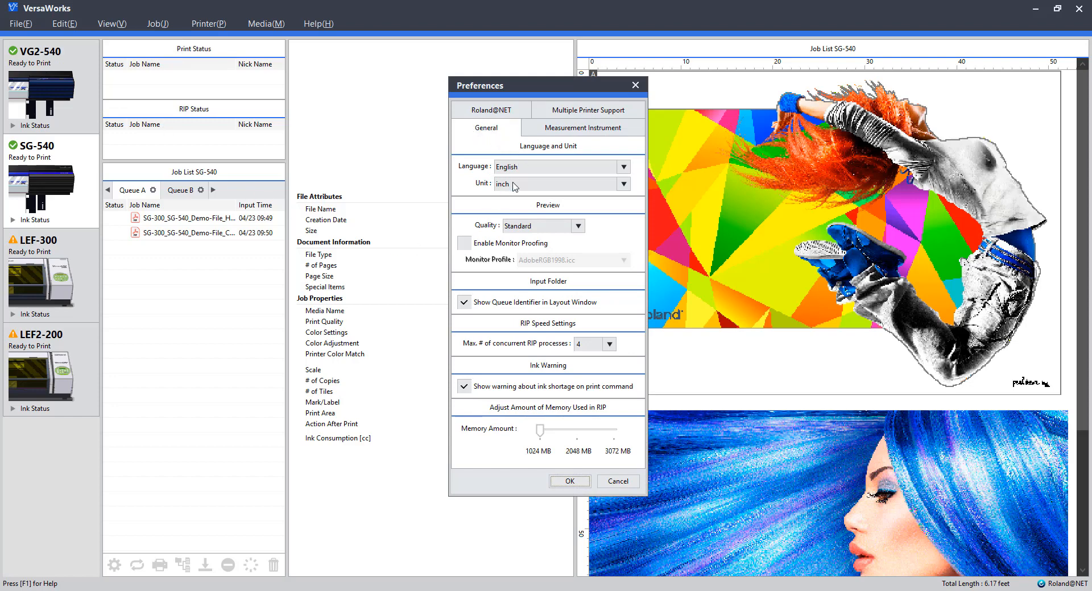
{"action": "left_click", "coordinate": [622, 184]}
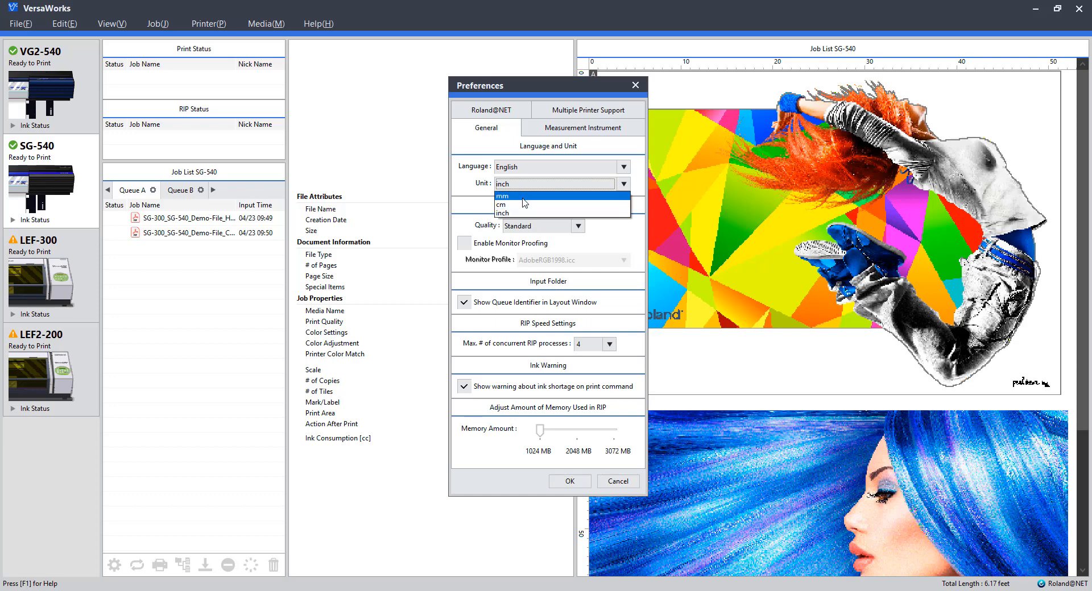
{"action": "left_click", "coordinate": [502, 213]}
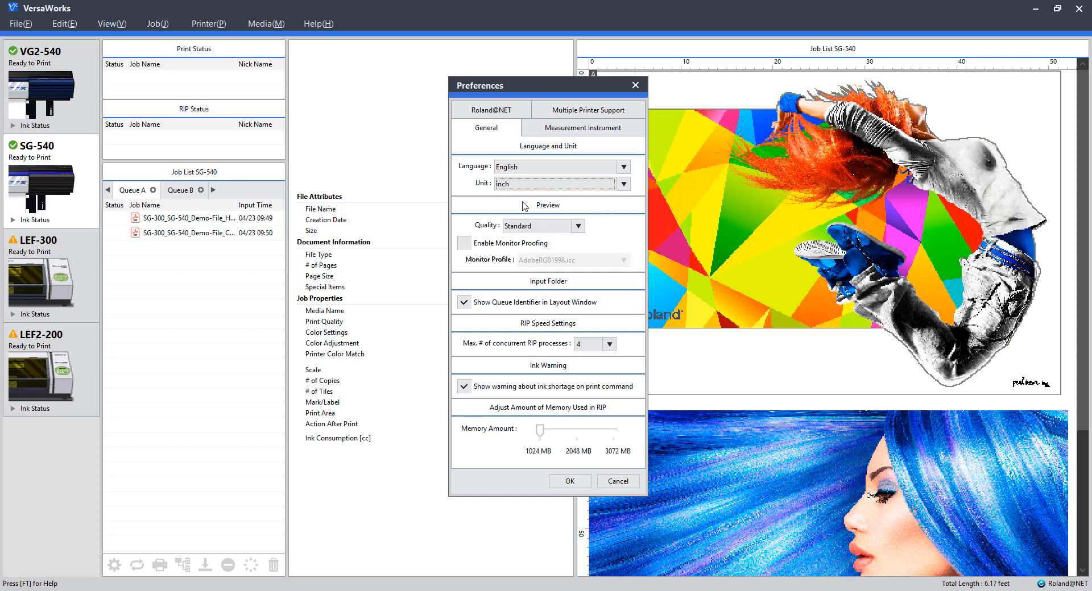
{"action": "mouse_move", "coordinate": [554, 237]}
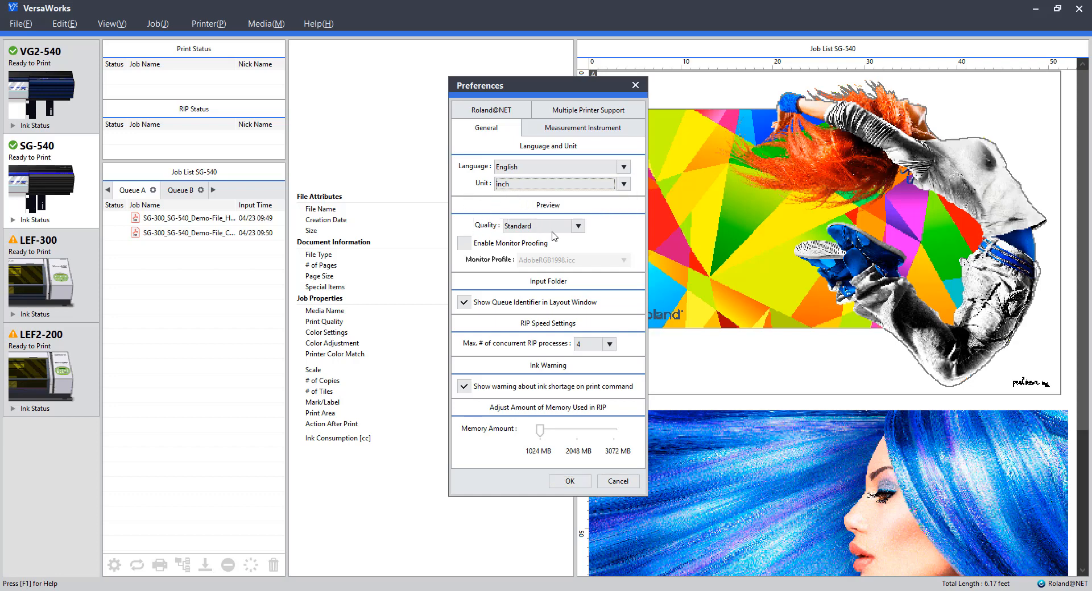
{"action": "mouse_move", "coordinate": [582, 259]}
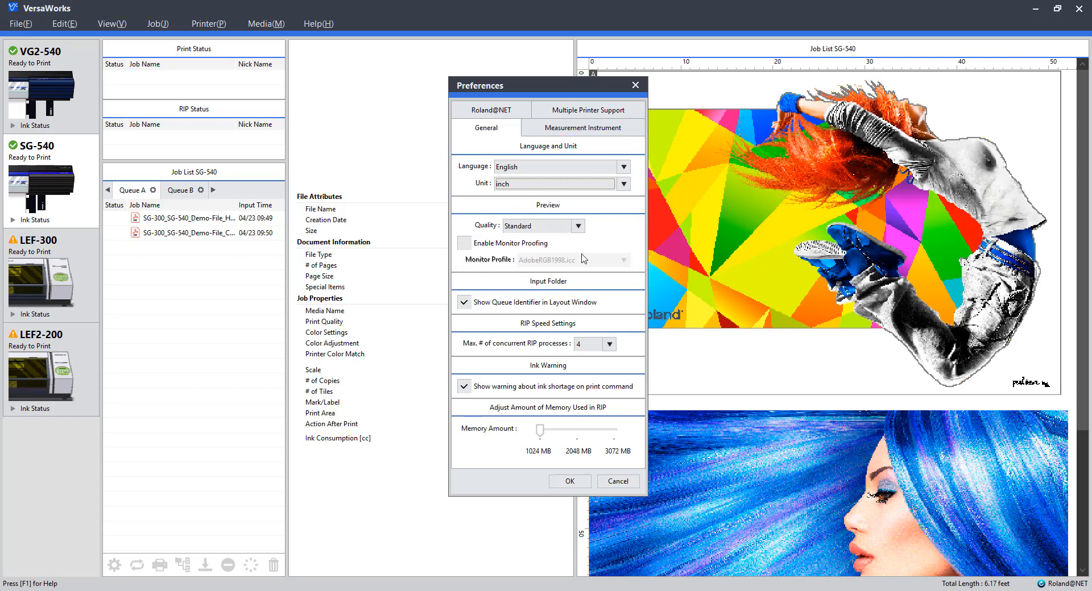
{"action": "mouse_move", "coordinate": [609, 282]}
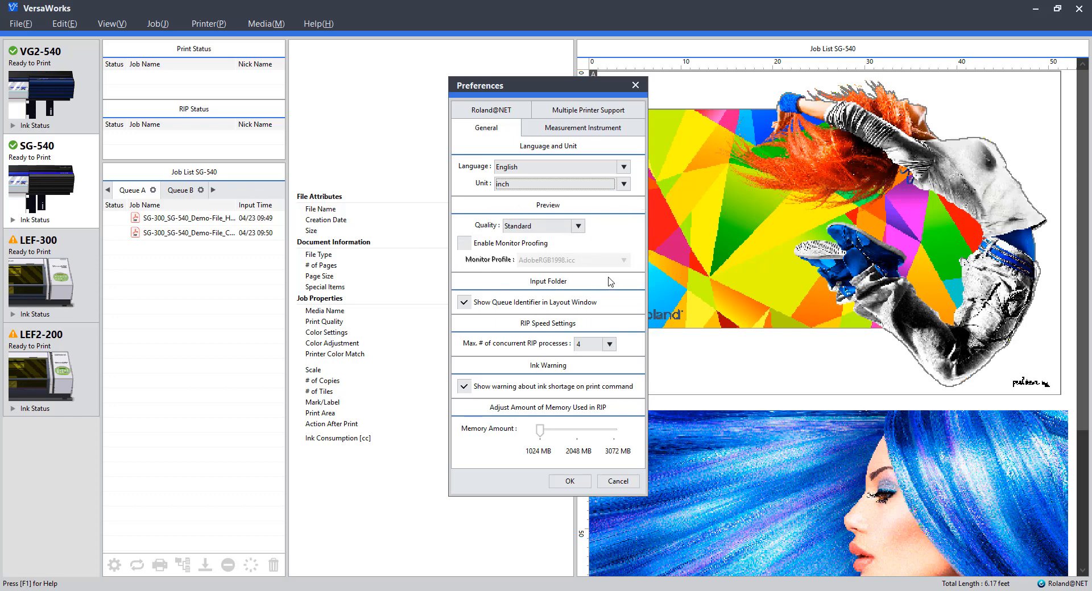
{"action": "mouse_move", "coordinate": [485, 212]}
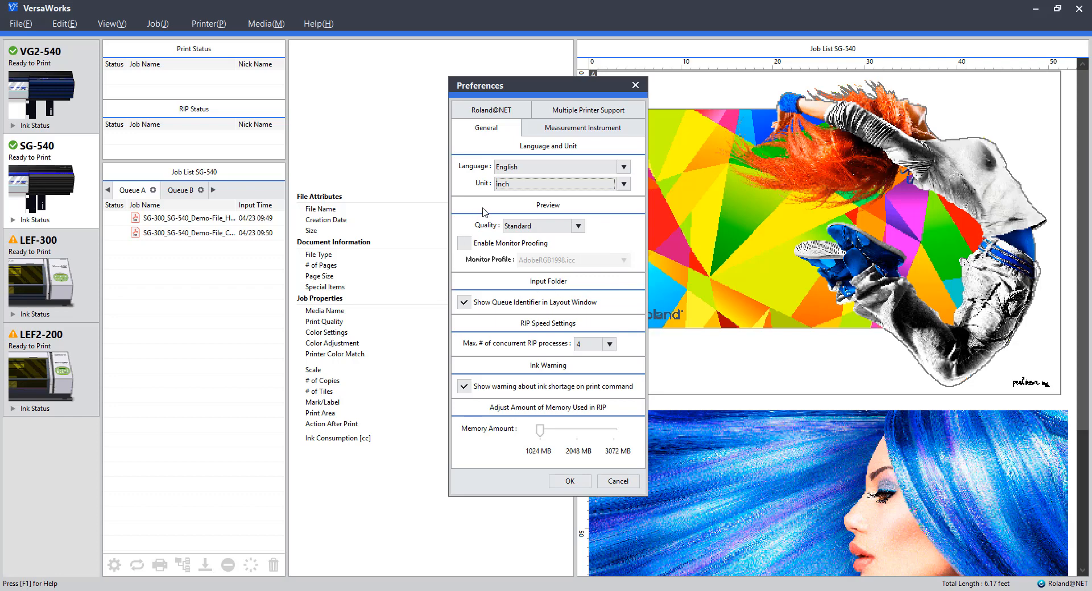
{"action": "mouse_move", "coordinate": [632, 300]}
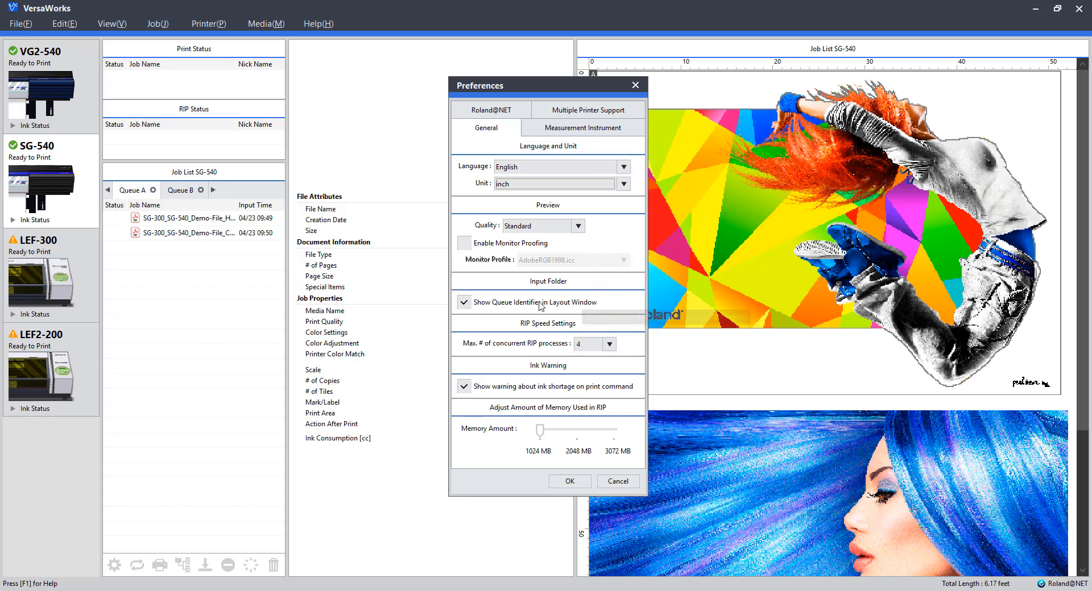
{"action": "mouse_move", "coordinate": [566, 82]}
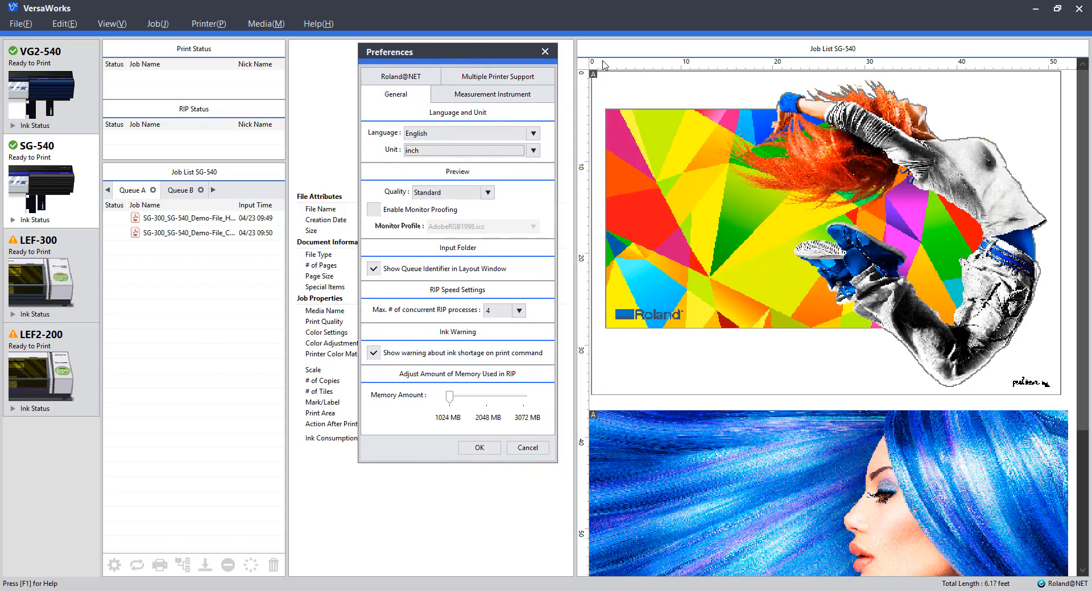
{"action": "mouse_move", "coordinate": [615, 434]}
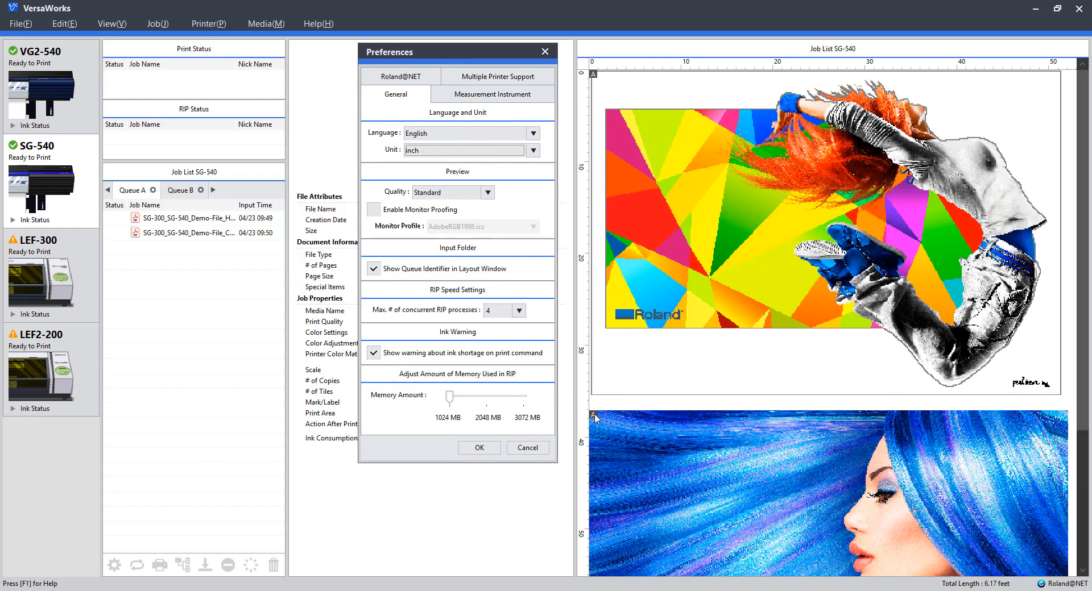
{"action": "mouse_move", "coordinate": [404, 315]}
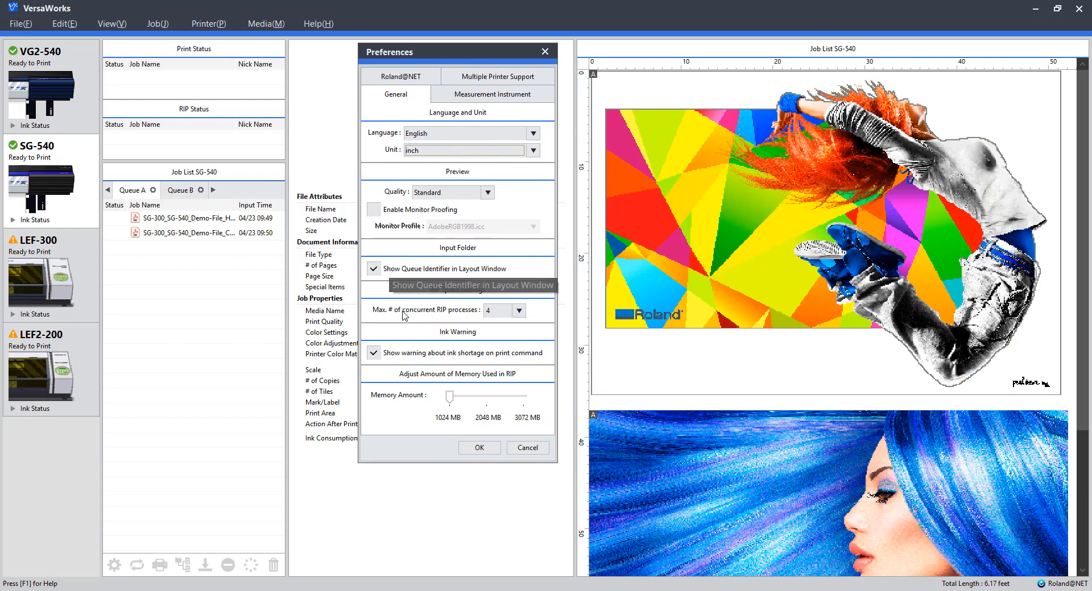
{"action": "mouse_move", "coordinate": [515, 324]}
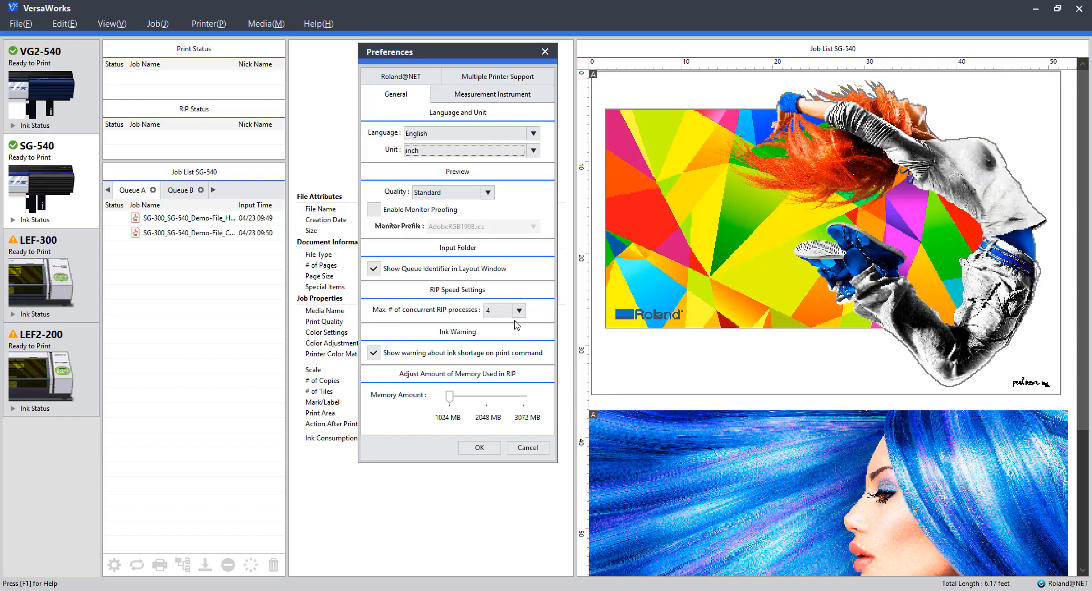
{"action": "left_click", "coordinate": [514, 310]}
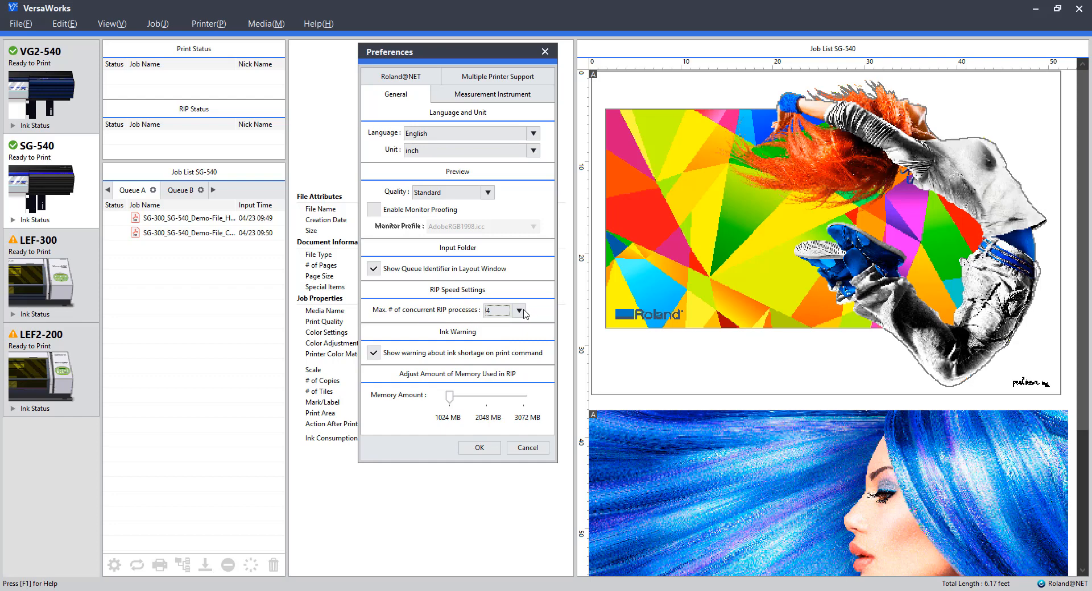
{"action": "mouse_move", "coordinate": [504, 334]}
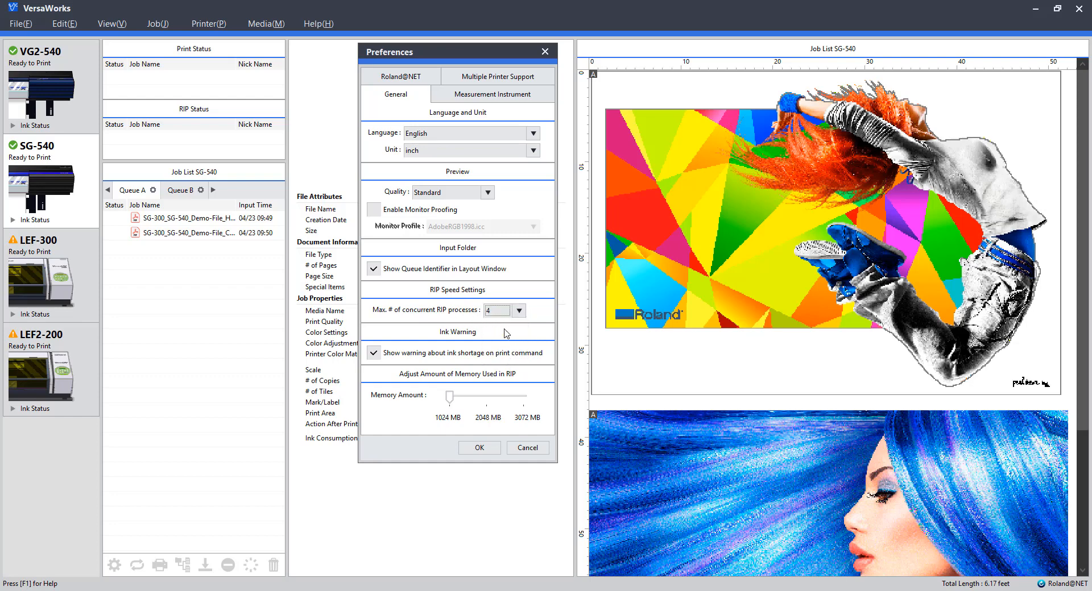
{"action": "mouse_move", "coordinate": [441, 255]}
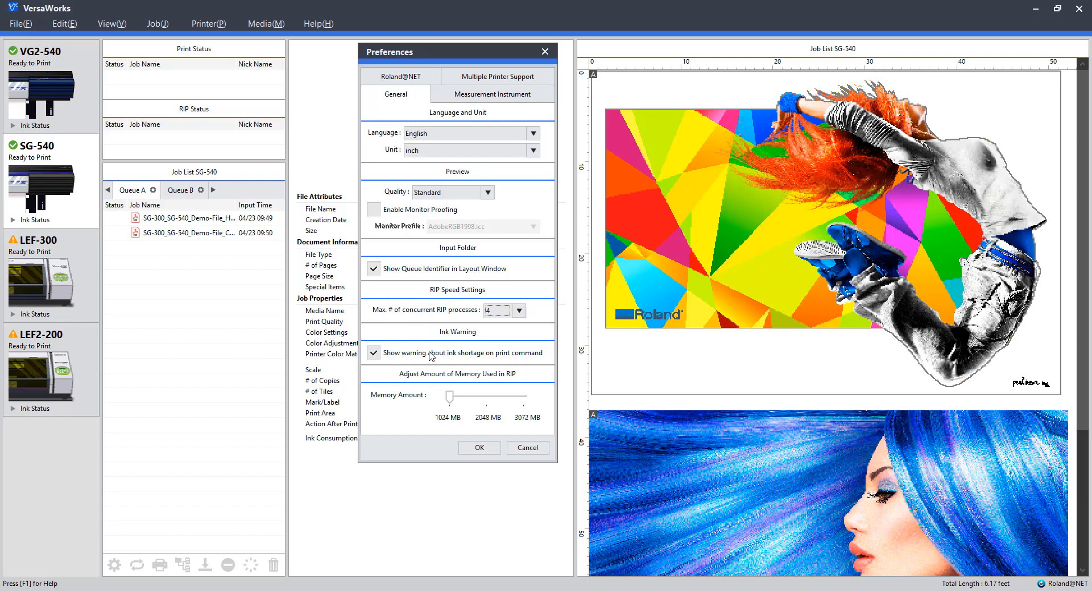
{"action": "mouse_move", "coordinate": [429, 354]}
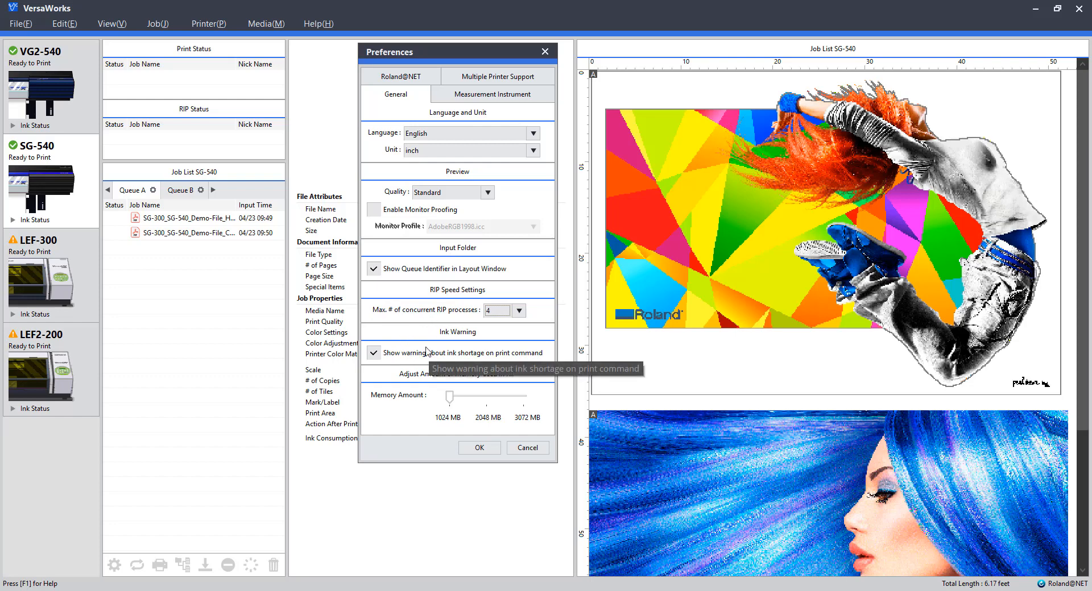
{"action": "mouse_move", "coordinate": [452, 362]}
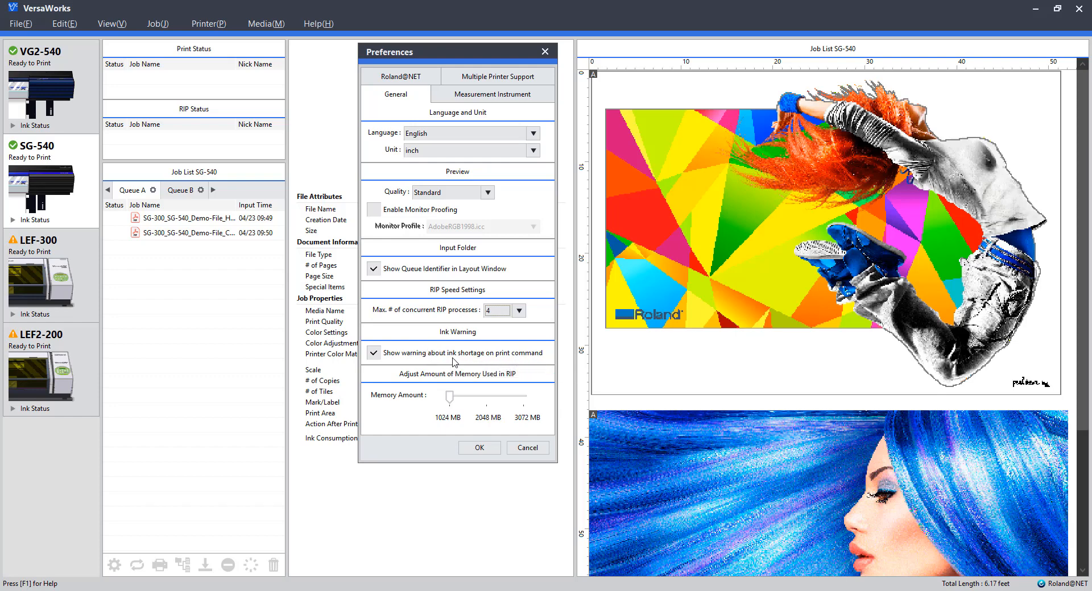
{"action": "mouse_move", "coordinate": [454, 361]}
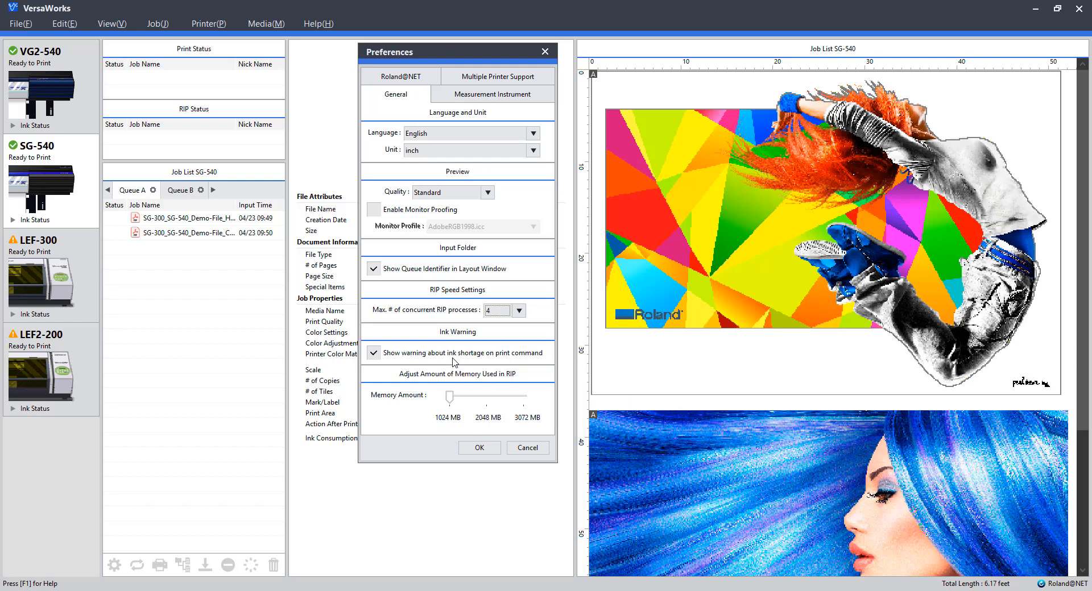
{"action": "mouse_move", "coordinate": [441, 426]}
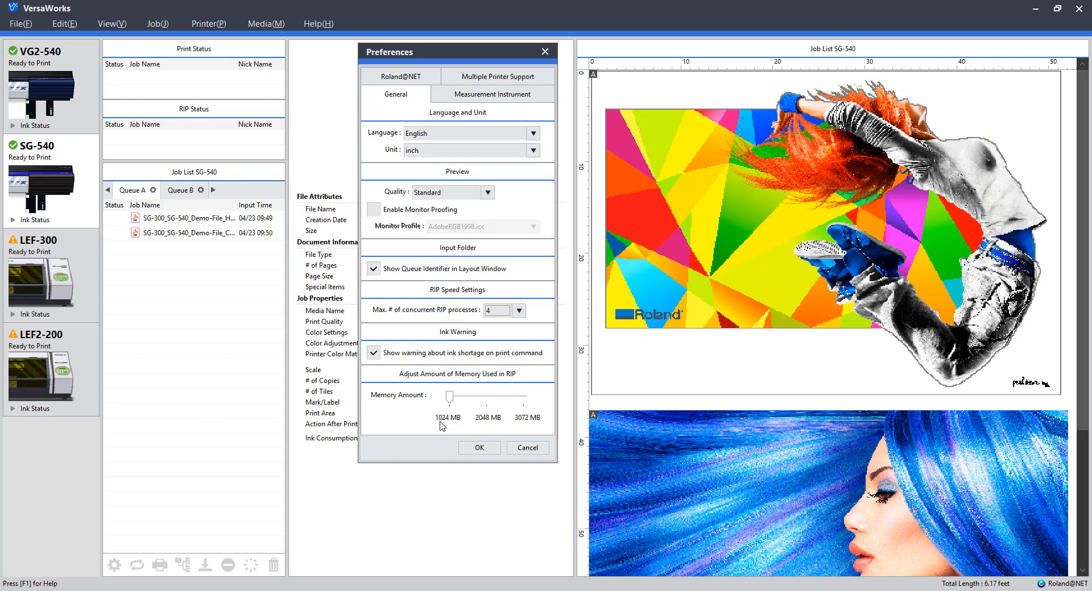
{"action": "mouse_move", "coordinate": [405, 438]}
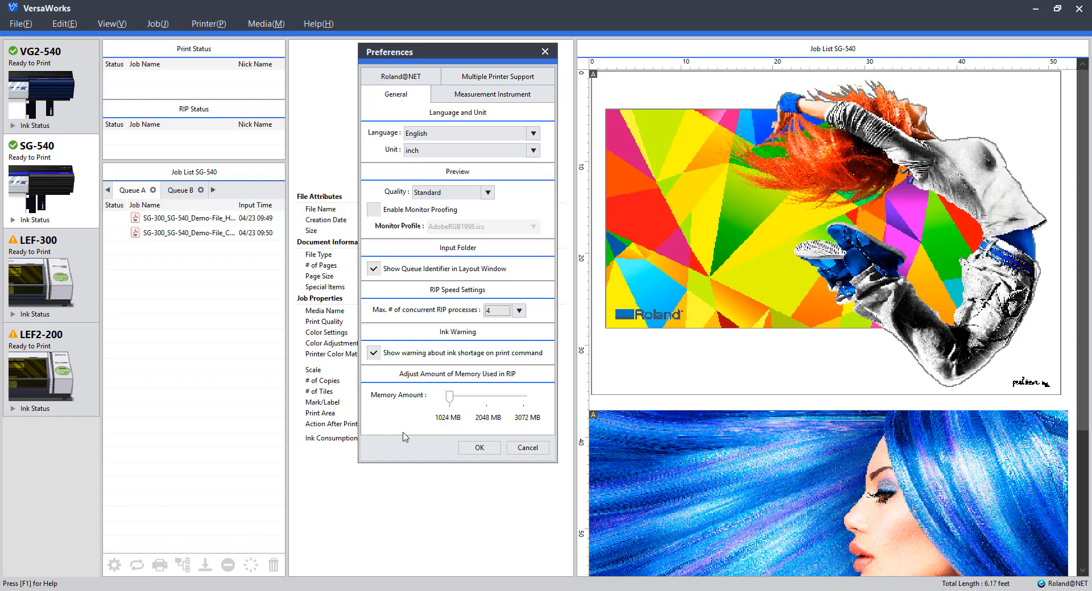
Step: View the Roland@NET update settings: checks every launch, U.S.A. site, media and profile downloads
{"action": "left_click", "coordinate": [399, 76]}
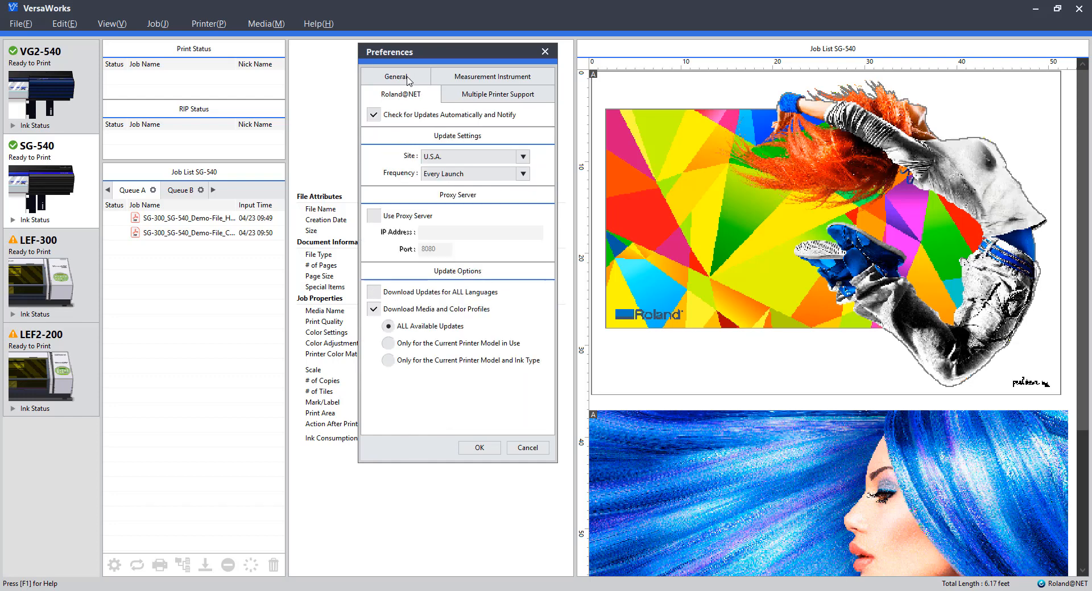
{"action": "mouse_move", "coordinate": [414, 72]}
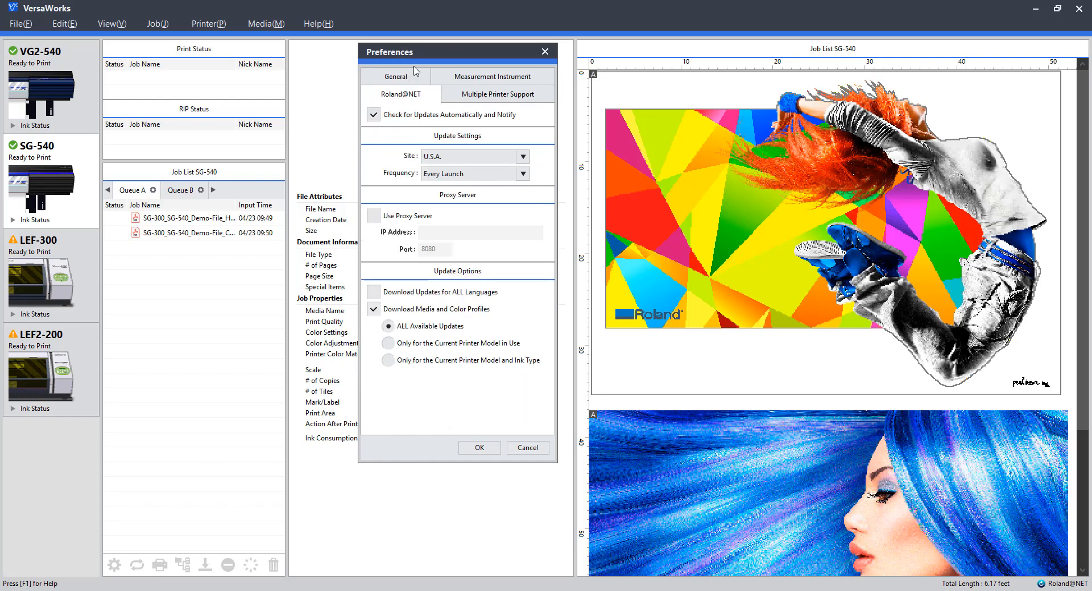
{"action": "mouse_move", "coordinate": [391, 122]}
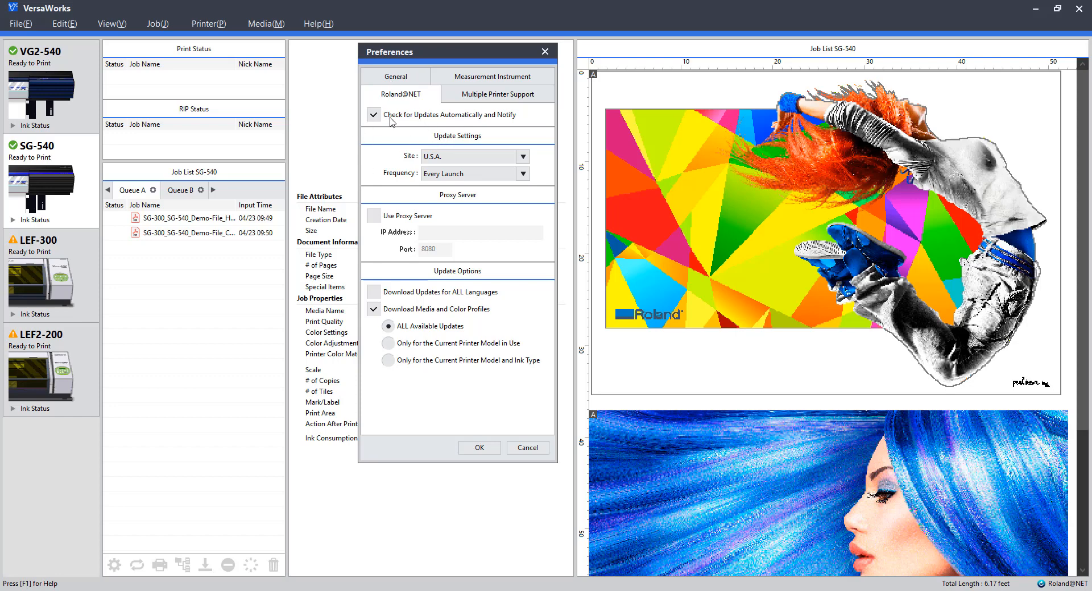
{"action": "mouse_move", "coordinate": [419, 130]}
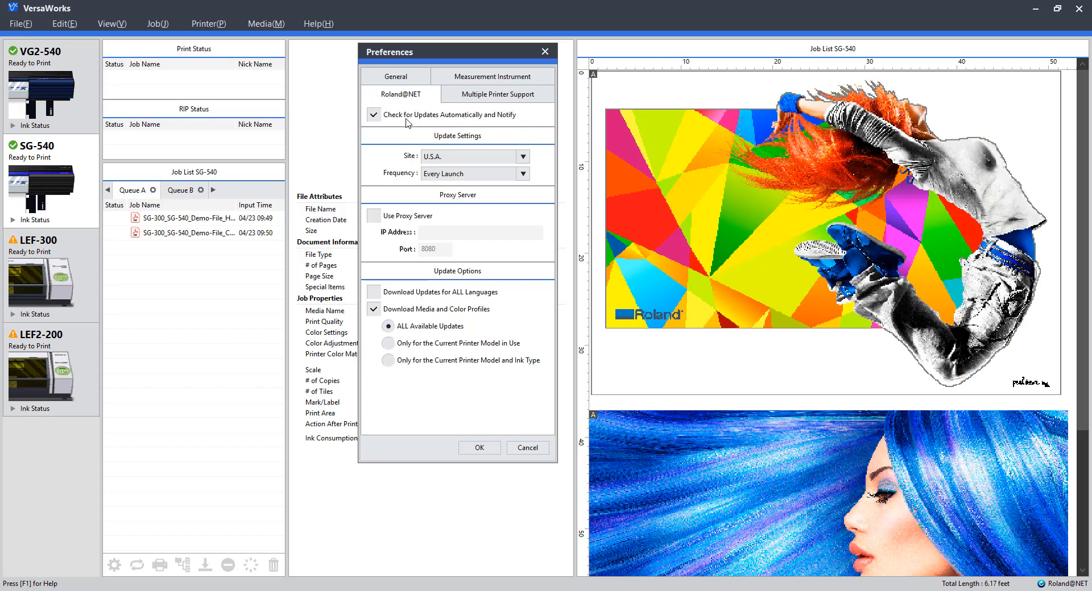
{"action": "mouse_move", "coordinate": [391, 134]}
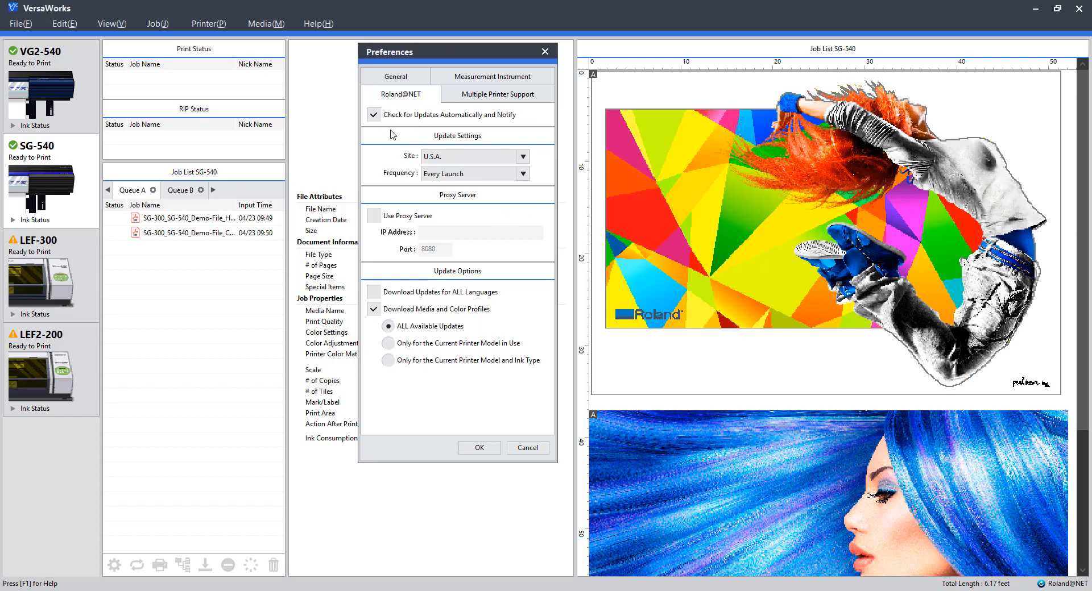
{"action": "mouse_move", "coordinate": [561, 176]}
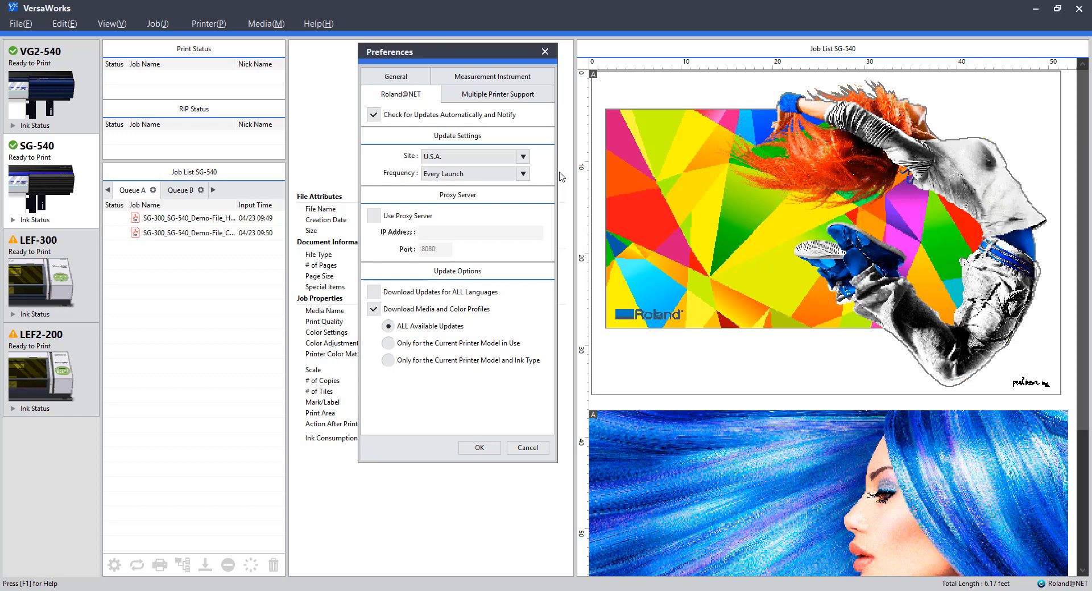
{"action": "mouse_move", "coordinate": [491, 209]}
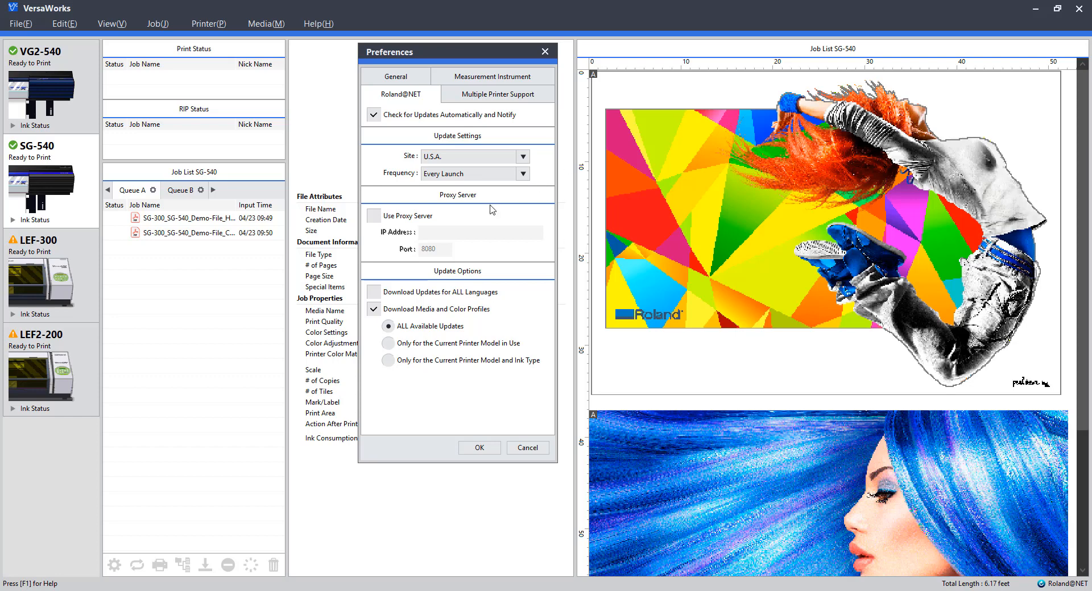
{"action": "mouse_move", "coordinate": [393, 272]}
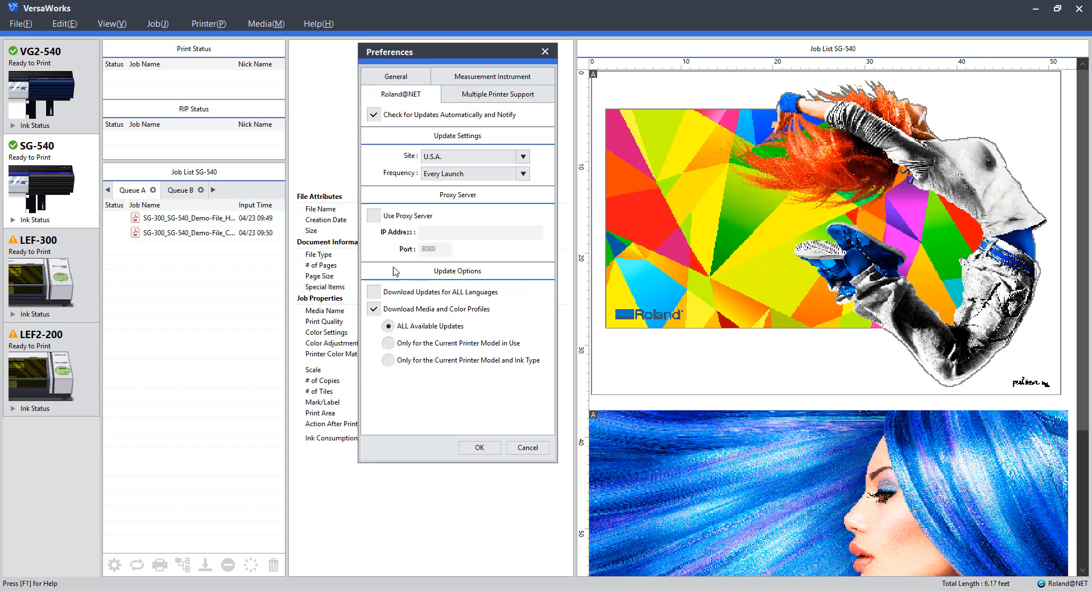
{"action": "mouse_move", "coordinate": [453, 361]}
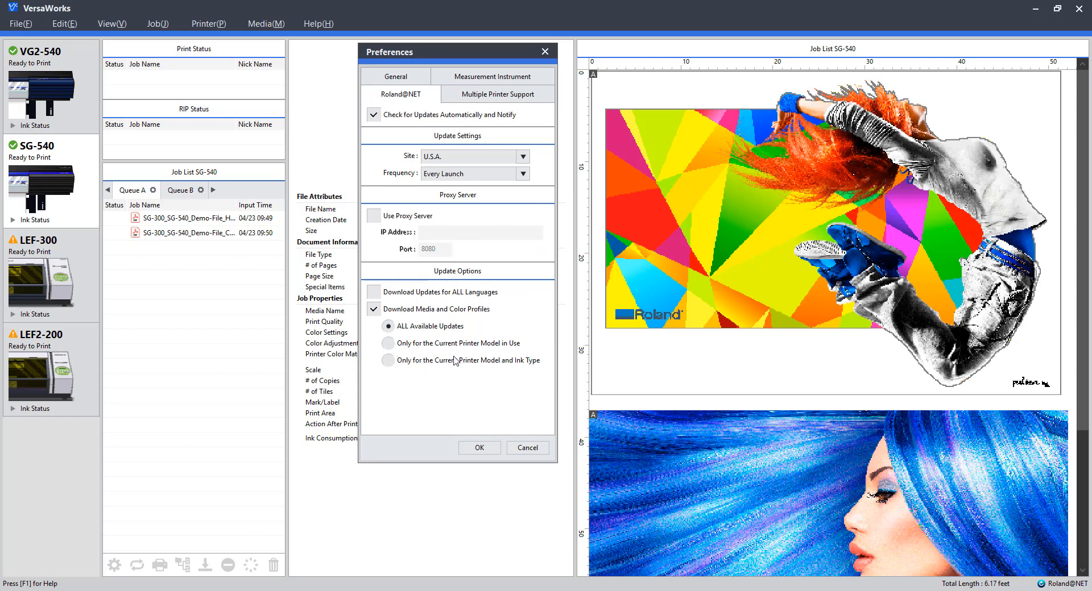
{"action": "mouse_move", "coordinate": [451, 126]}
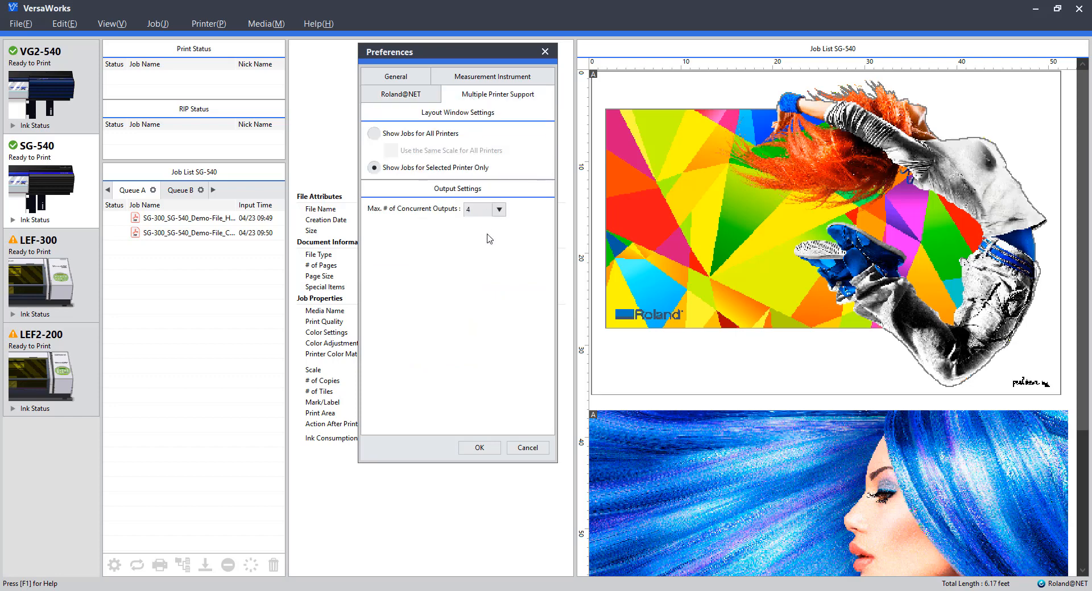
{"action": "mouse_move", "coordinate": [440, 147]}
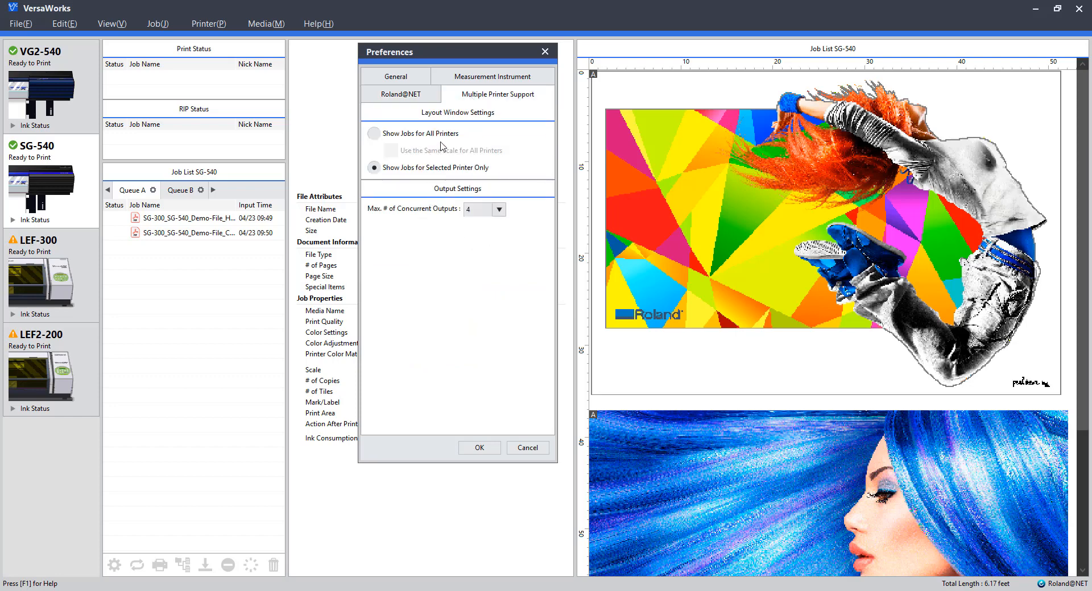
{"action": "mouse_move", "coordinate": [110, 137]}
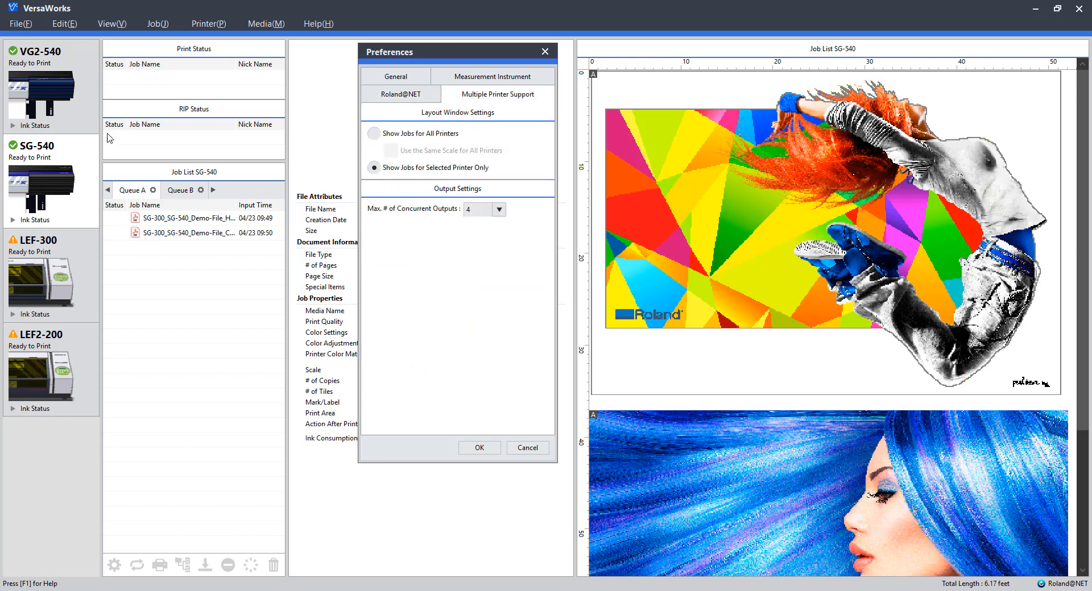
{"action": "mouse_move", "coordinate": [175, 145]}
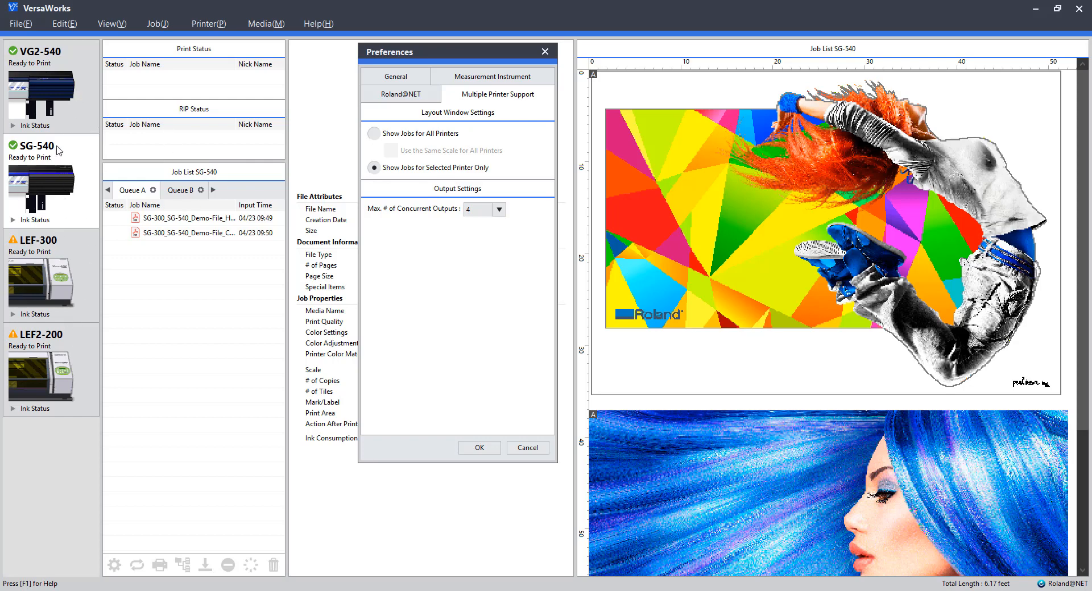
{"action": "mouse_move", "coordinate": [145, 265]}
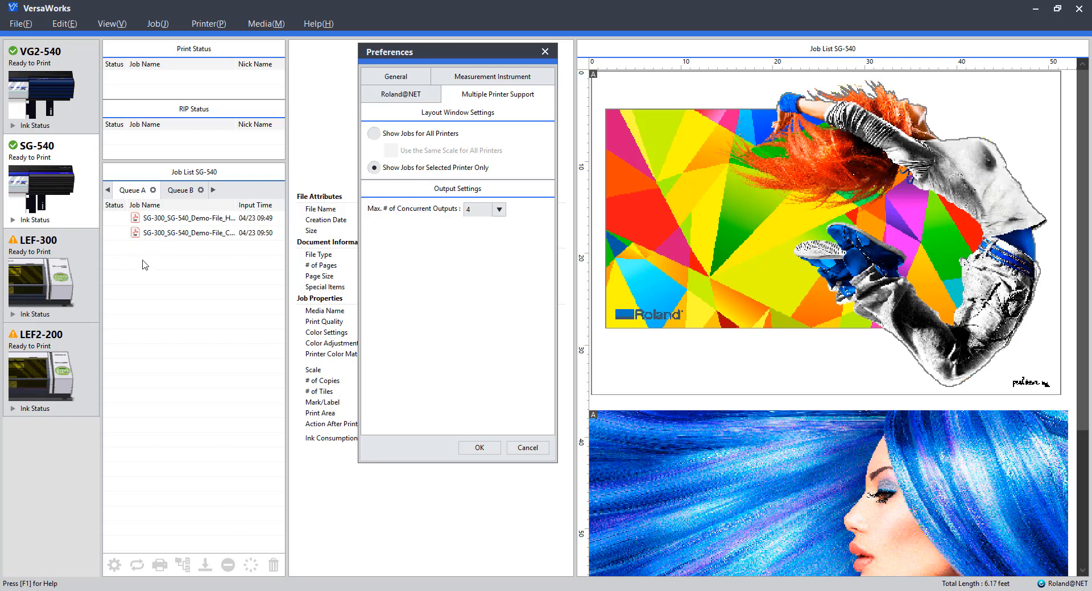
{"action": "mouse_move", "coordinate": [464, 140]}
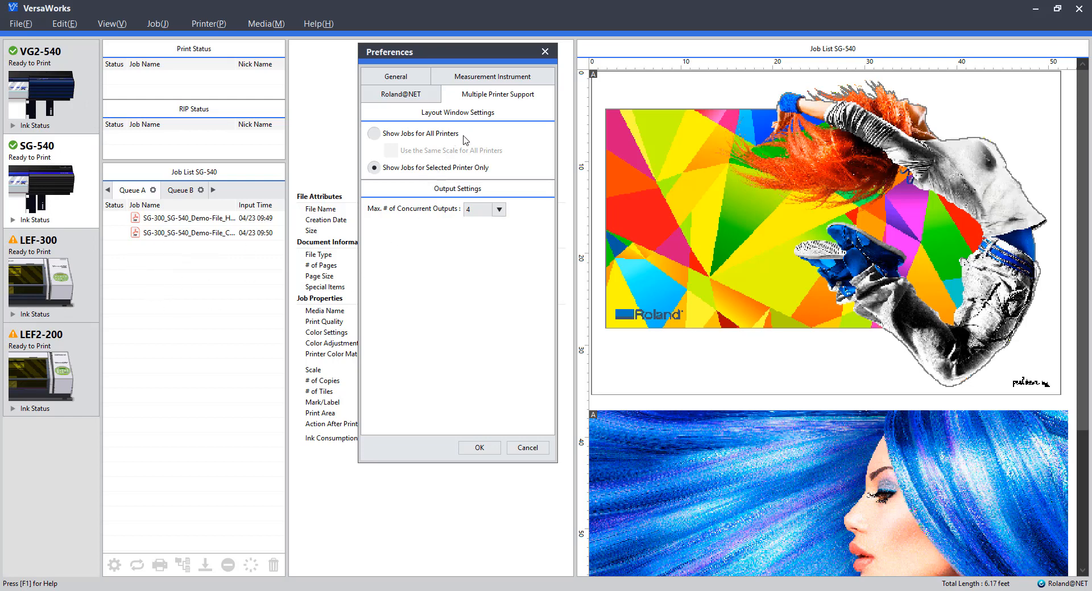
{"action": "mouse_move", "coordinate": [433, 139]}
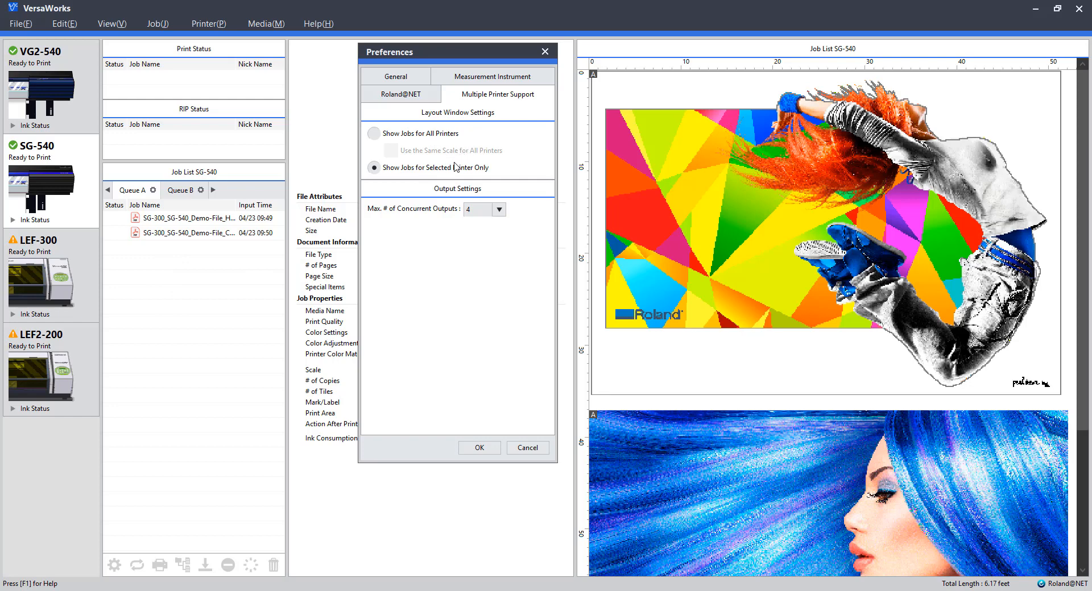
{"action": "mouse_move", "coordinate": [447, 180]}
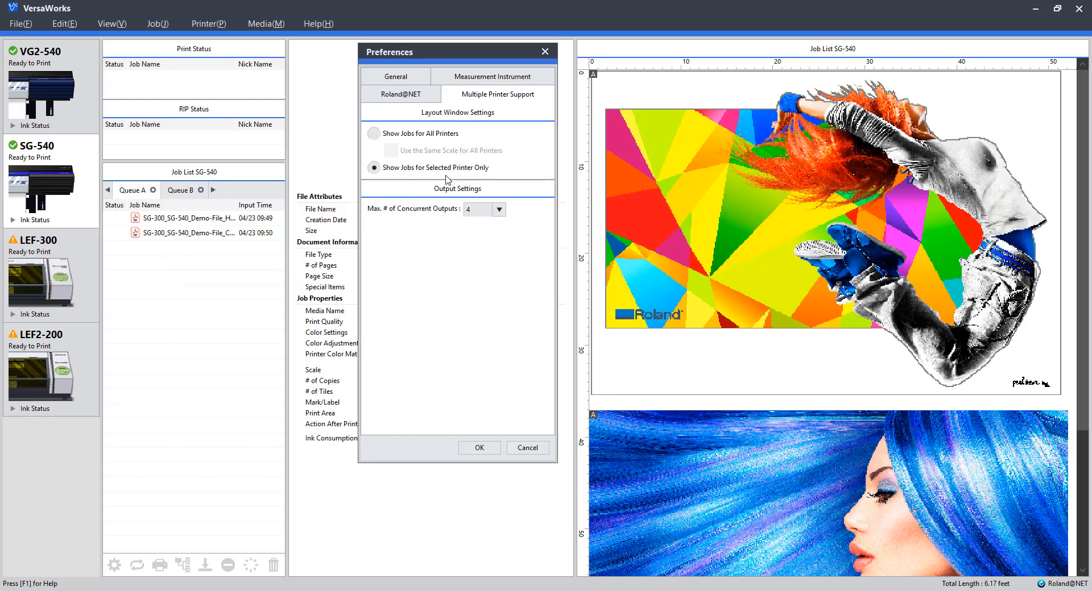
{"action": "mouse_move", "coordinate": [454, 175]}
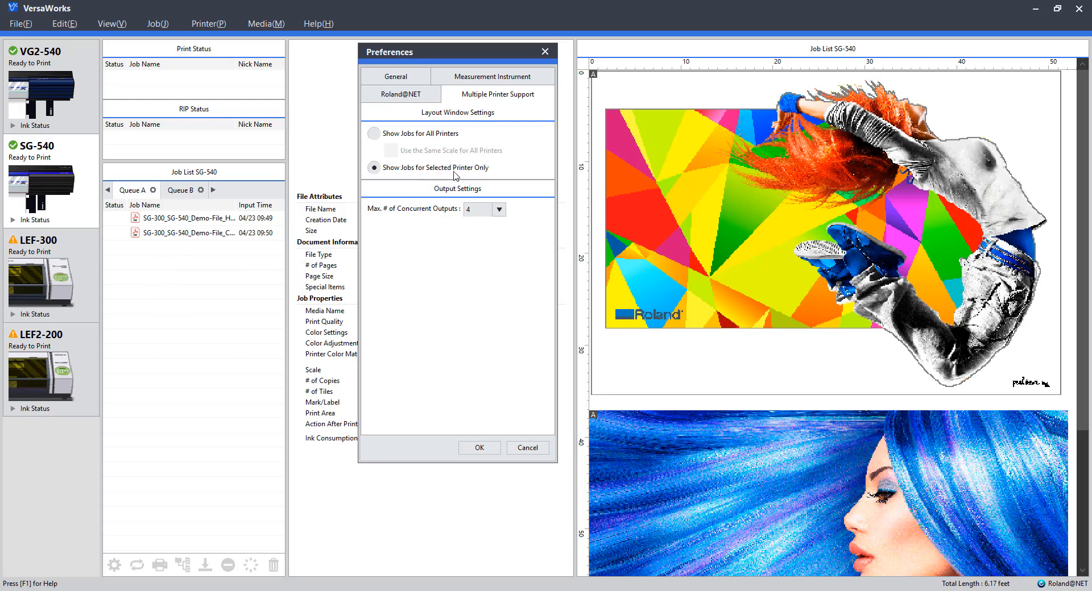
{"action": "mouse_move", "coordinate": [63, 216]}
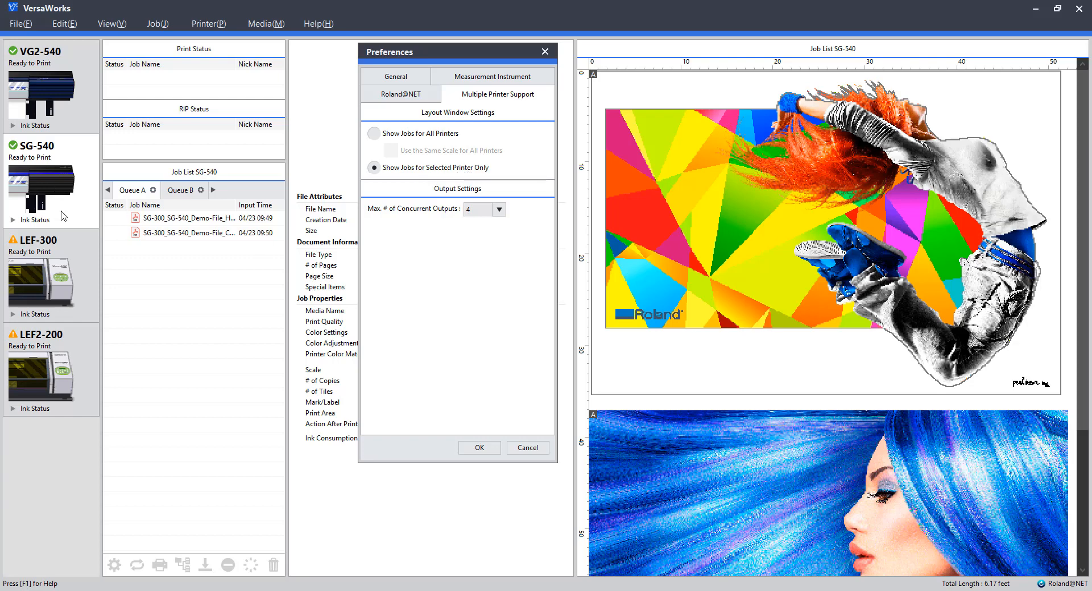
{"action": "mouse_move", "coordinate": [283, 202]}
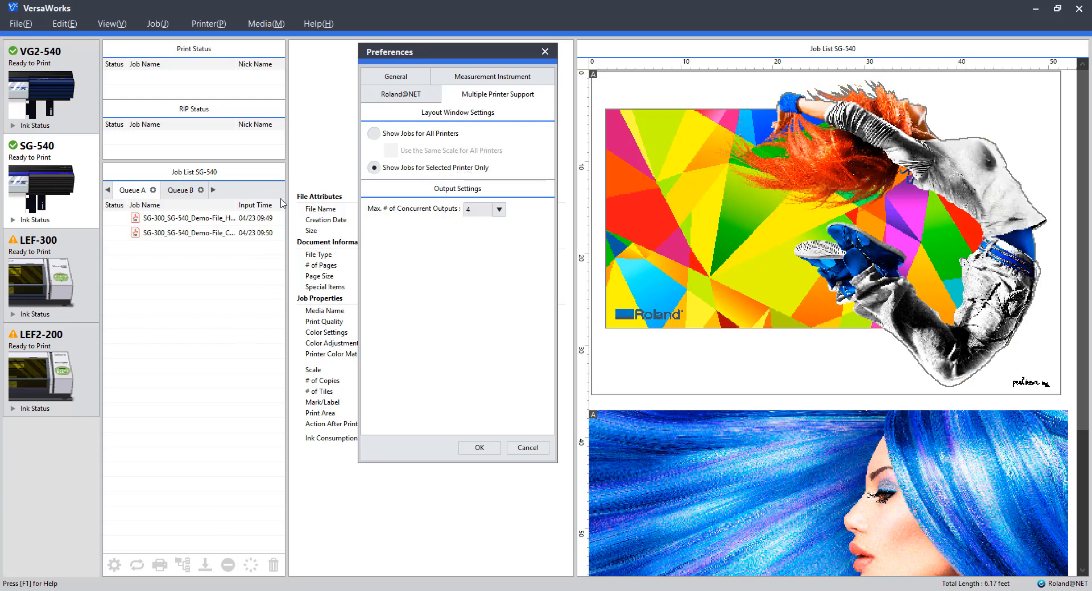
{"action": "mouse_move", "coordinate": [98, 239]}
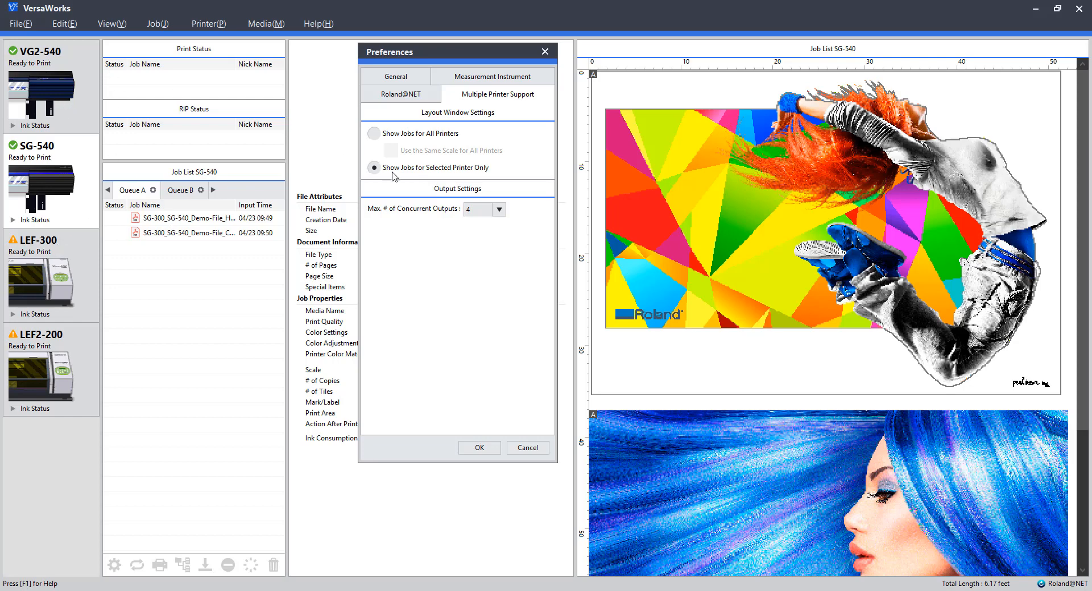
{"action": "mouse_move", "coordinate": [531, 117]}
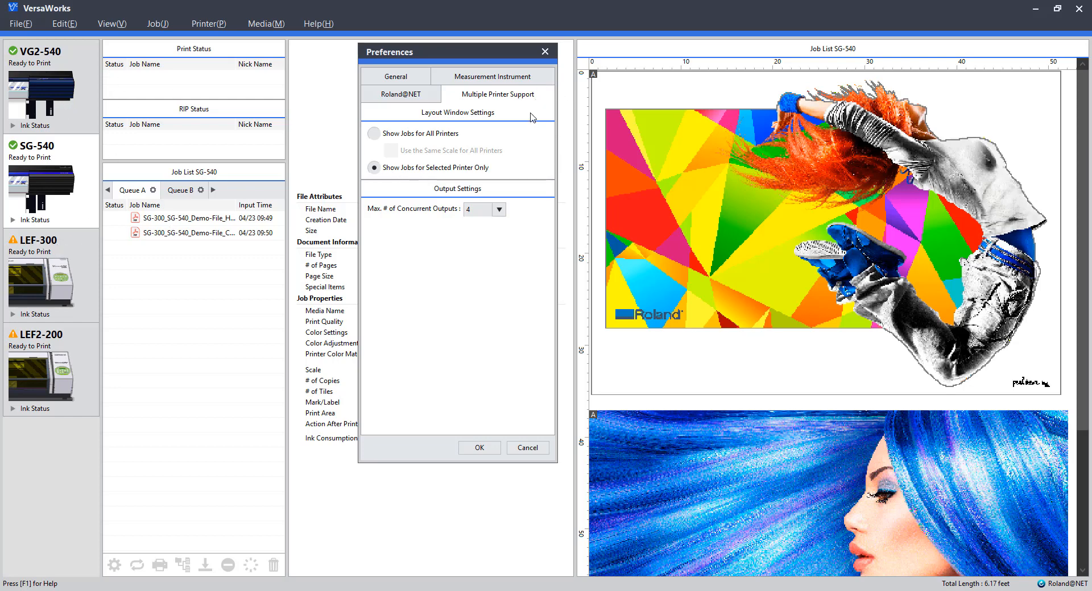
{"action": "left_click", "coordinate": [498, 209]}
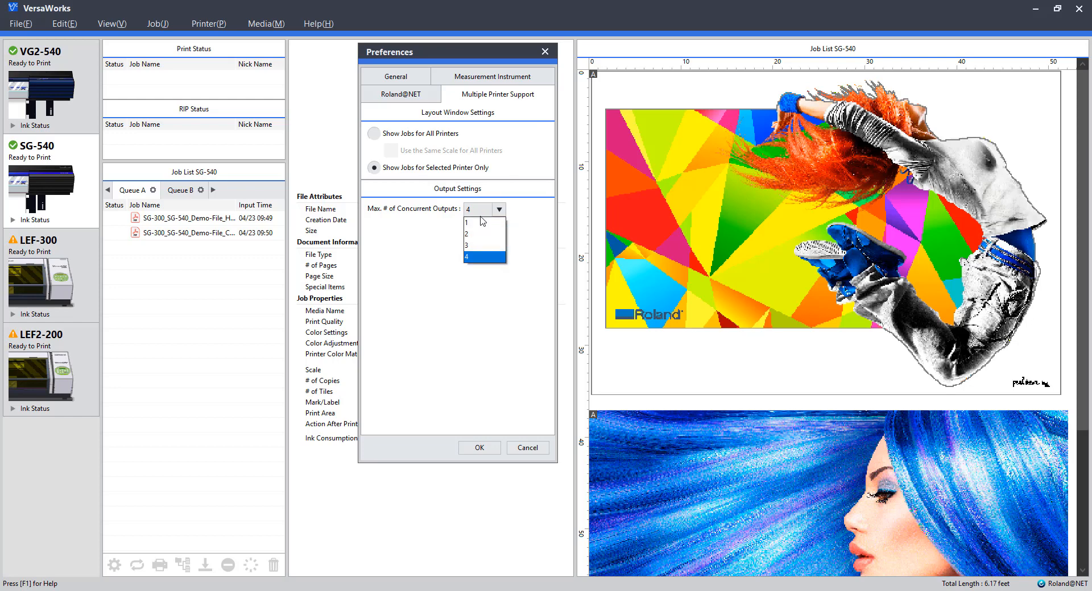
{"action": "mouse_move", "coordinate": [491, 246]}
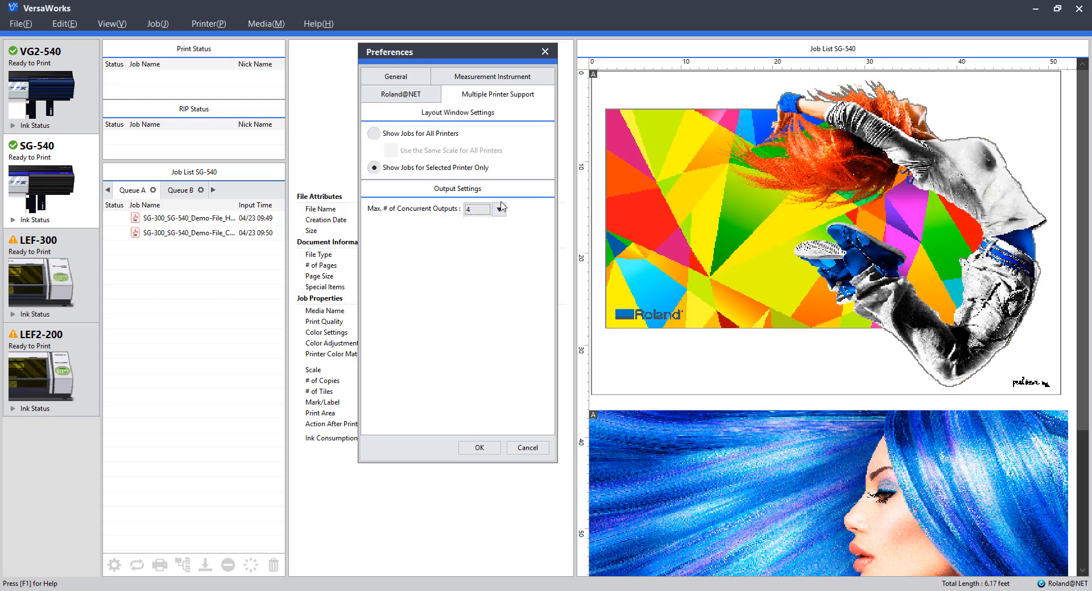
{"action": "left_click", "coordinate": [496, 209]}
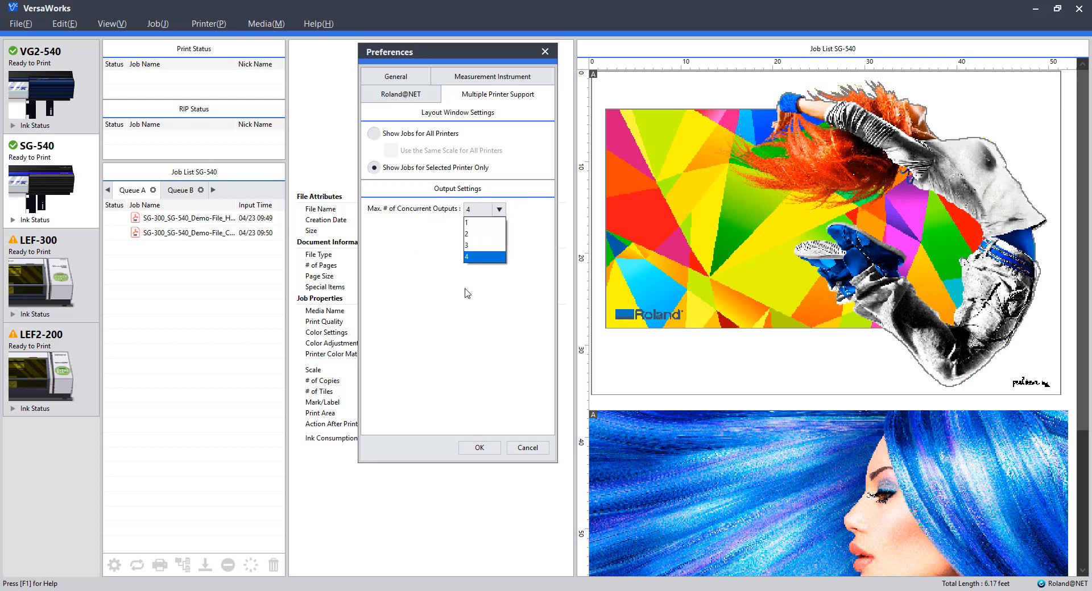
{"action": "left_click", "coordinate": [479, 257]}
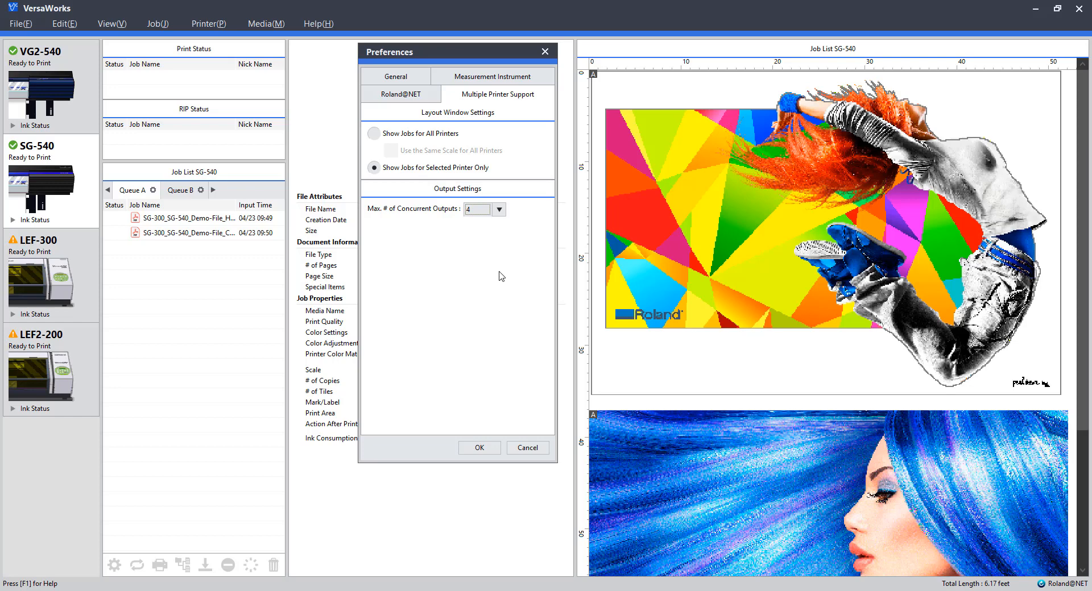
{"action": "mouse_move", "coordinate": [519, 83]}
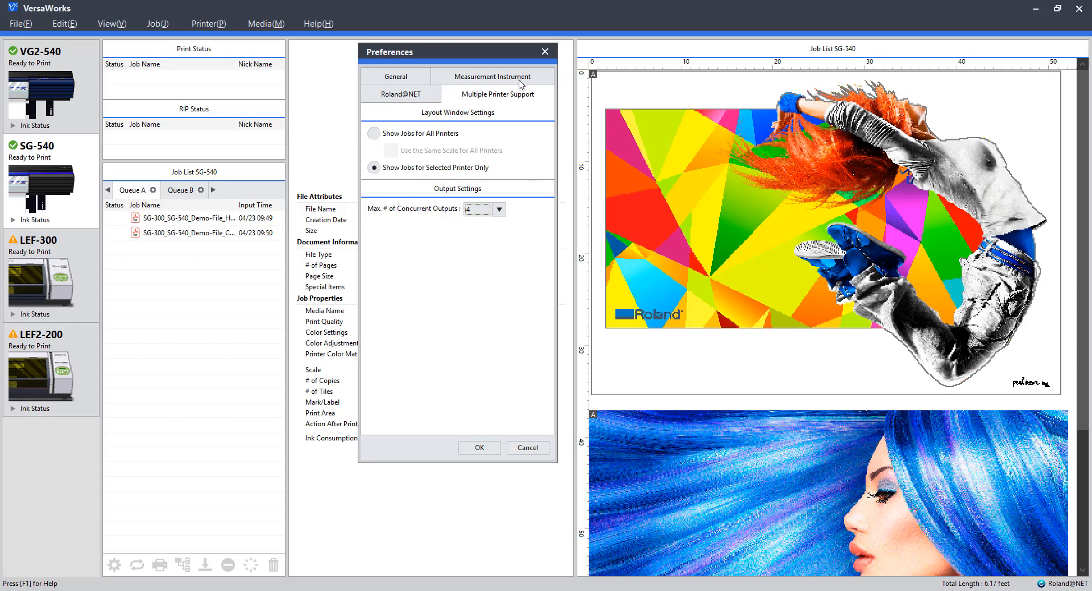
Step: View the measurement instrument settings: X-Rite i1Pro / Pro 2 over USB for charts and spot colors
{"action": "left_click", "coordinate": [492, 76]}
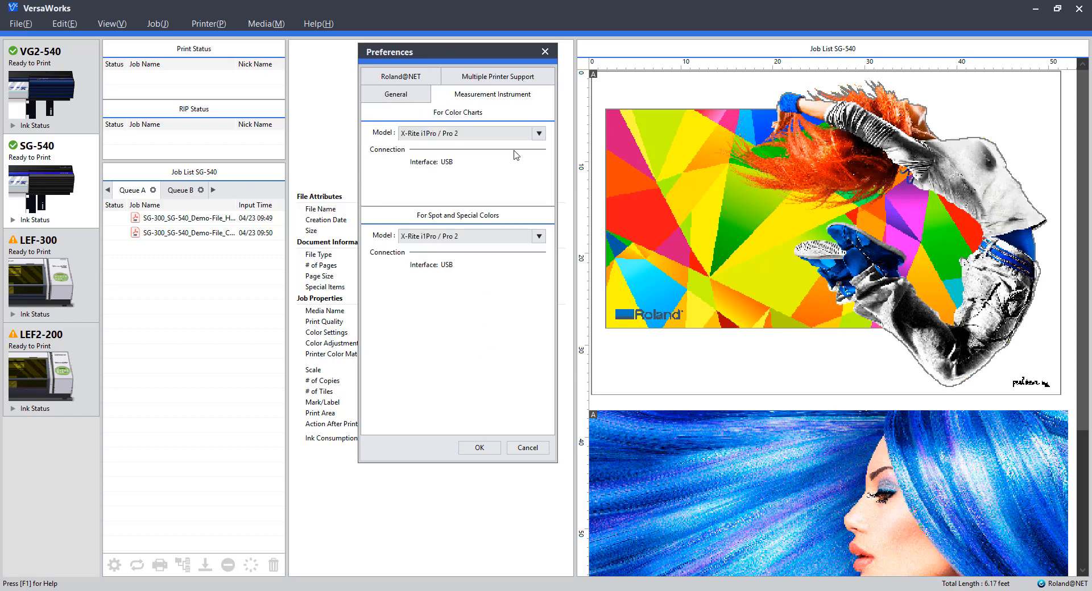
{"action": "mouse_move", "coordinate": [454, 155]}
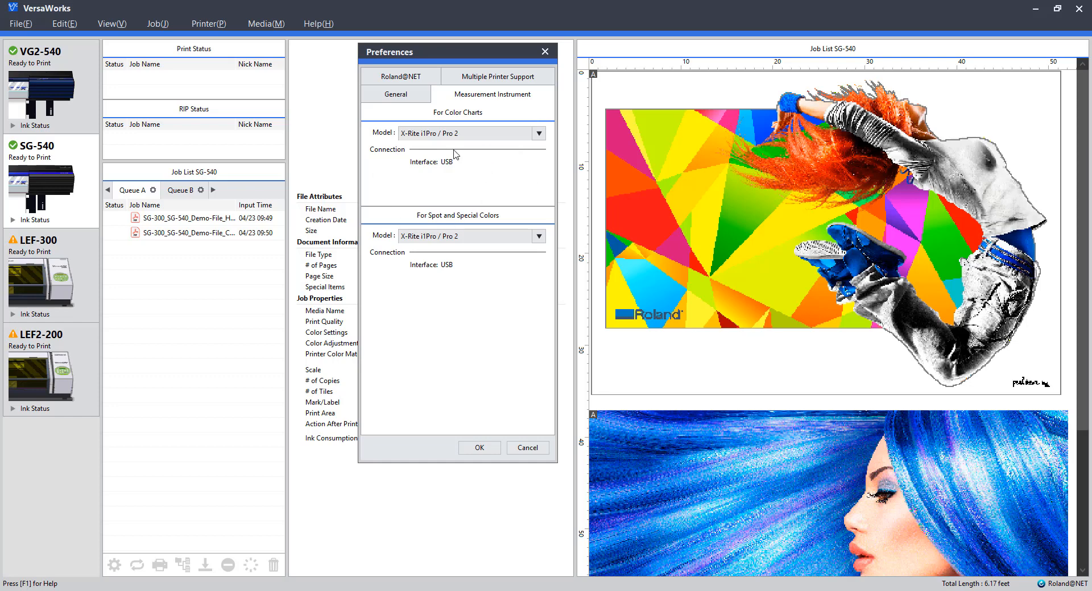
{"action": "mouse_move", "coordinate": [489, 167]}
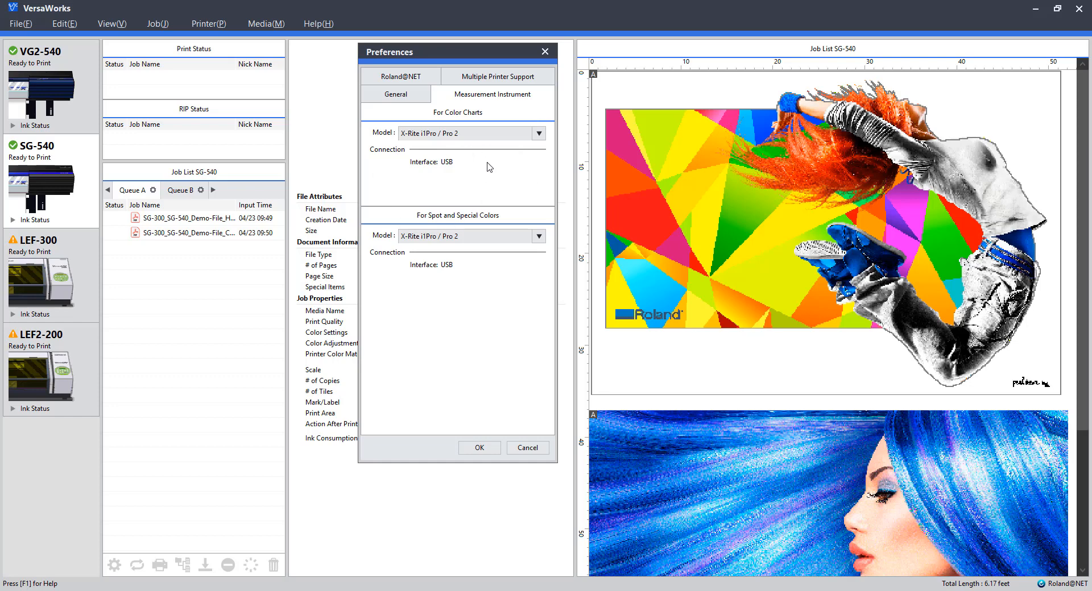
{"action": "mouse_move", "coordinate": [477, 225]}
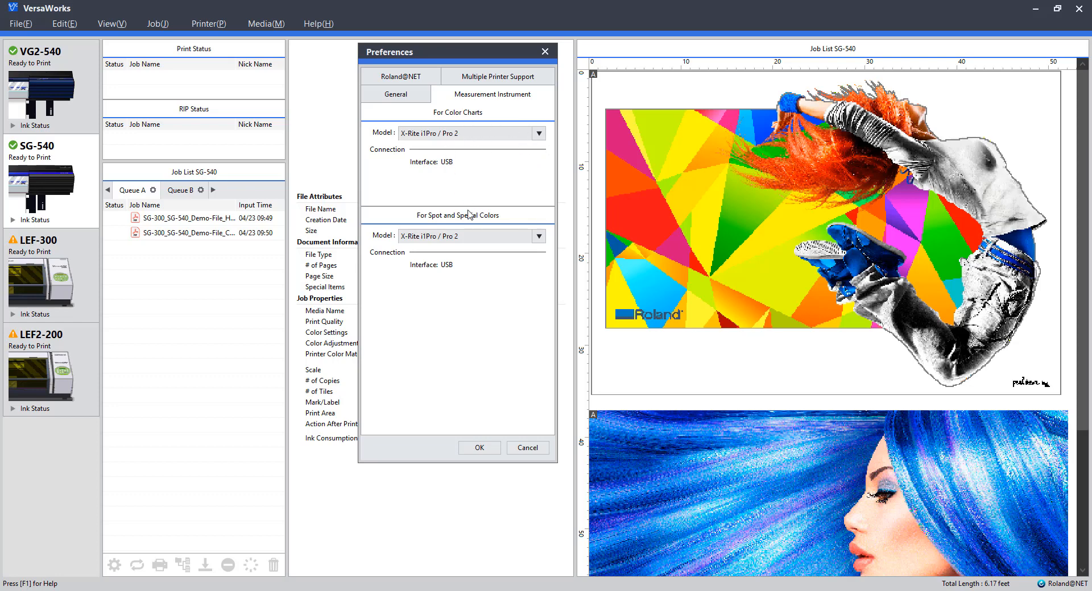
{"action": "mouse_move", "coordinate": [498, 182]}
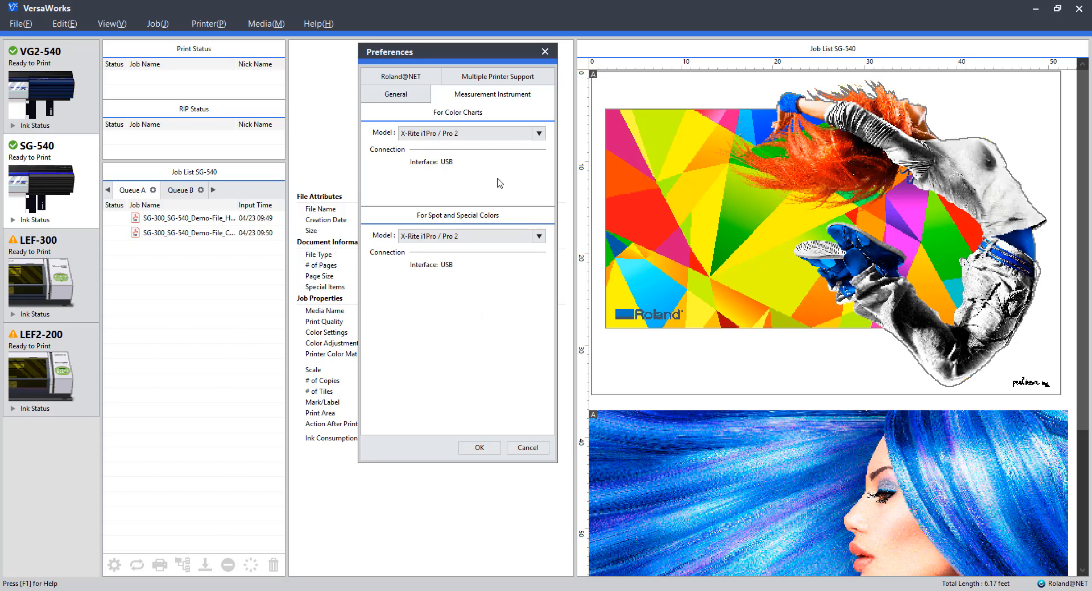
{"action": "mouse_move", "coordinate": [511, 510]}
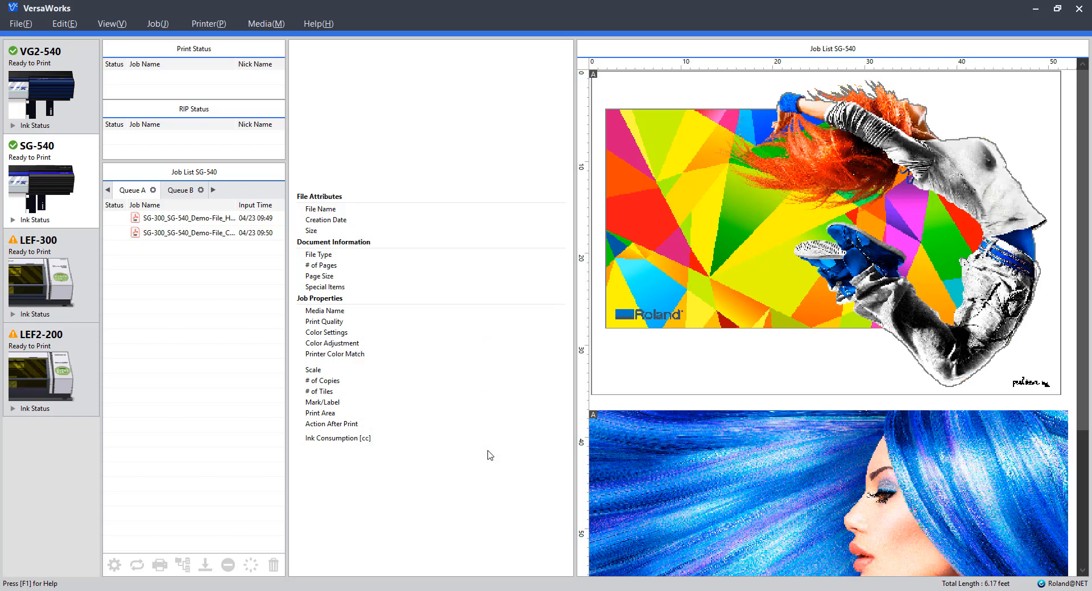
{"action": "mouse_move", "coordinate": [265, 335]}
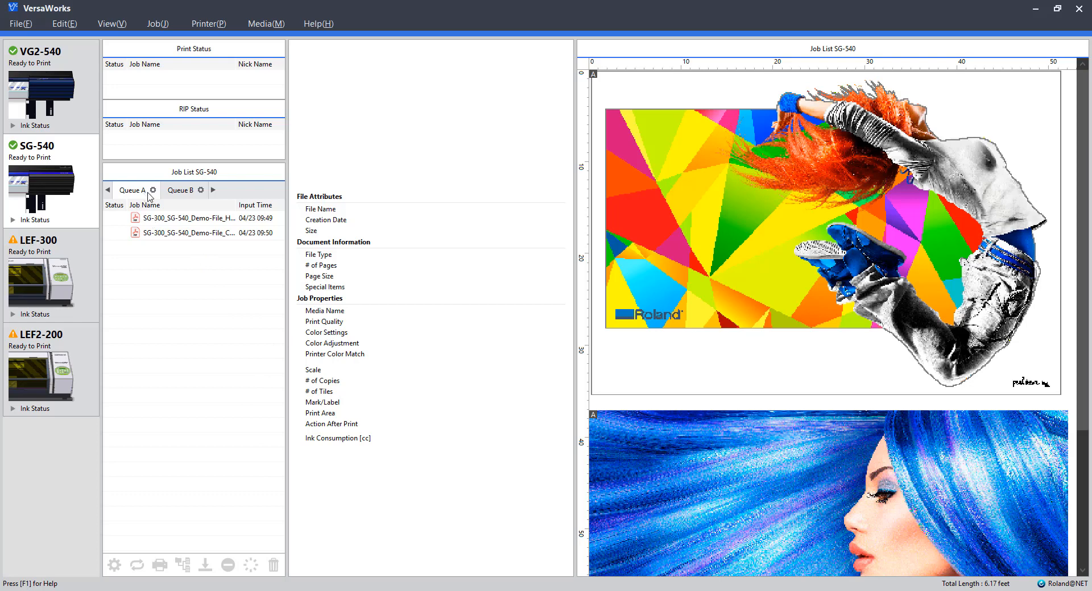
{"action": "mouse_move", "coordinate": [266, 23]}
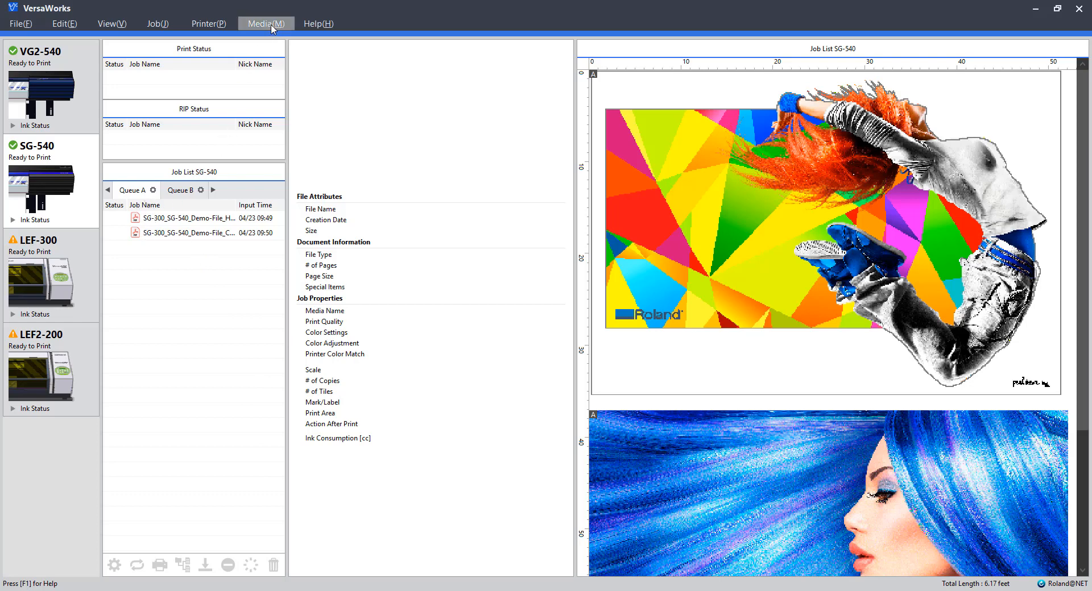
{"action": "mouse_move", "coordinate": [295, 66]}
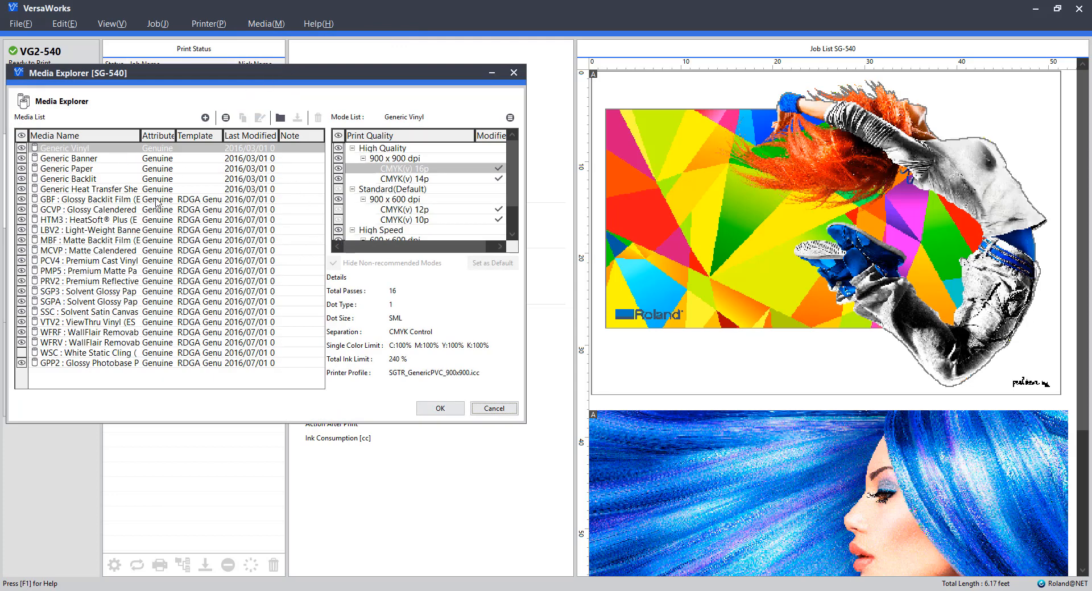
{"action": "mouse_move", "coordinate": [172, 221]}
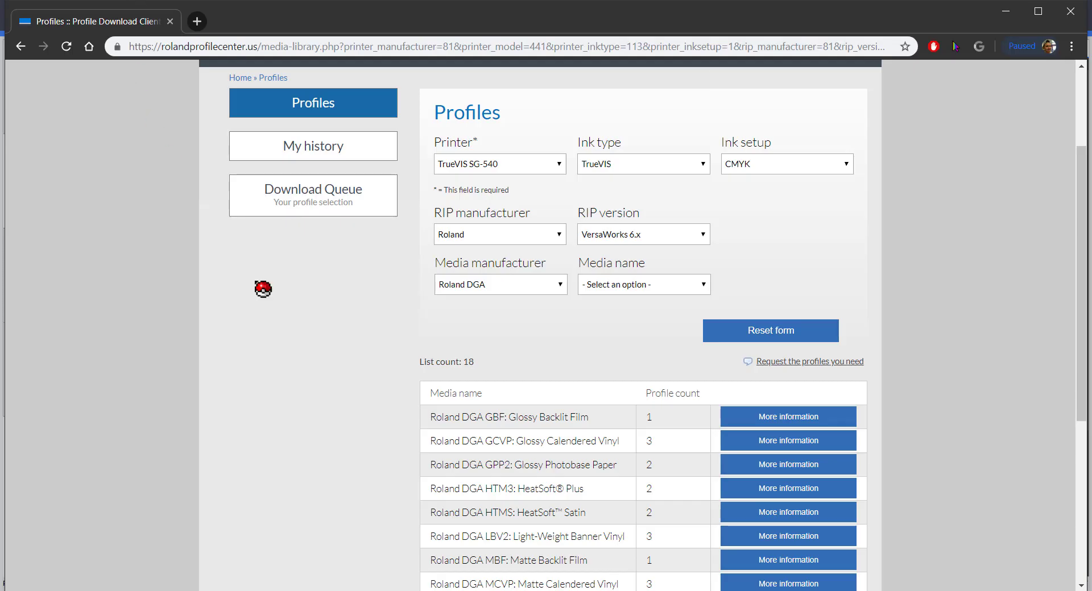
{"action": "scroll", "scroll_direction": "up", "scroll_amount": 3}
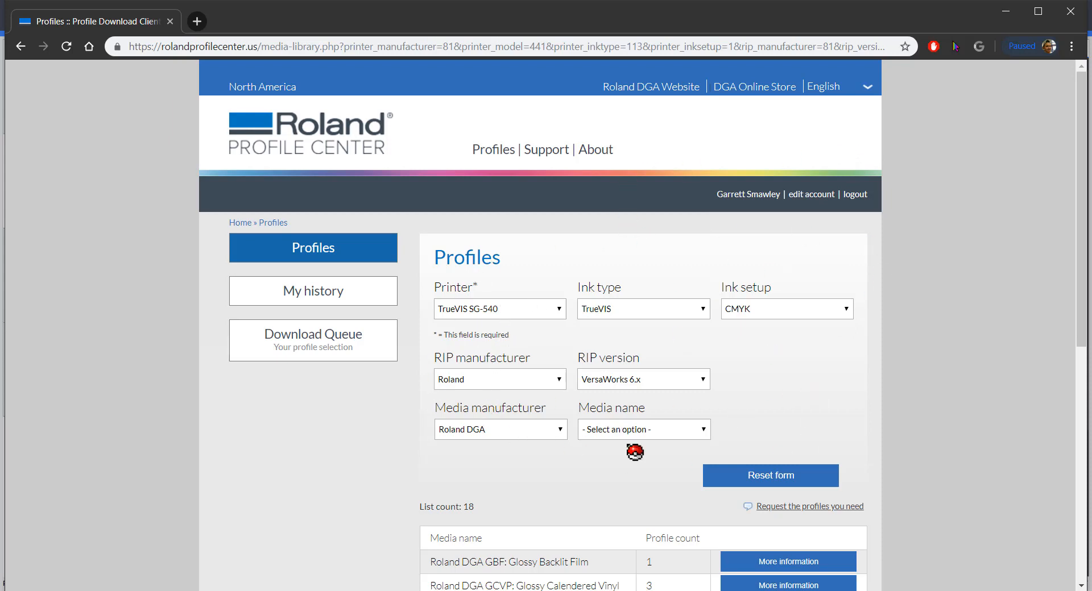
{"action": "scroll", "scroll_direction": "down", "scroll_amount": 3}
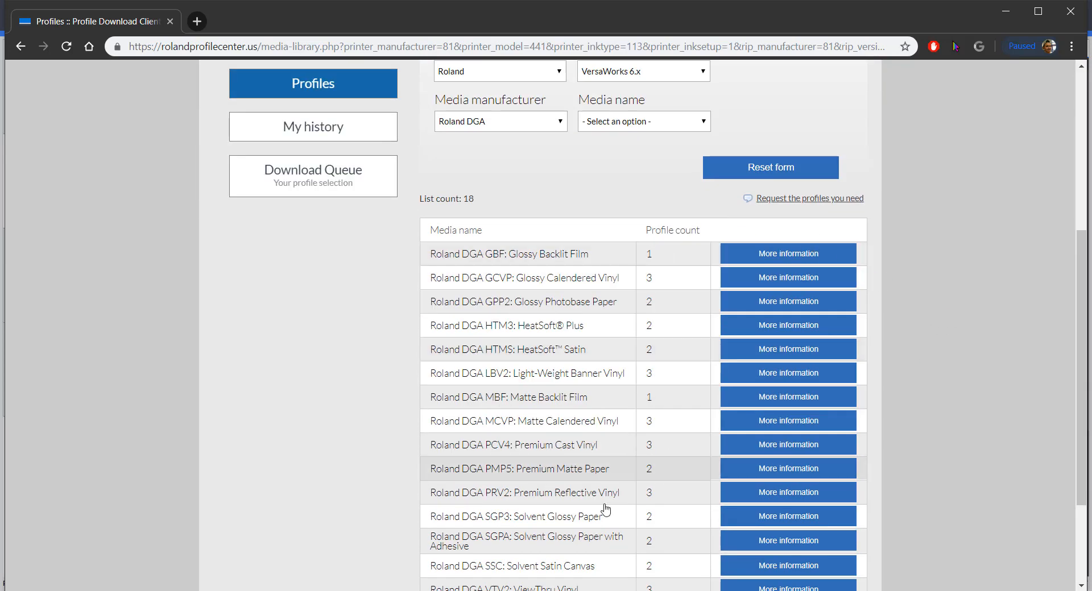
{"action": "mouse_move", "coordinate": [620, 344]}
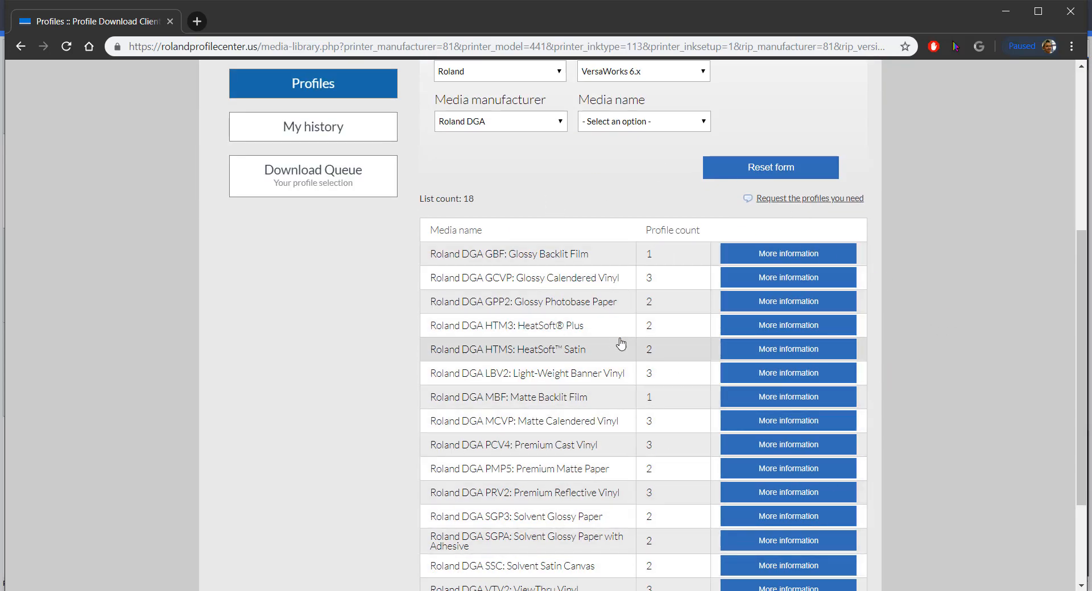
{"action": "scroll", "scroll_direction": "up", "scroll_amount": 3}
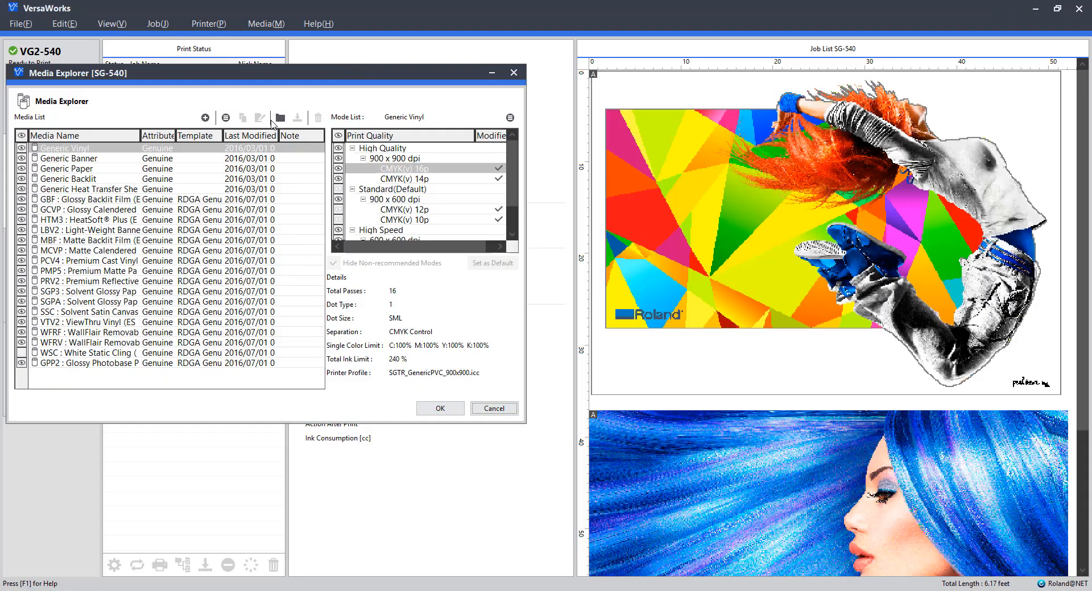
{"action": "mouse_move", "coordinate": [280, 118]}
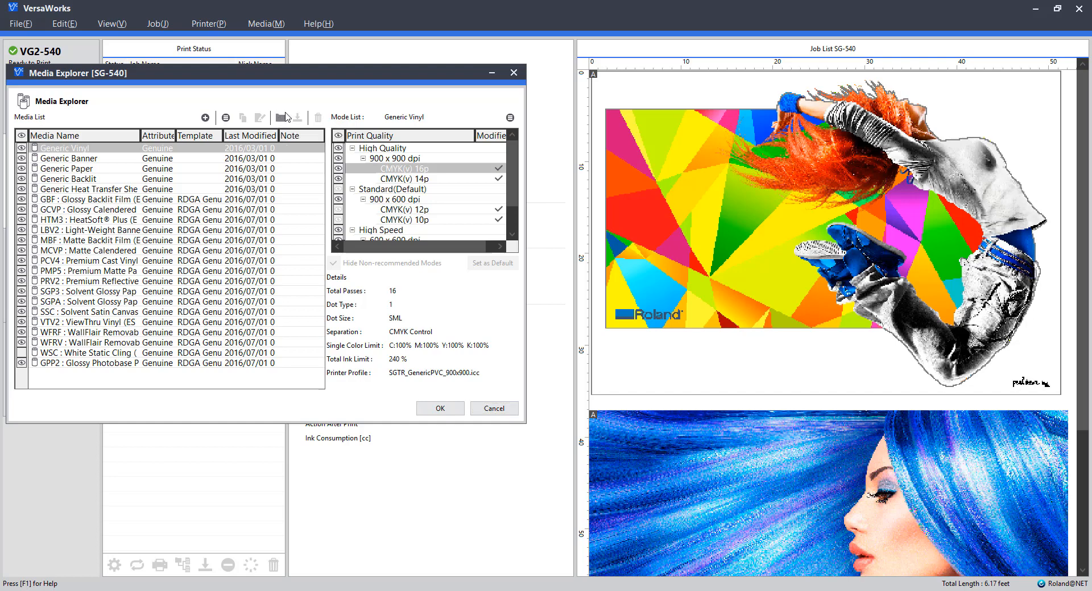
{"action": "left_click", "coordinate": [289, 118]}
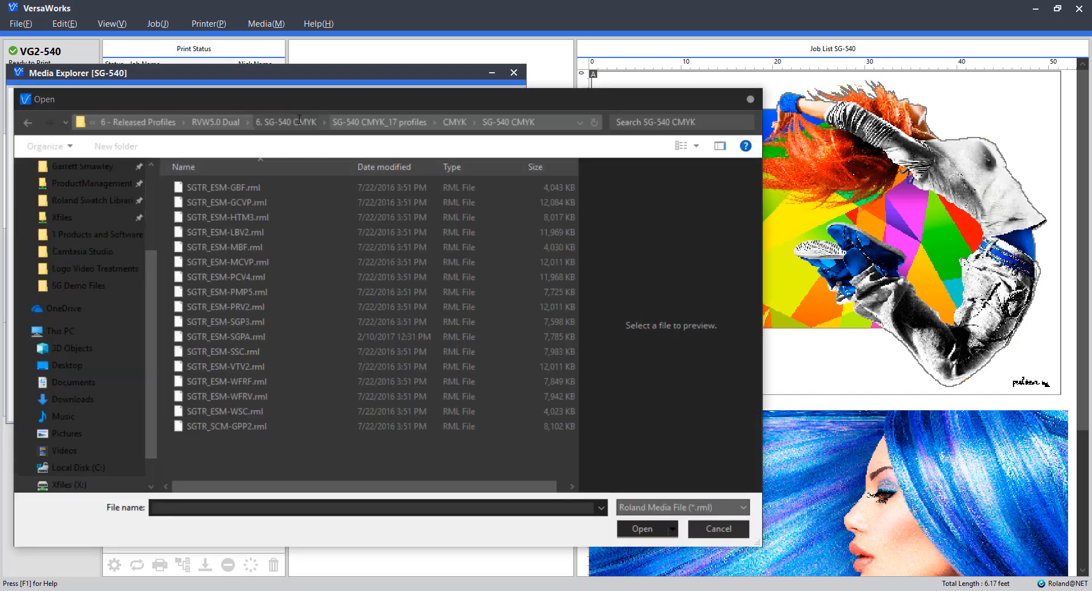
{"action": "mouse_move", "coordinate": [704, 482]}
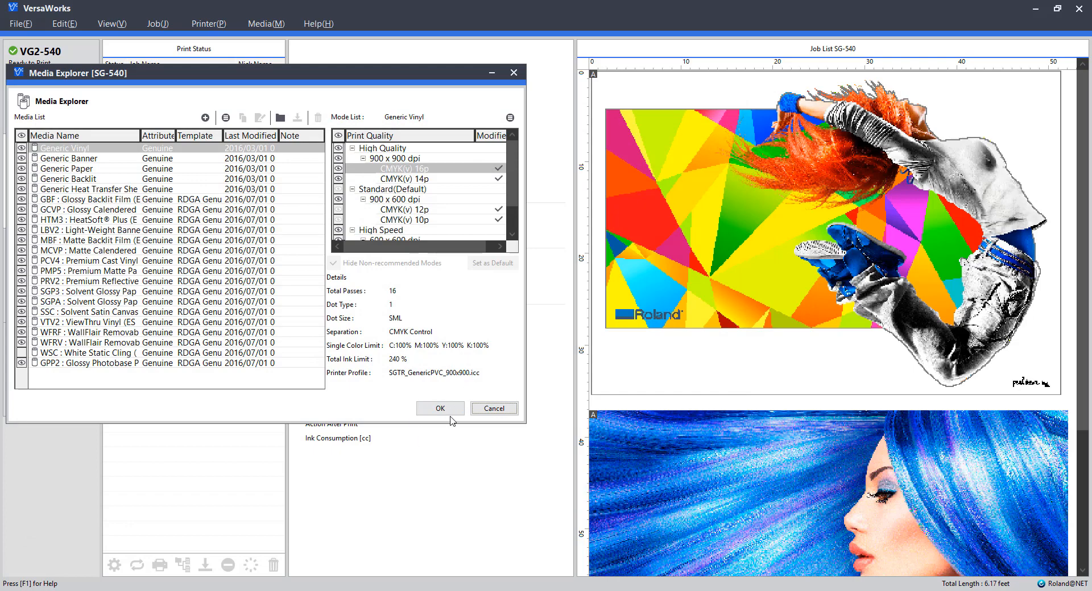
{"action": "mouse_move", "coordinate": [423, 354]}
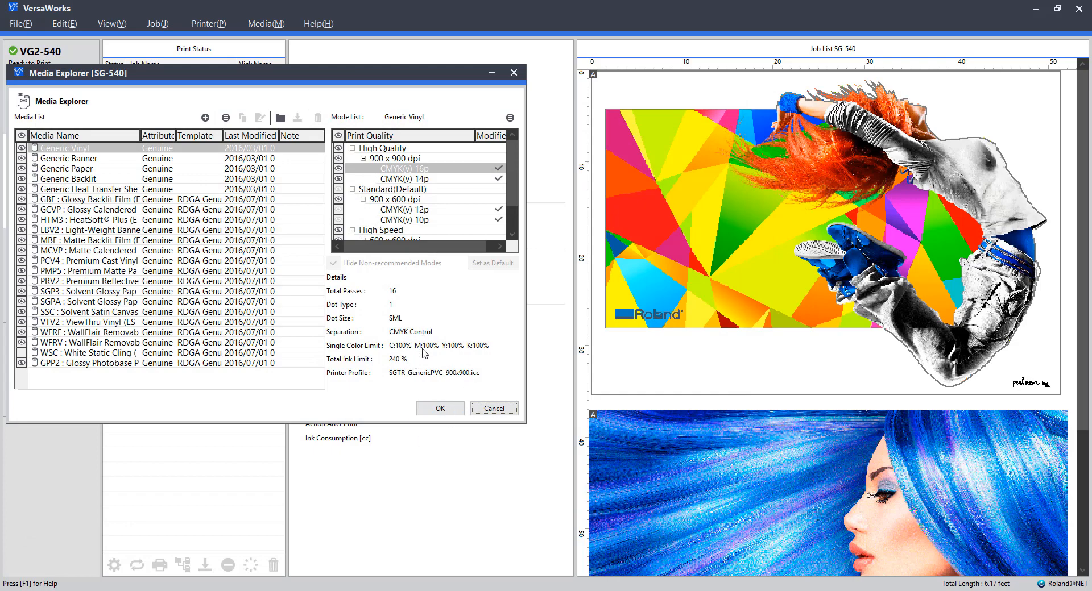
{"action": "mouse_move", "coordinate": [433, 409]}
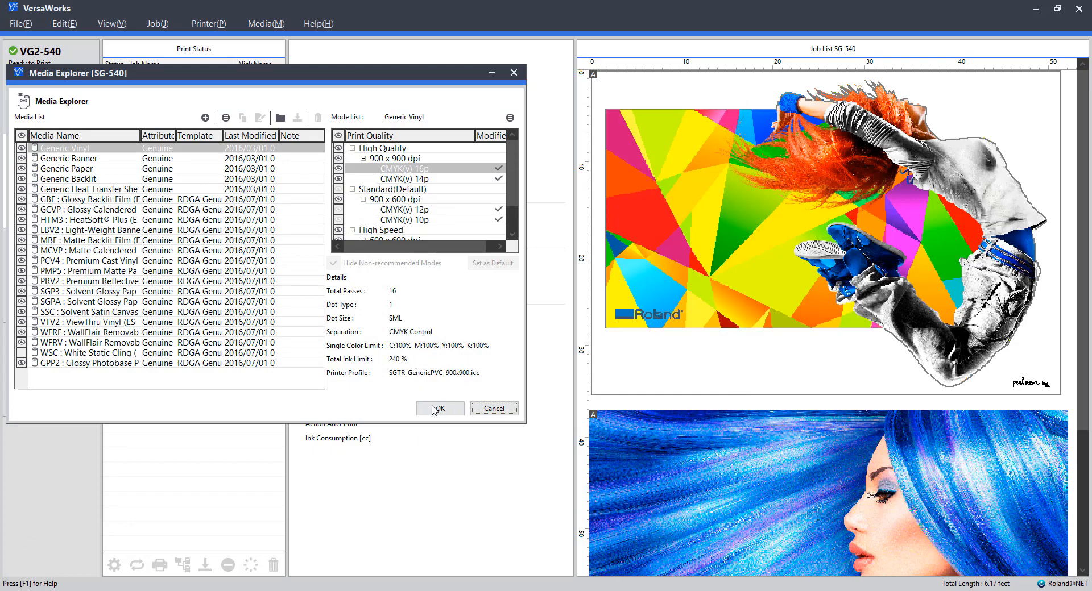
Step: Close Media Explorer keeping changes and return to the SG-540 job list via the queue settings menu
{"action": "left_click", "coordinate": [439, 409]}
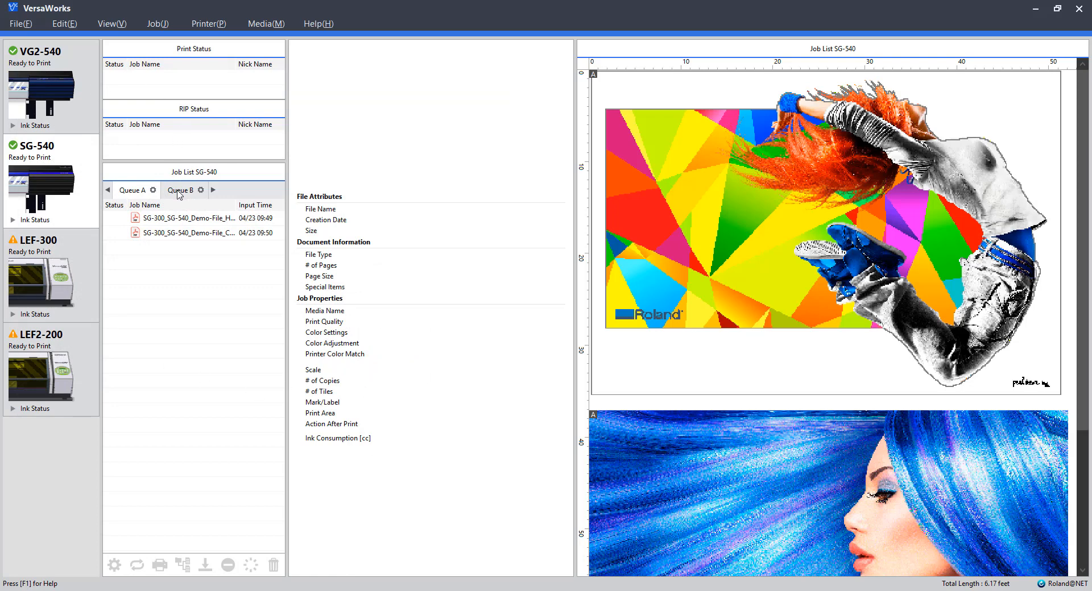
{"action": "mouse_move", "coordinate": [83, 20]}
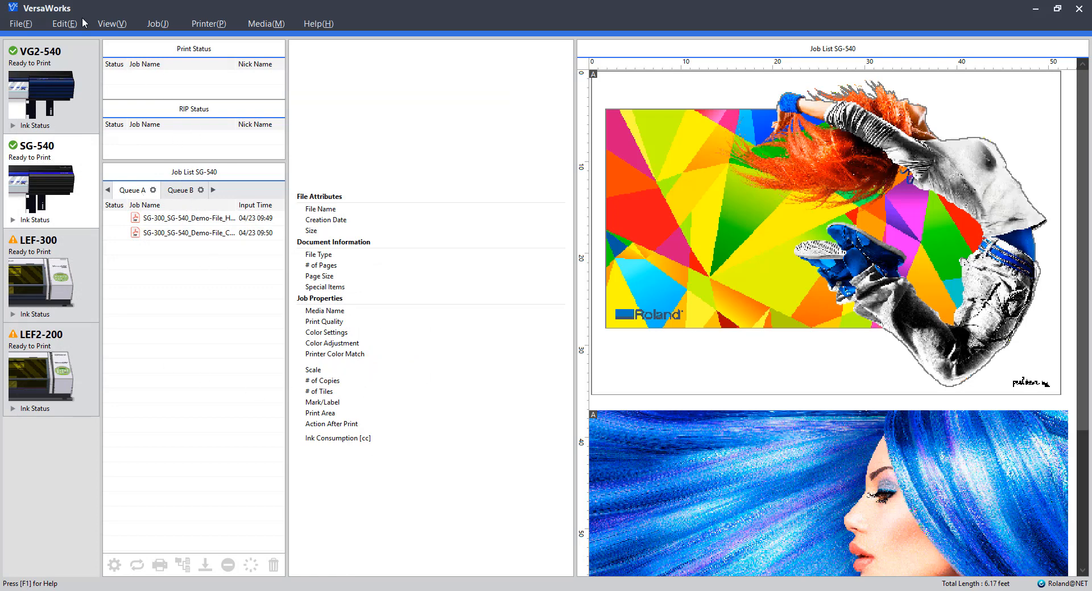
{"action": "mouse_move", "coordinate": [148, 195]}
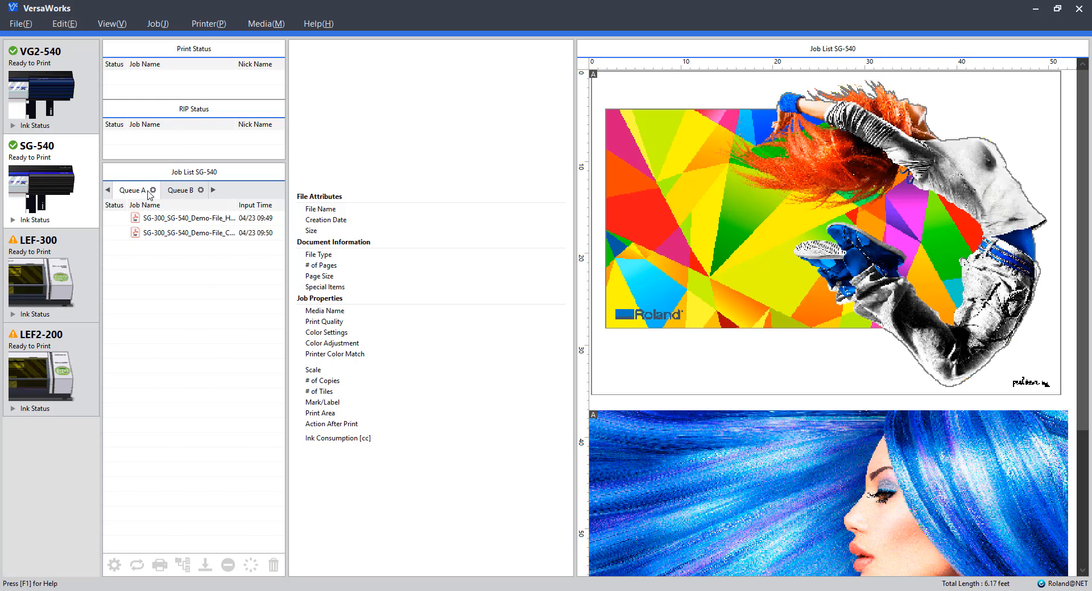
{"action": "left_click", "coordinate": [64, 22]}
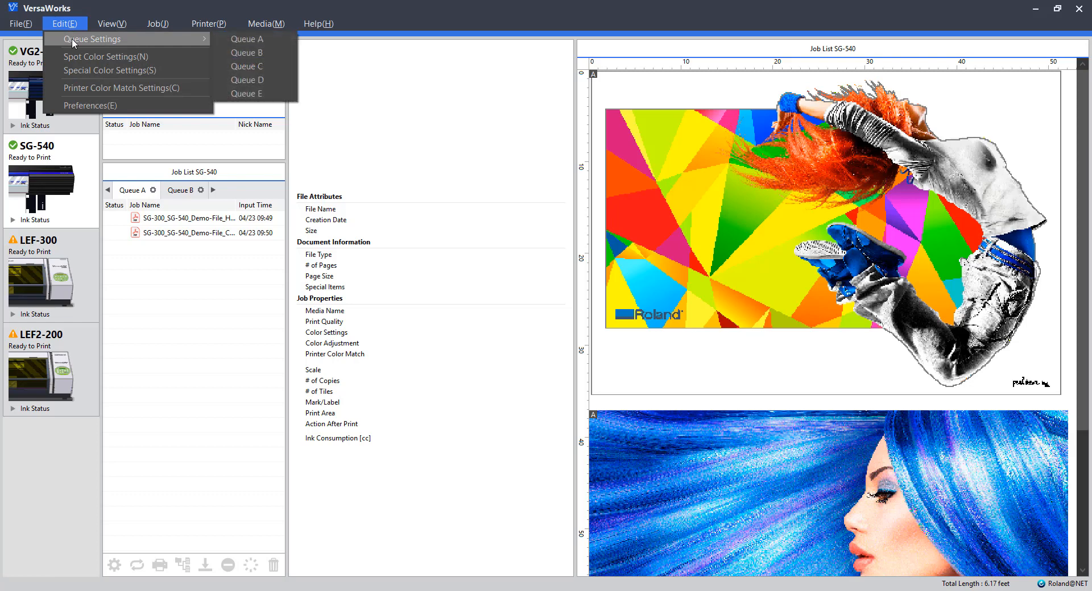
{"action": "mouse_move", "coordinate": [247, 39]}
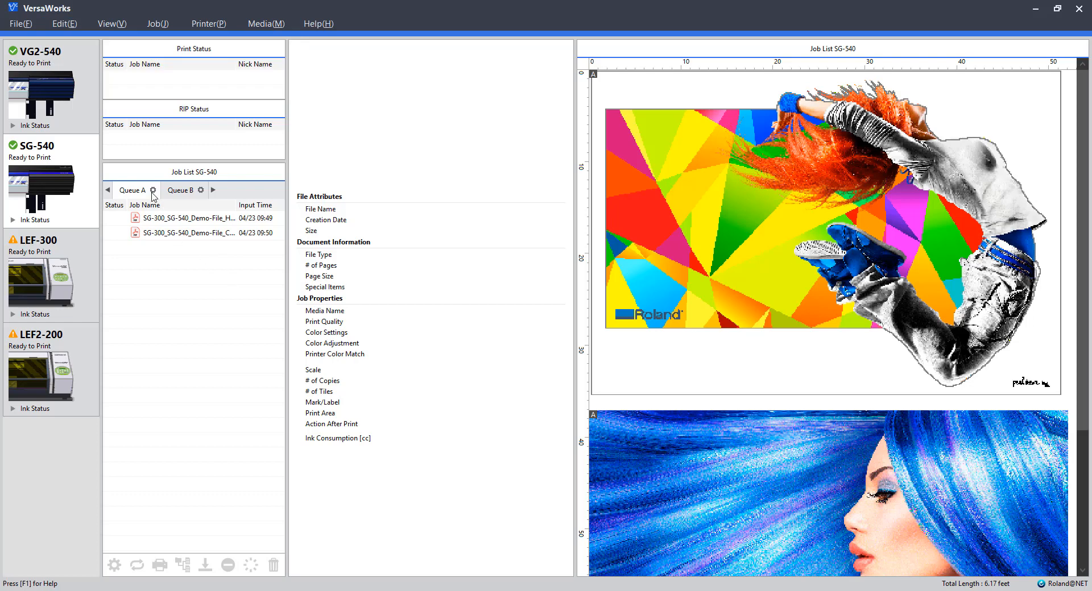
{"action": "mouse_move", "coordinate": [173, 194]}
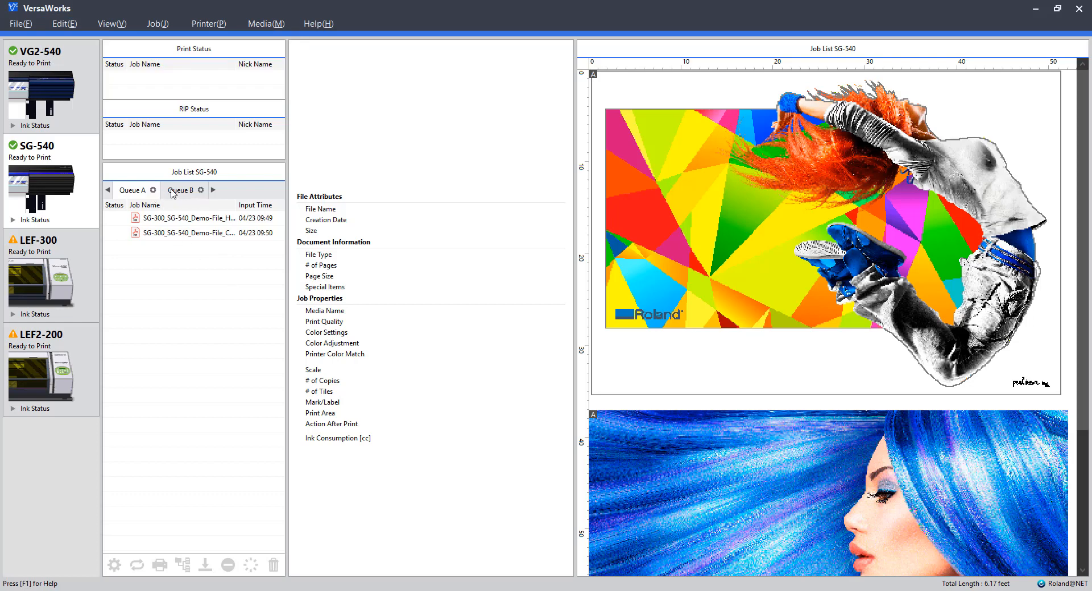
{"action": "left_click", "coordinate": [151, 190]}
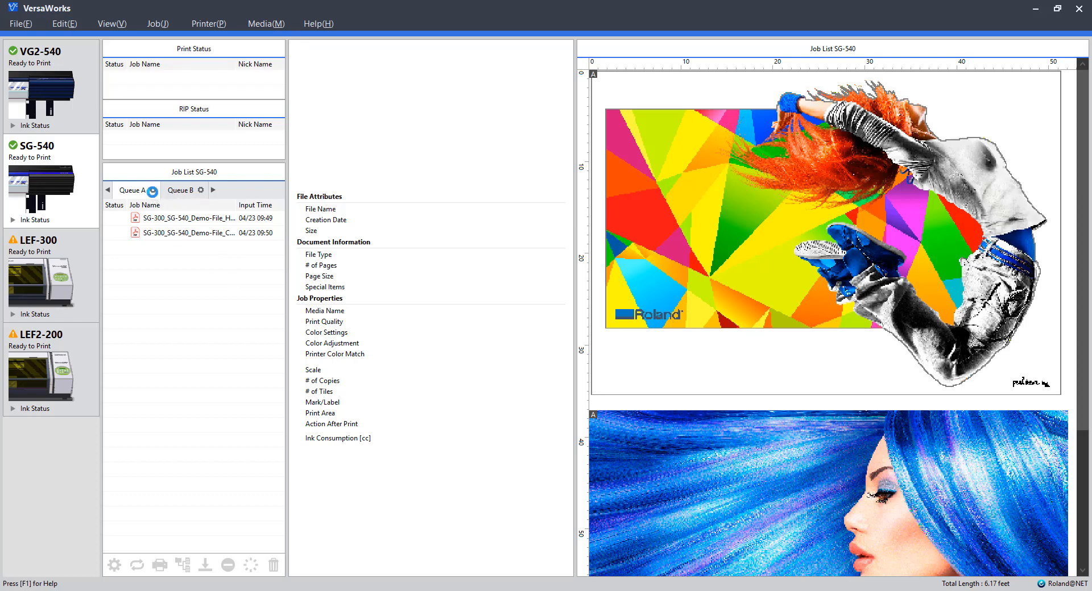
Step: In Queue A Properties Media Settings, keep CustomROLL and set the media width to 51.69 in
{"action": "left_click", "coordinate": [152, 190]}
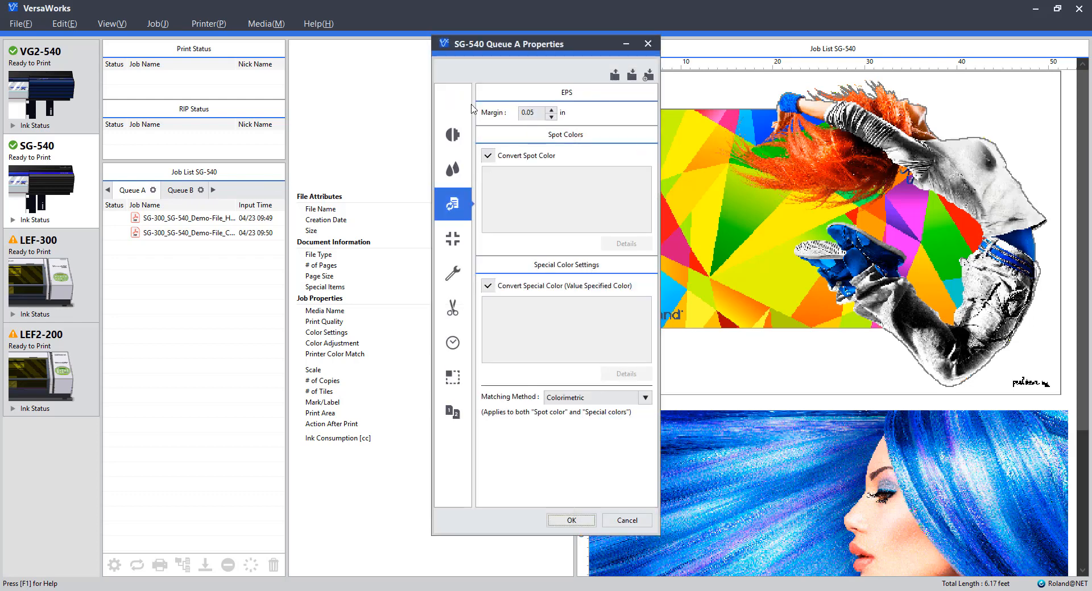
{"action": "left_click", "coordinate": [451, 100]}
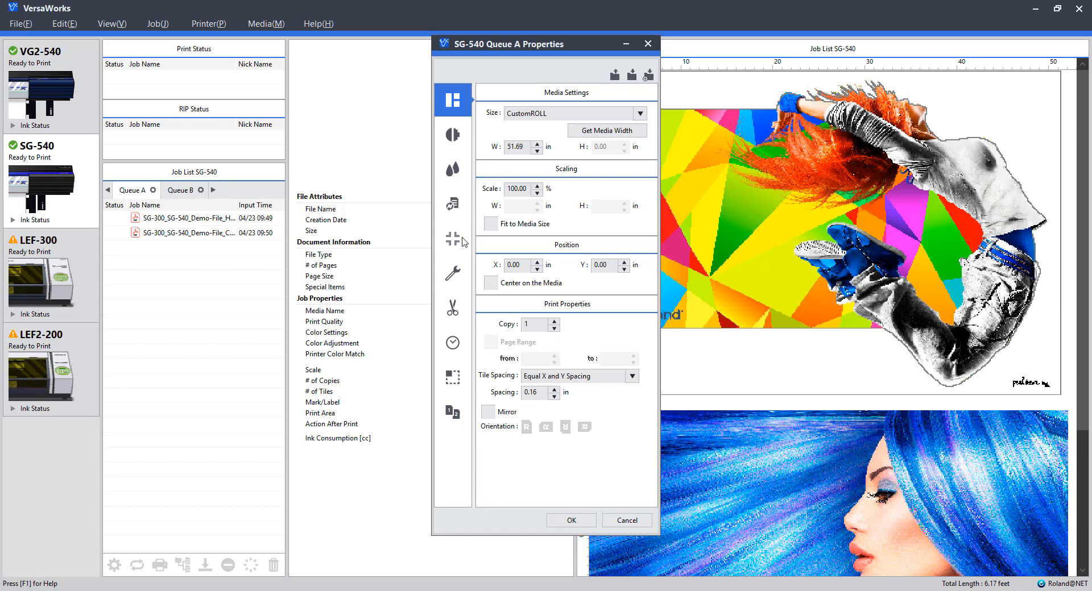
{"action": "mouse_move", "coordinate": [453, 241]}
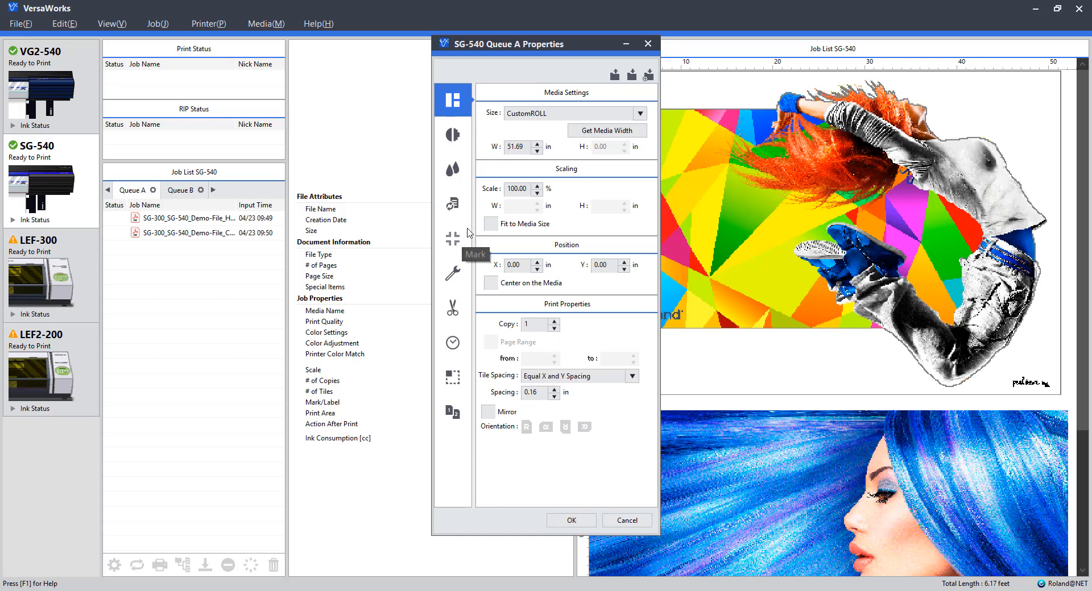
{"action": "mouse_move", "coordinate": [535, 125]}
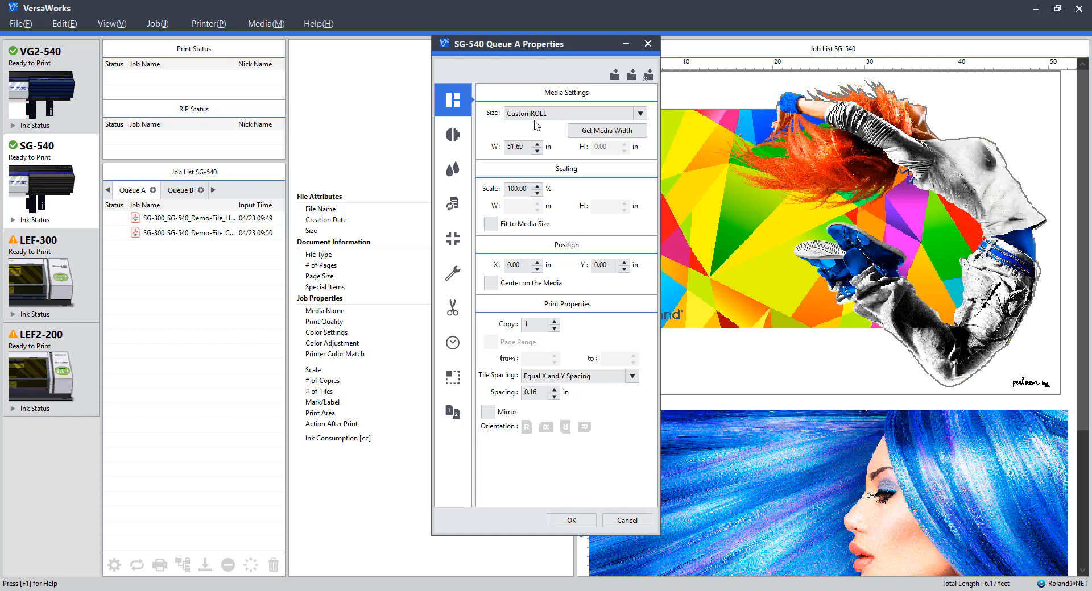
{"action": "mouse_move", "coordinate": [610, 134]}
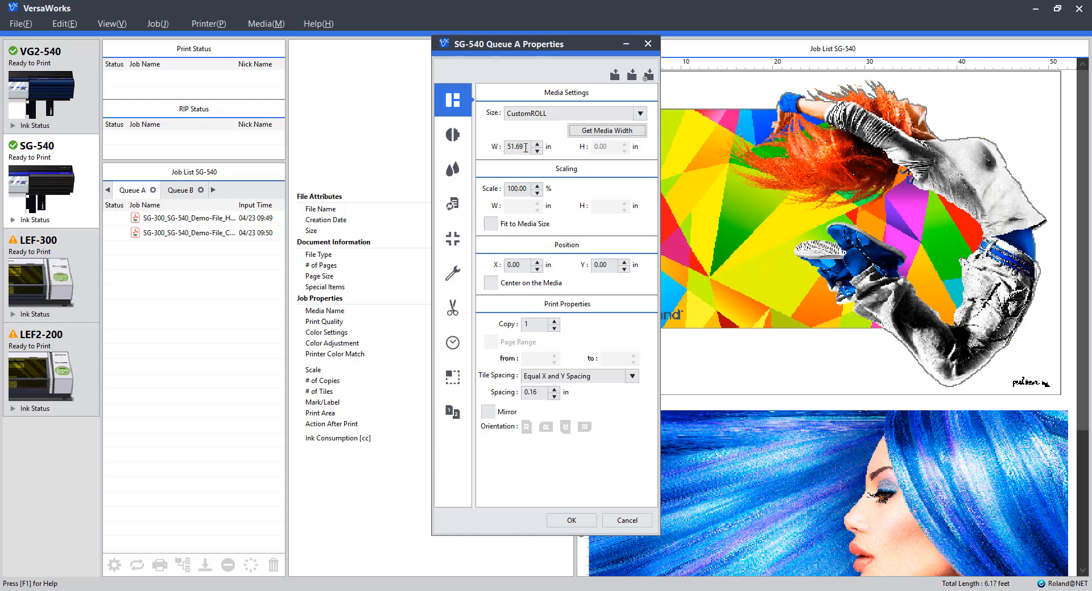
{"action": "triple_click", "coordinate": [516, 147]}
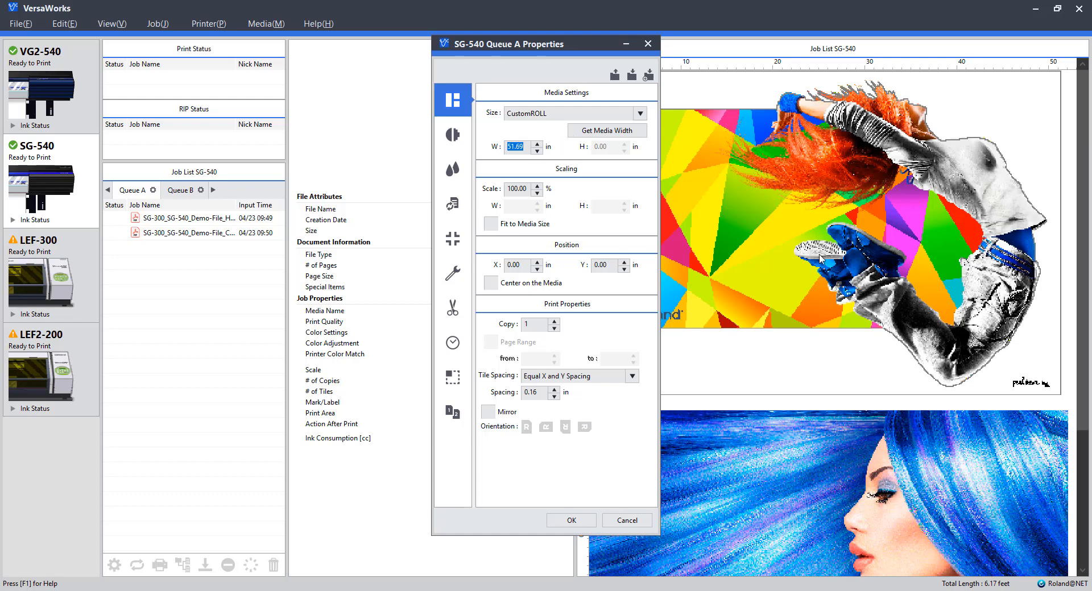
{"action": "mouse_move", "coordinate": [748, 382]}
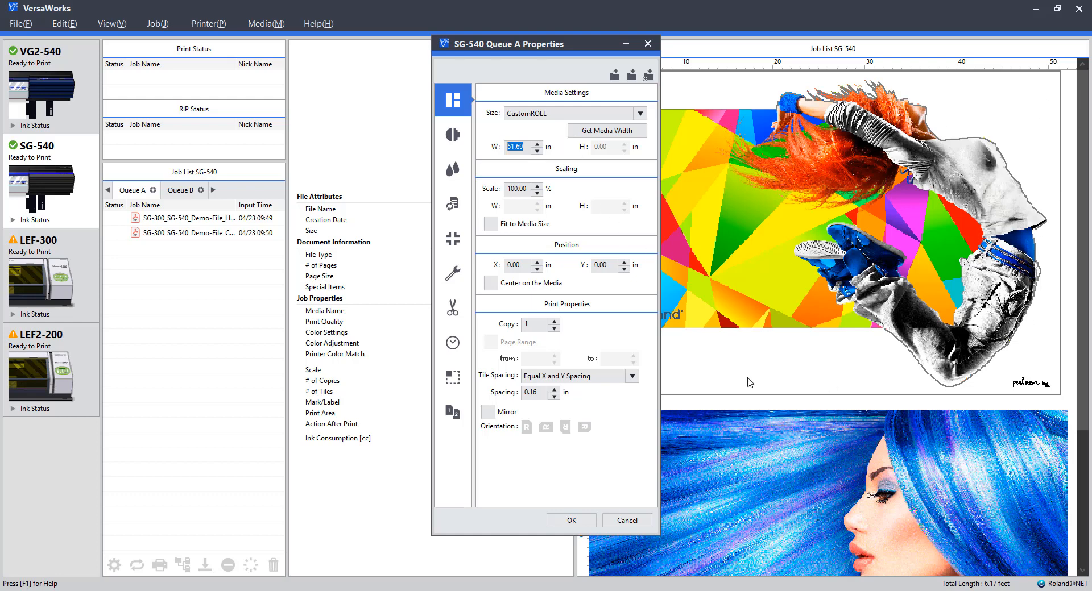
{"action": "mouse_move", "coordinate": [473, 302]}
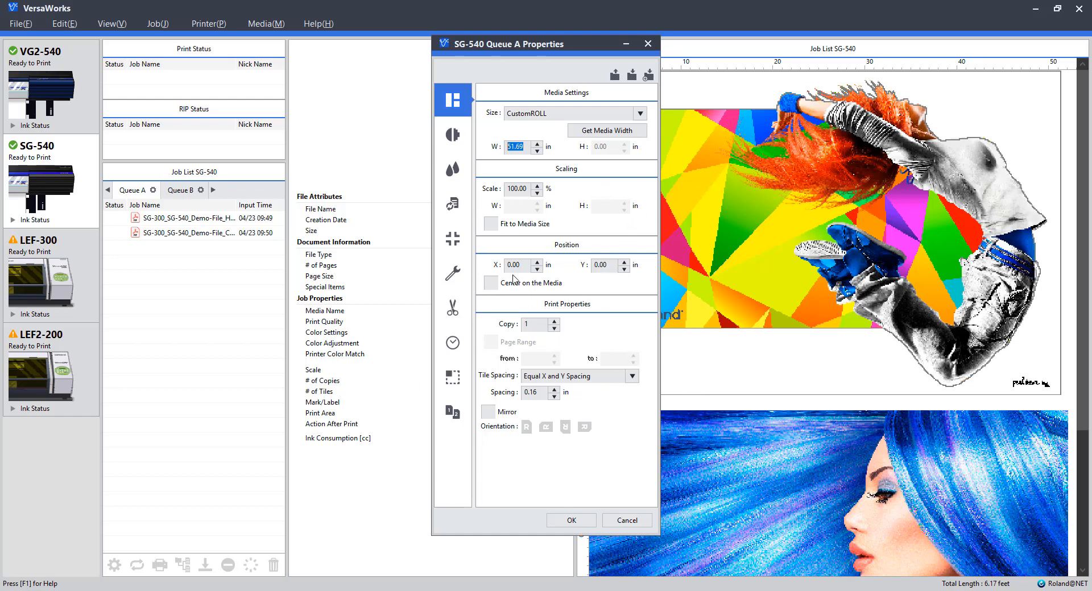
{"action": "mouse_move", "coordinate": [532, 320]}
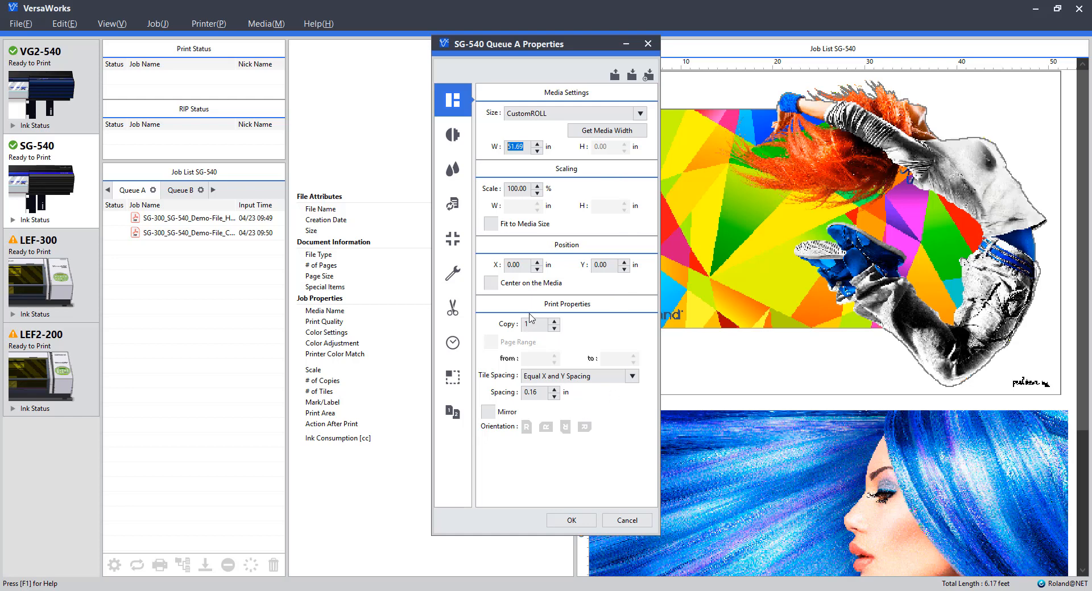
{"action": "mouse_move", "coordinate": [466, 212]}
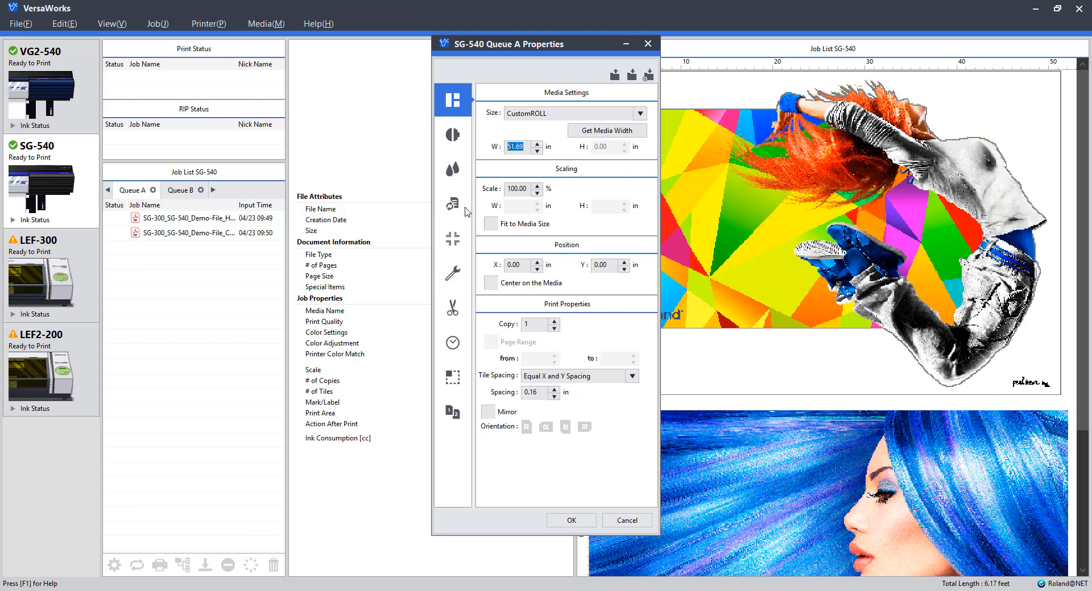
Step: In Quality Settings keep Glossy Calendered Vinyl (ESM) media type and the True Rich Color preset
{"action": "left_click", "coordinate": [451, 136]}
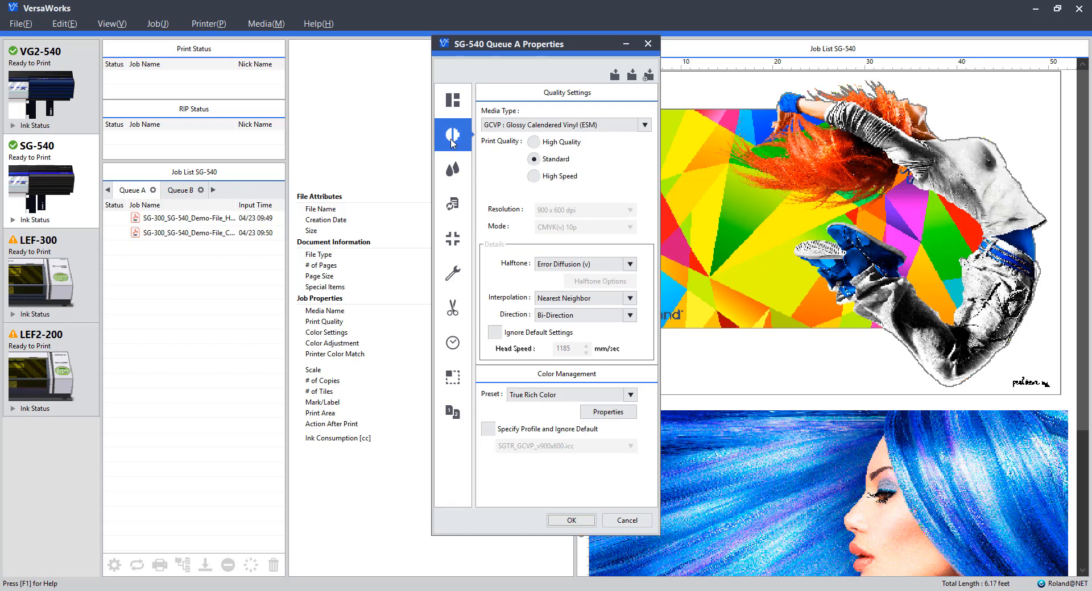
{"action": "mouse_move", "coordinate": [577, 118]}
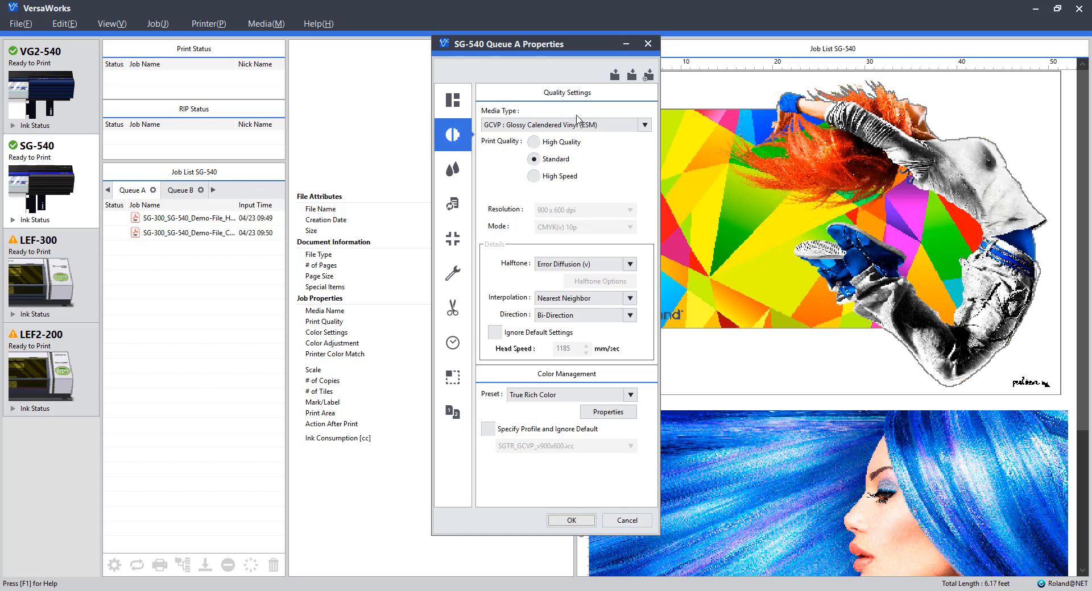
{"action": "mouse_move", "coordinate": [614, 235]}
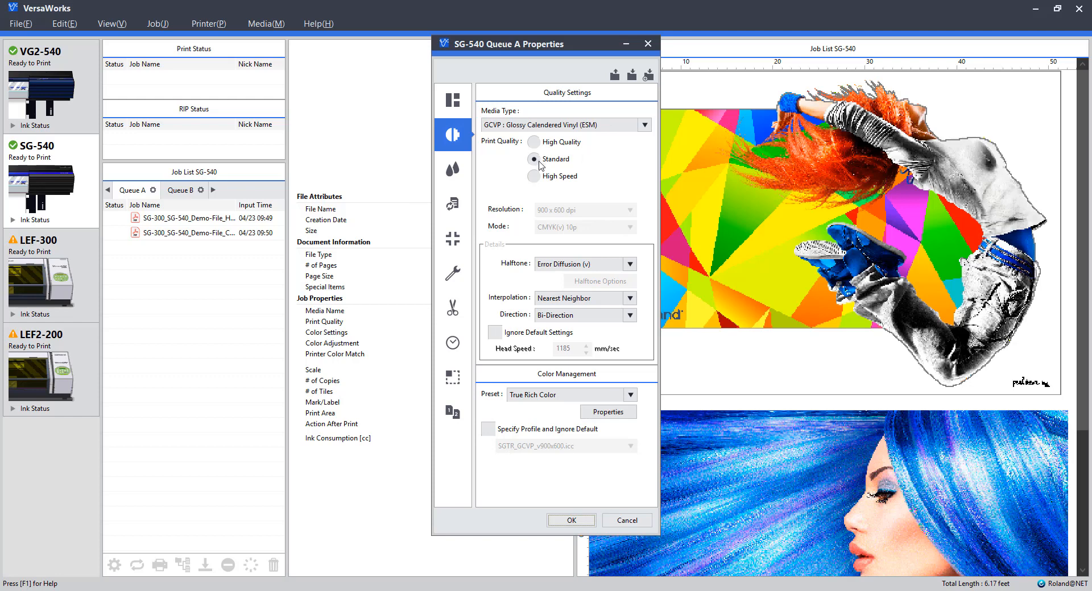
{"action": "mouse_move", "coordinate": [547, 167]}
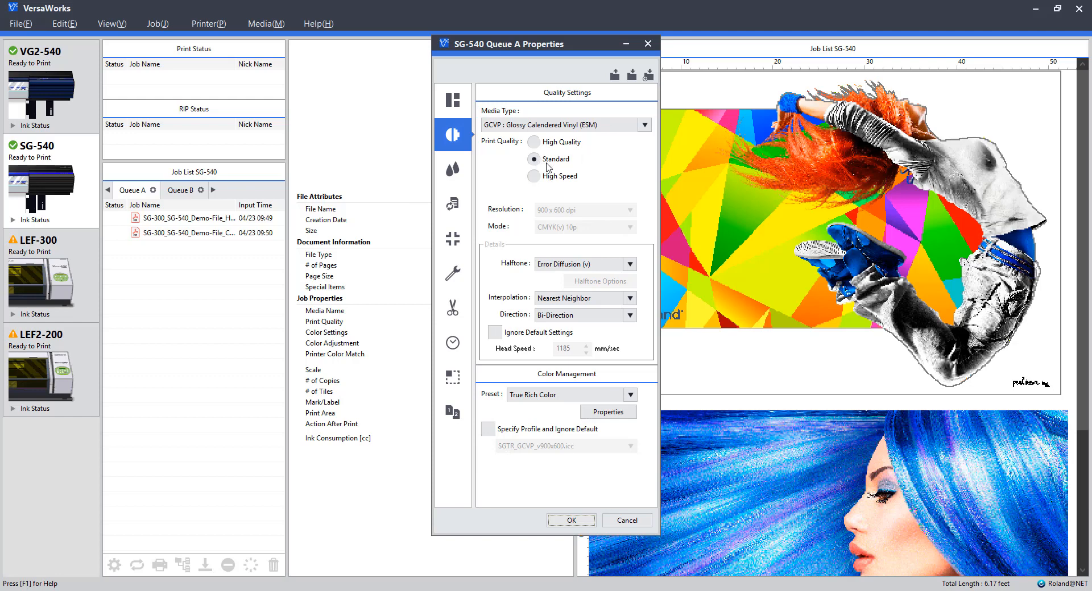
{"action": "left_click", "coordinate": [642, 125]}
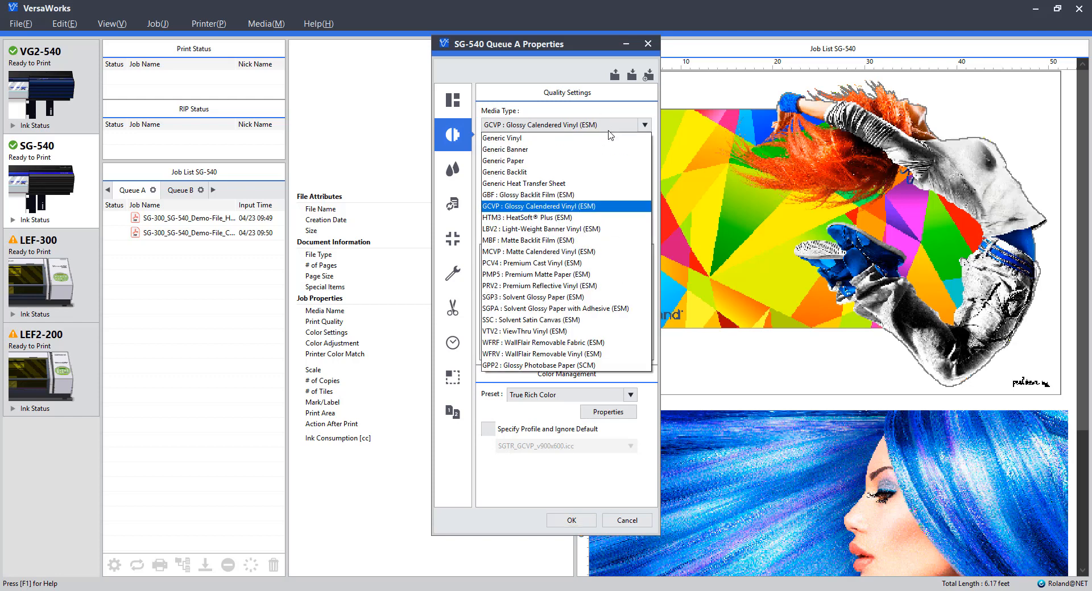
{"action": "mouse_move", "coordinate": [570, 207]}
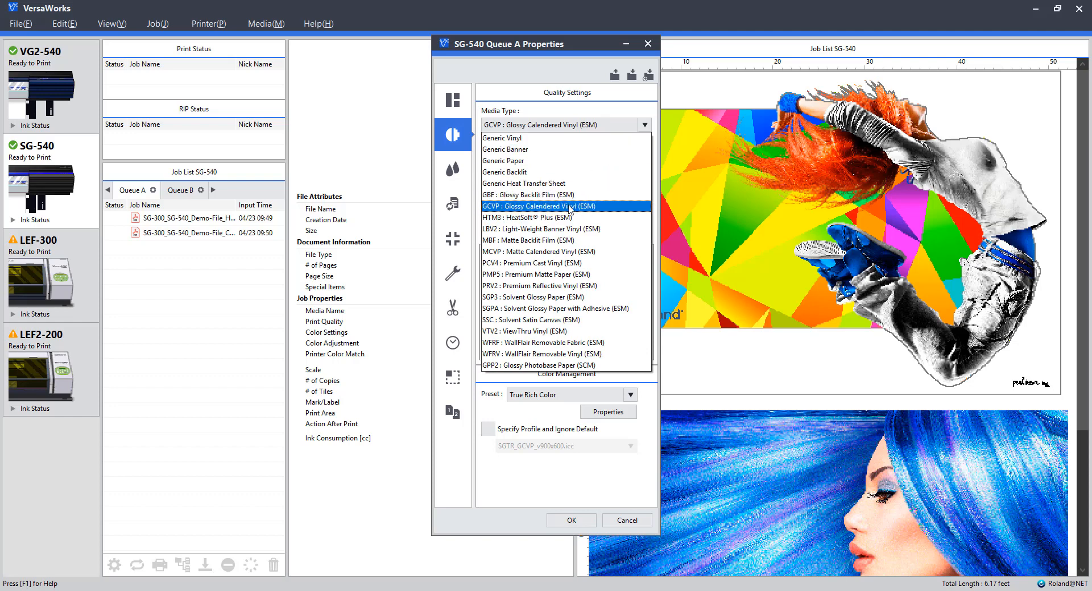
{"action": "left_click", "coordinate": [564, 206]}
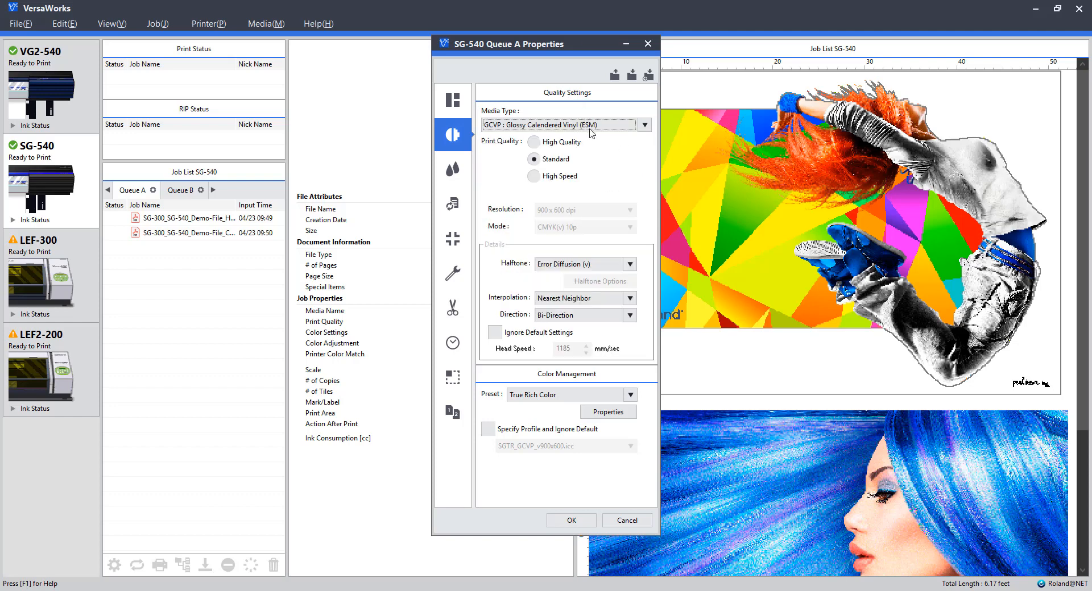
{"action": "mouse_move", "coordinate": [236, 215]}
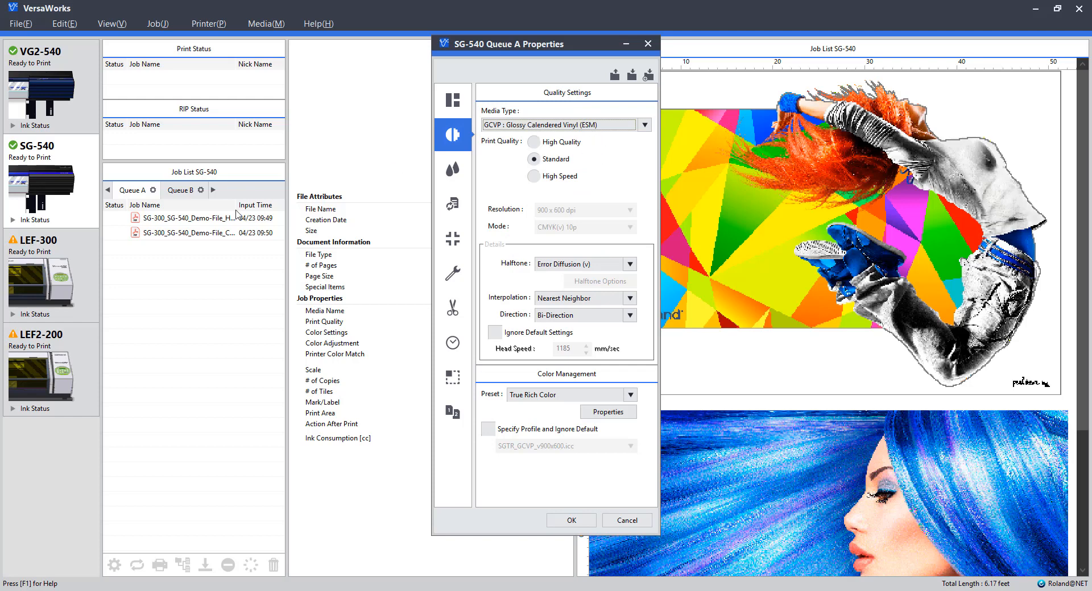
{"action": "mouse_move", "coordinate": [631, 154]}
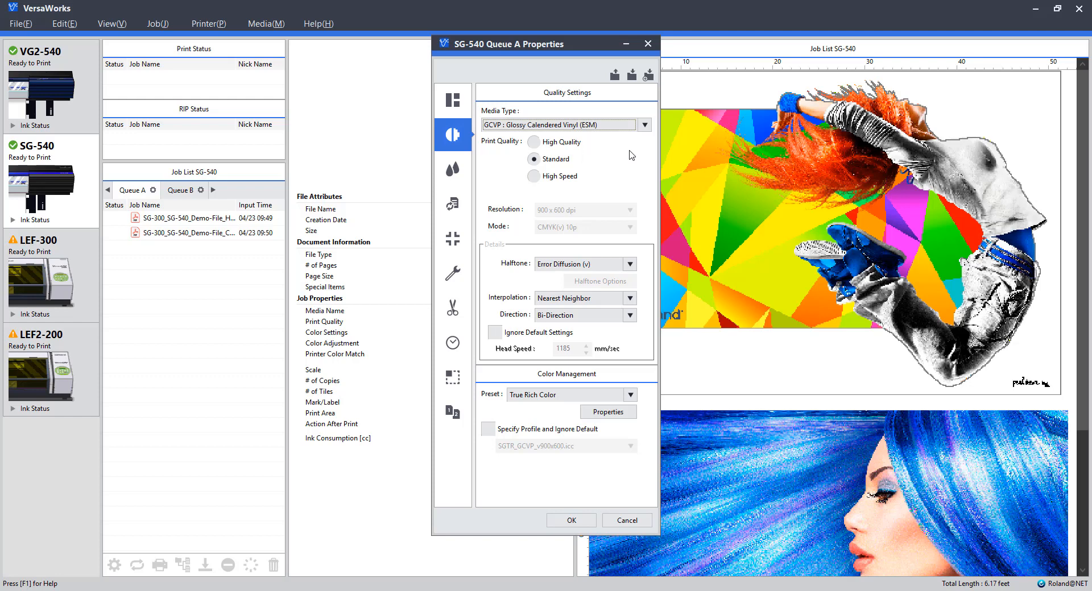
{"action": "mouse_move", "coordinate": [550, 341]}
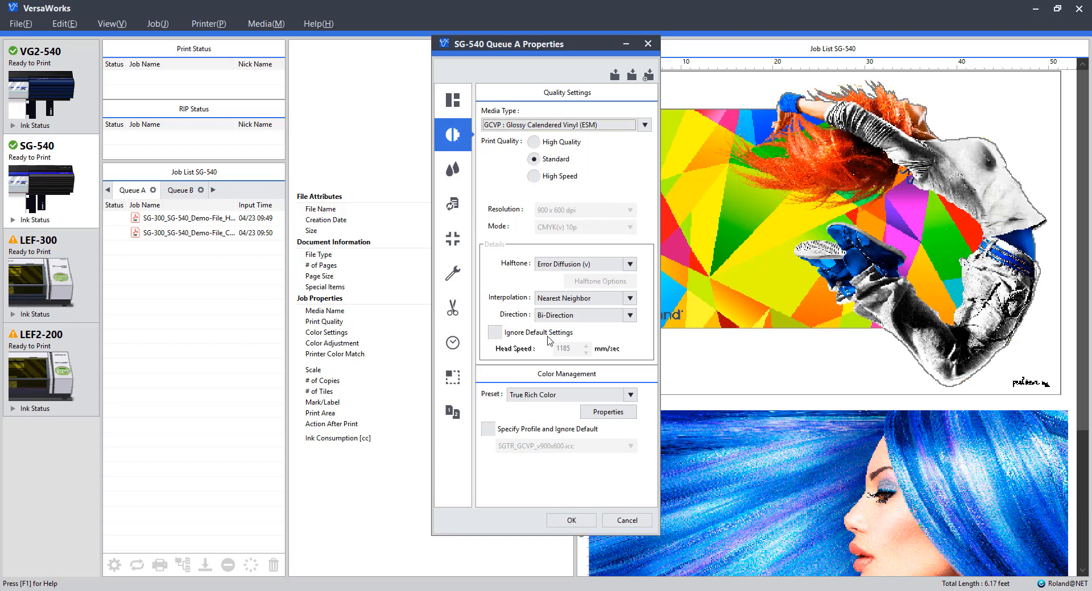
{"action": "mouse_move", "coordinate": [531, 391]}
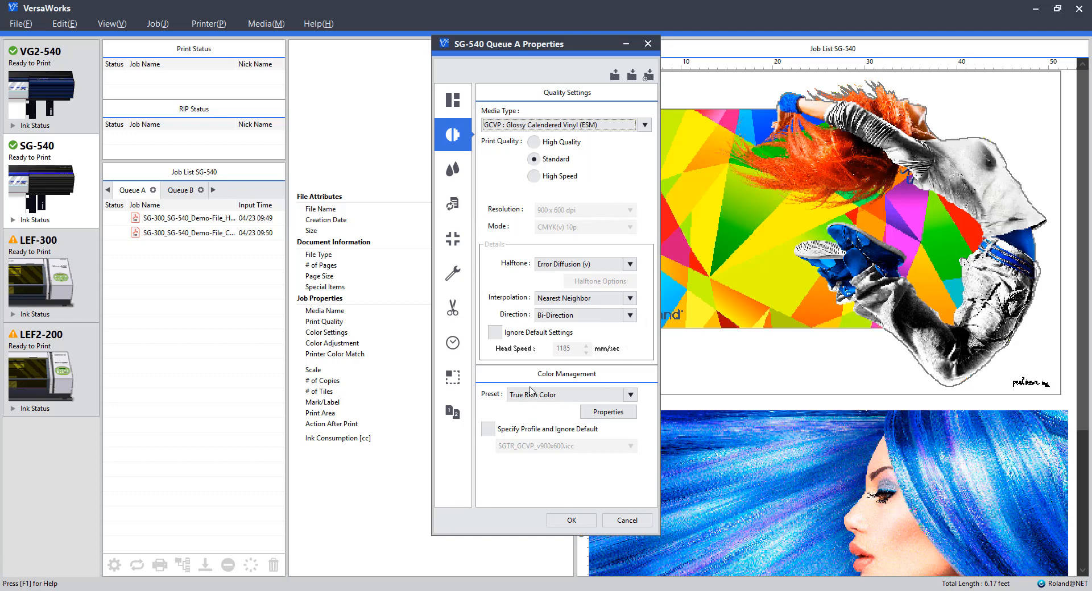
{"action": "mouse_move", "coordinate": [529, 248]}
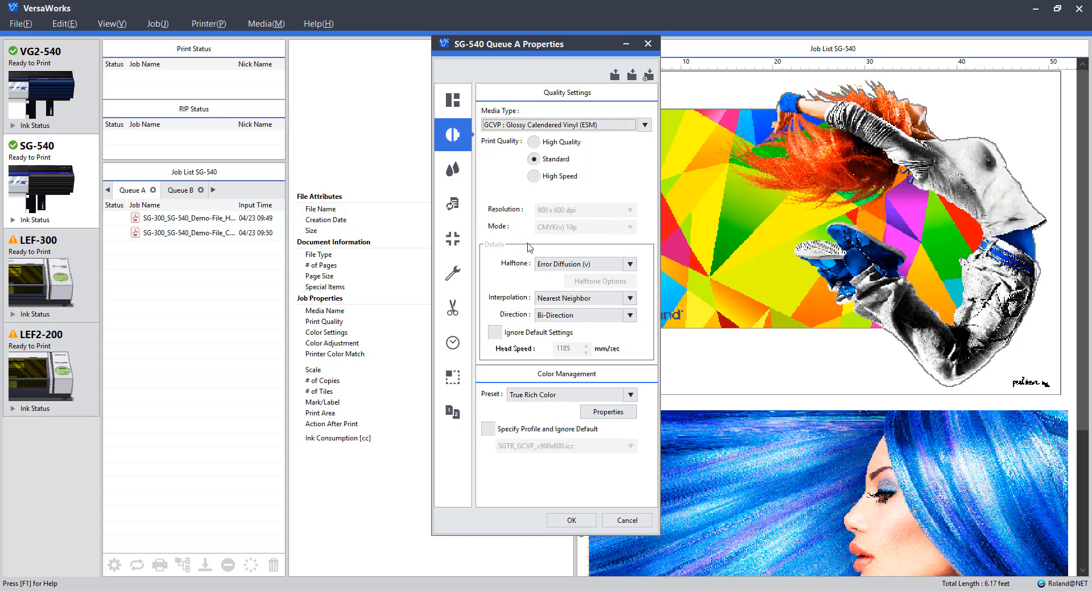
{"action": "mouse_move", "coordinate": [564, 406]}
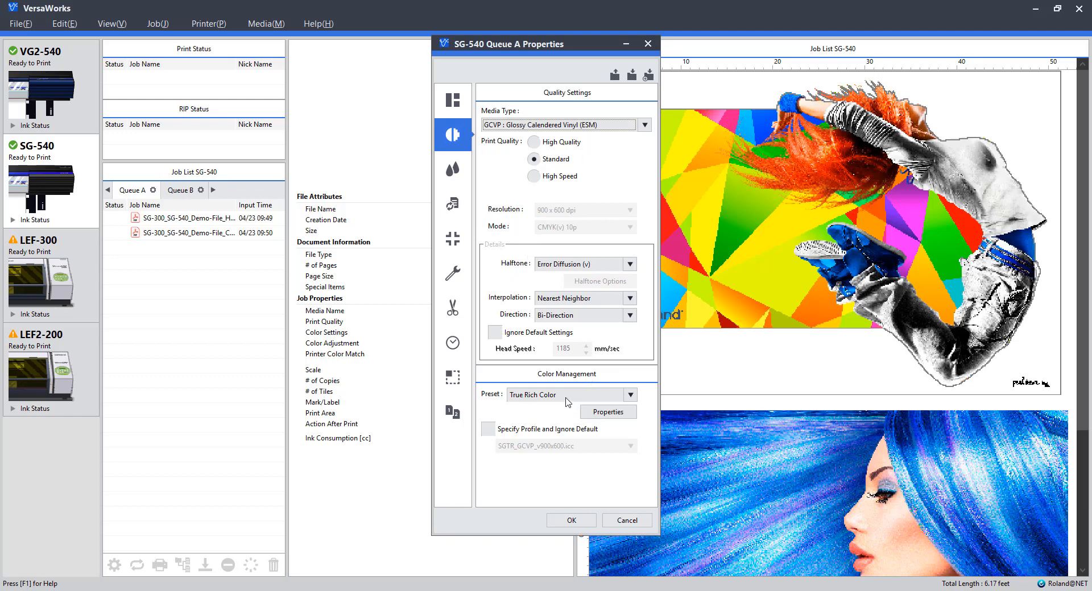
{"action": "left_click", "coordinate": [630, 394]}
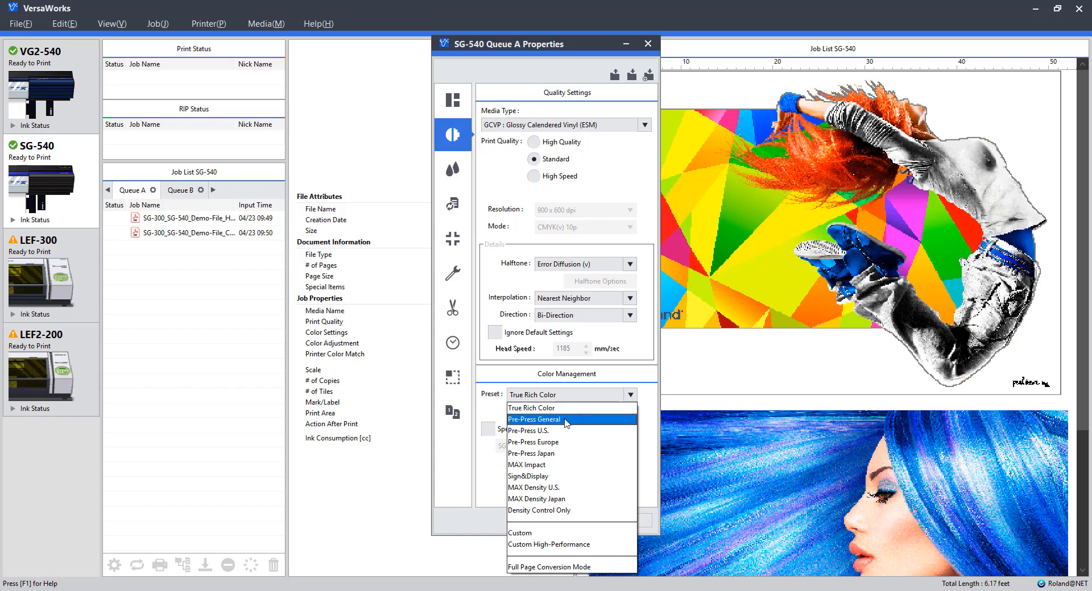
{"action": "mouse_move", "coordinate": [558, 408]}
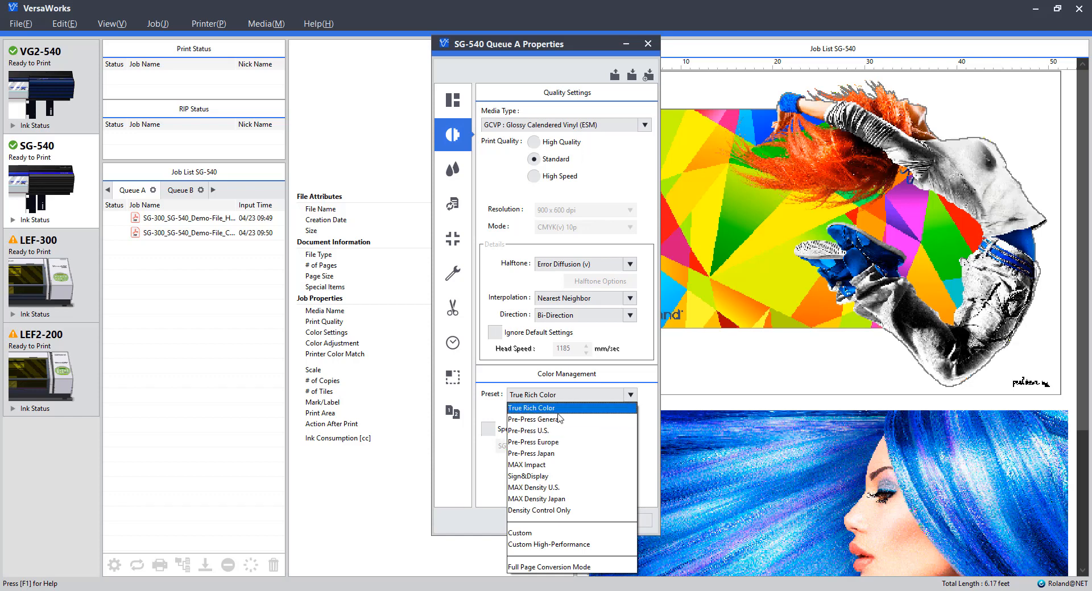
{"action": "left_click", "coordinate": [531, 408]}
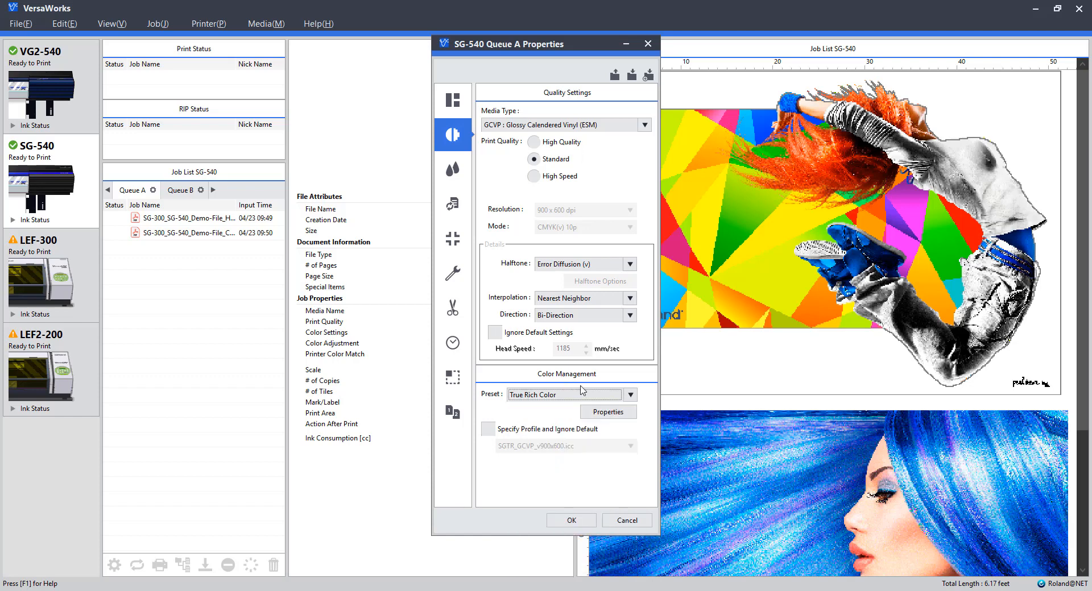
{"action": "mouse_move", "coordinate": [512, 377]}
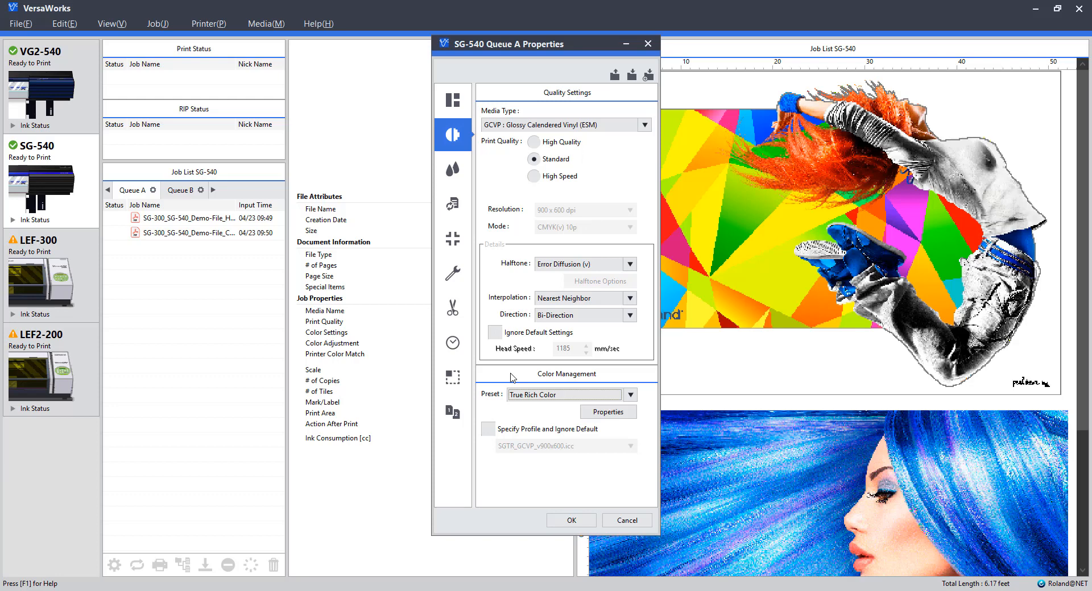
{"action": "mouse_move", "coordinate": [268, 443]}
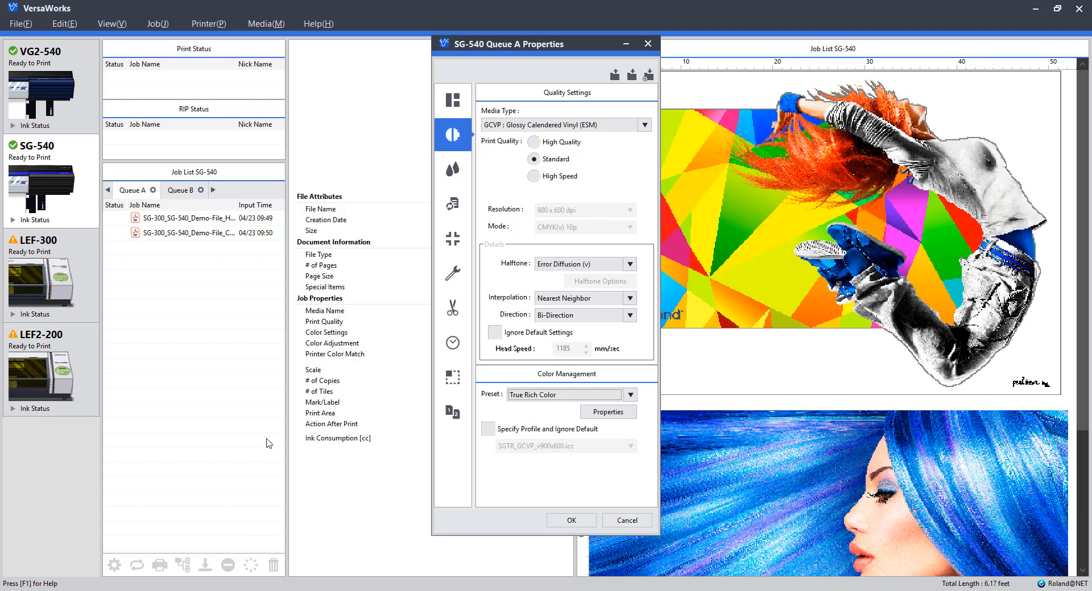
{"action": "mouse_move", "coordinate": [453, 204]}
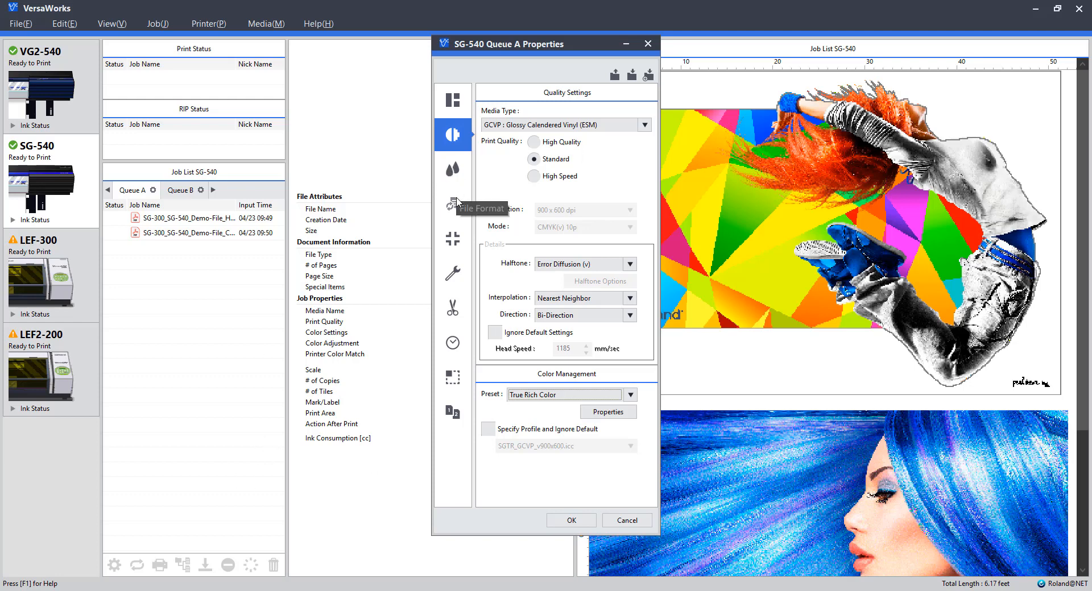
Step: On the spot color page keep both spot and special color conversion on with Colorimetric matching
{"action": "left_click", "coordinate": [453, 203]}
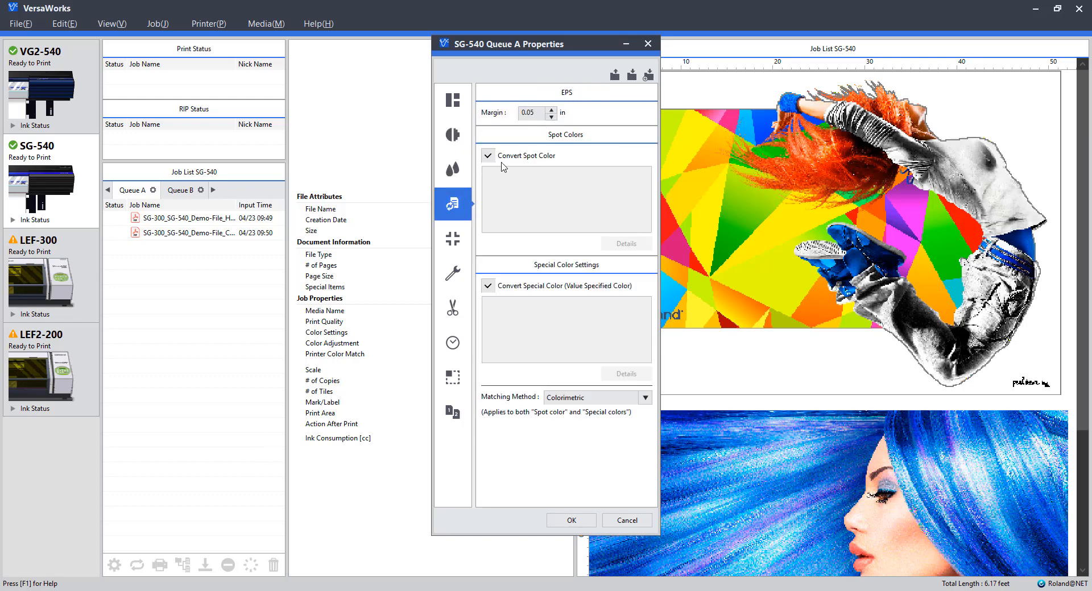
{"action": "mouse_move", "coordinate": [614, 142]}
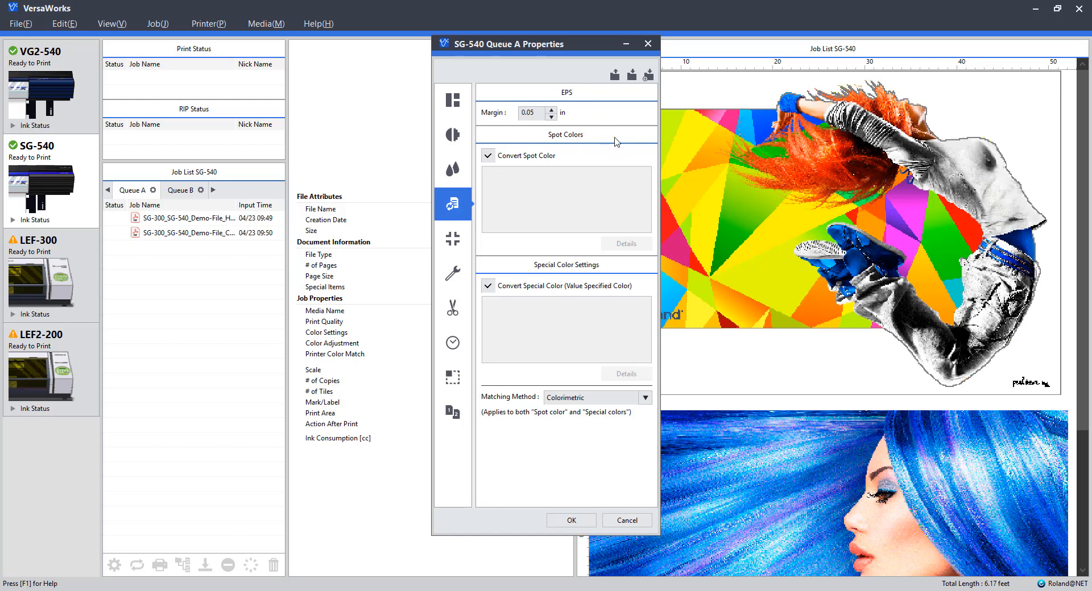
{"action": "left_click", "coordinate": [531, 113]}
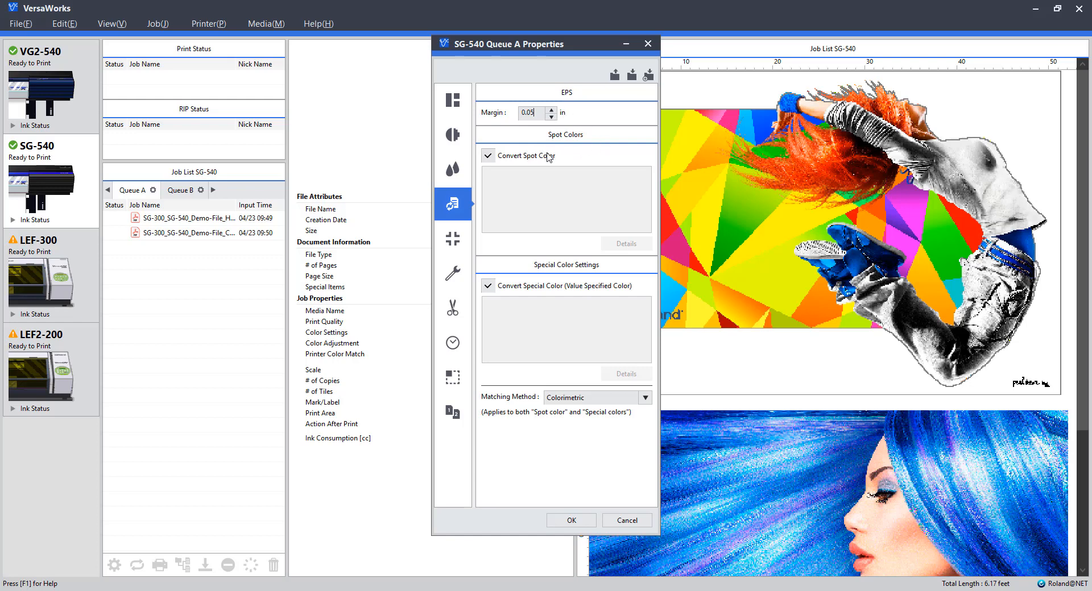
{"action": "mouse_move", "coordinate": [588, 118]}
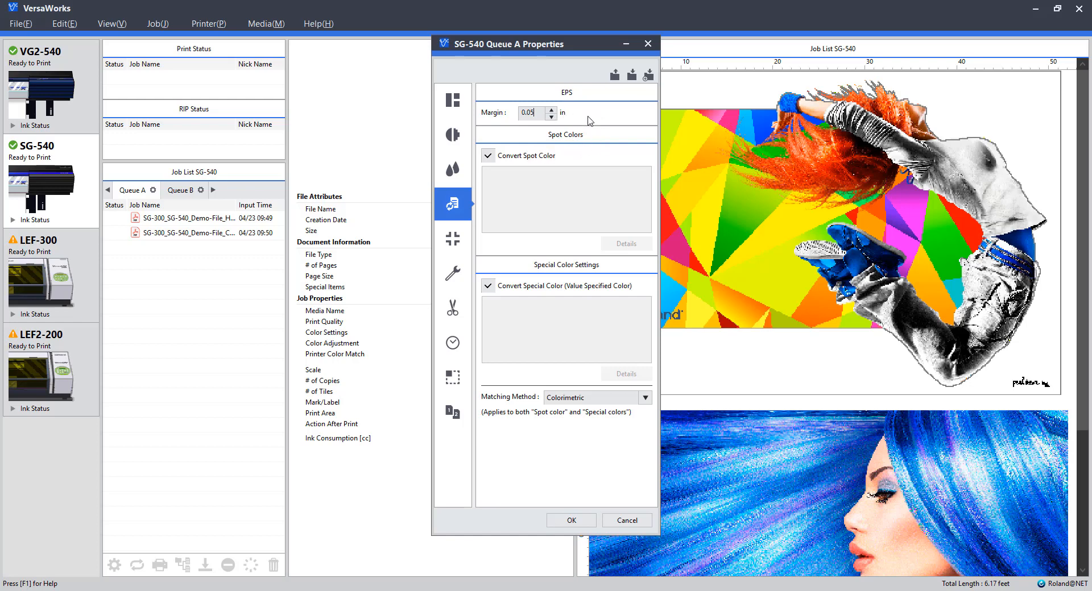
{"action": "mouse_move", "coordinate": [615, 311]}
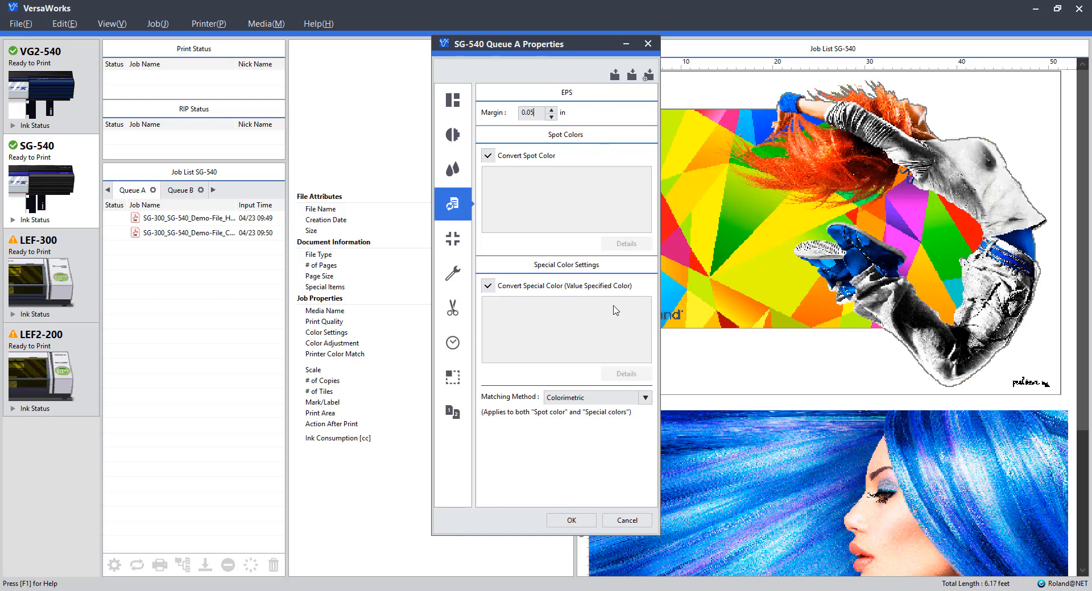
{"action": "mouse_move", "coordinate": [567, 160]}
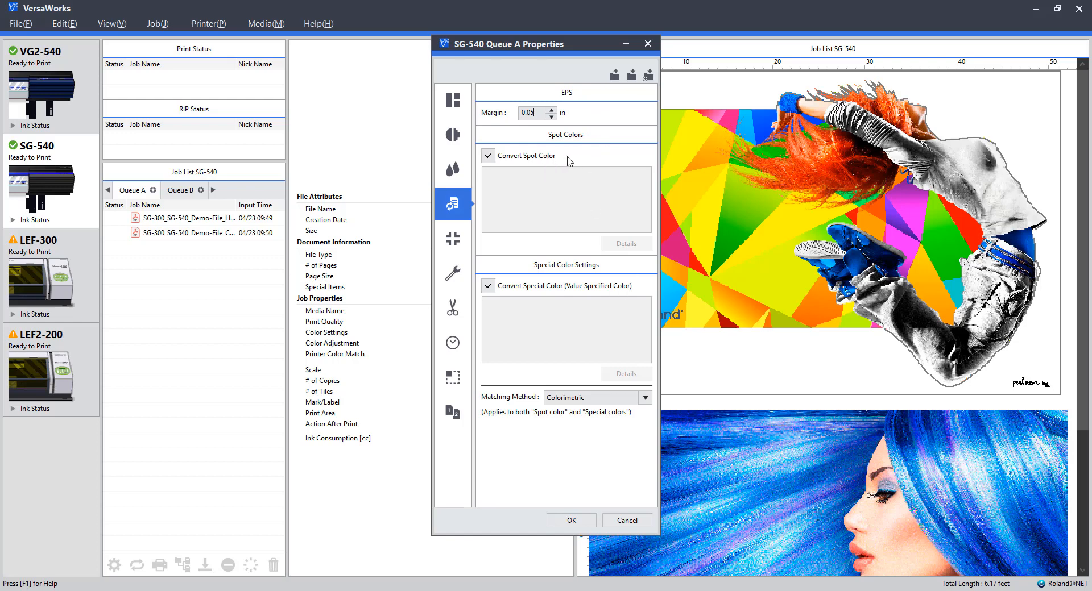
{"action": "left_click", "coordinate": [488, 286]}
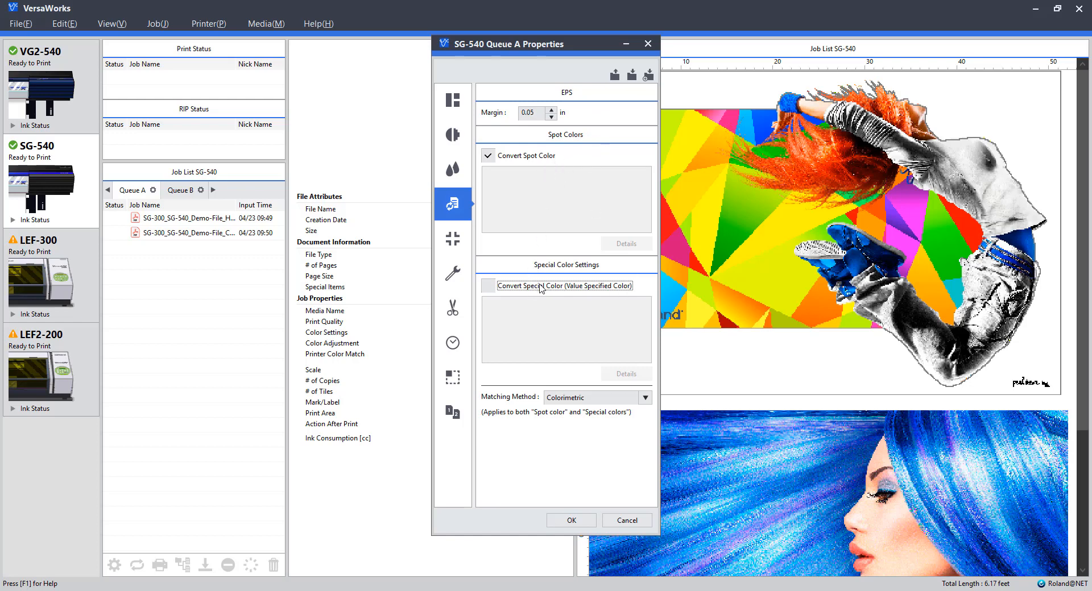
{"action": "left_click", "coordinate": [488, 285]}
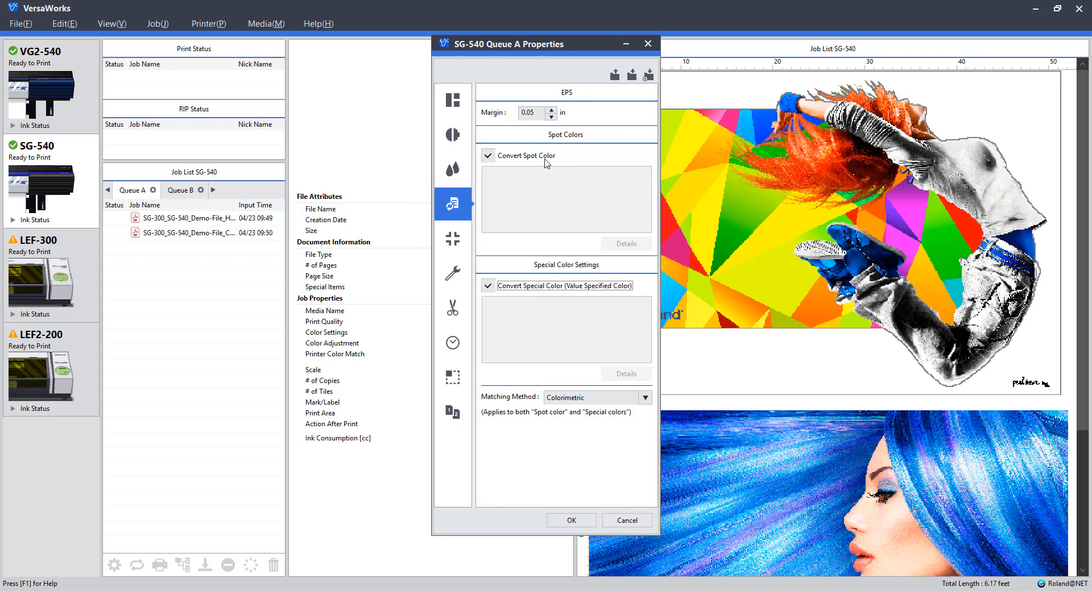
{"action": "mouse_move", "coordinate": [587, 157]}
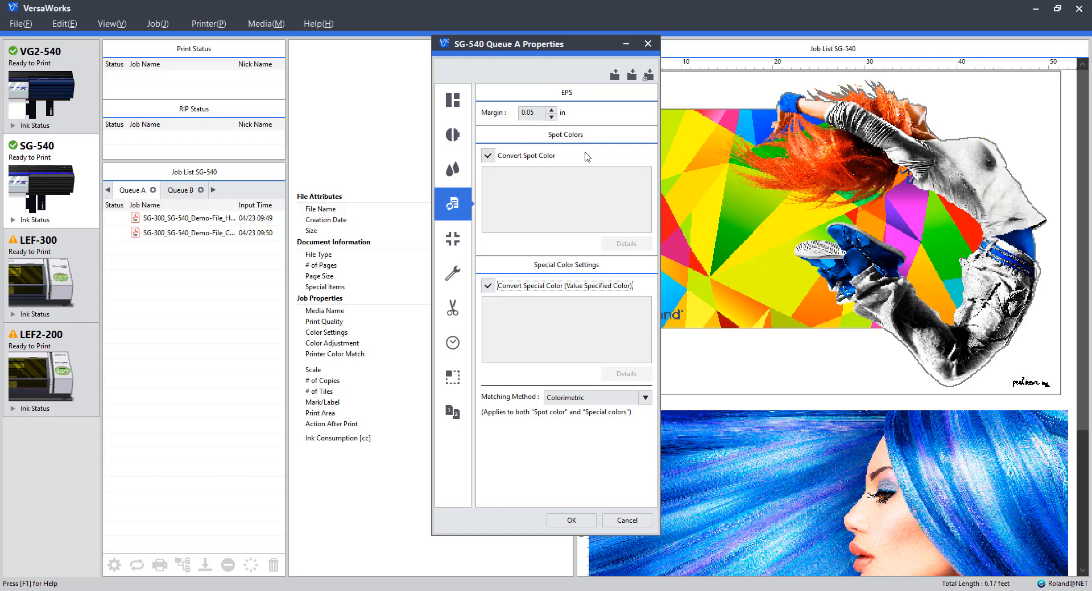
{"action": "mouse_move", "coordinate": [570, 188]}
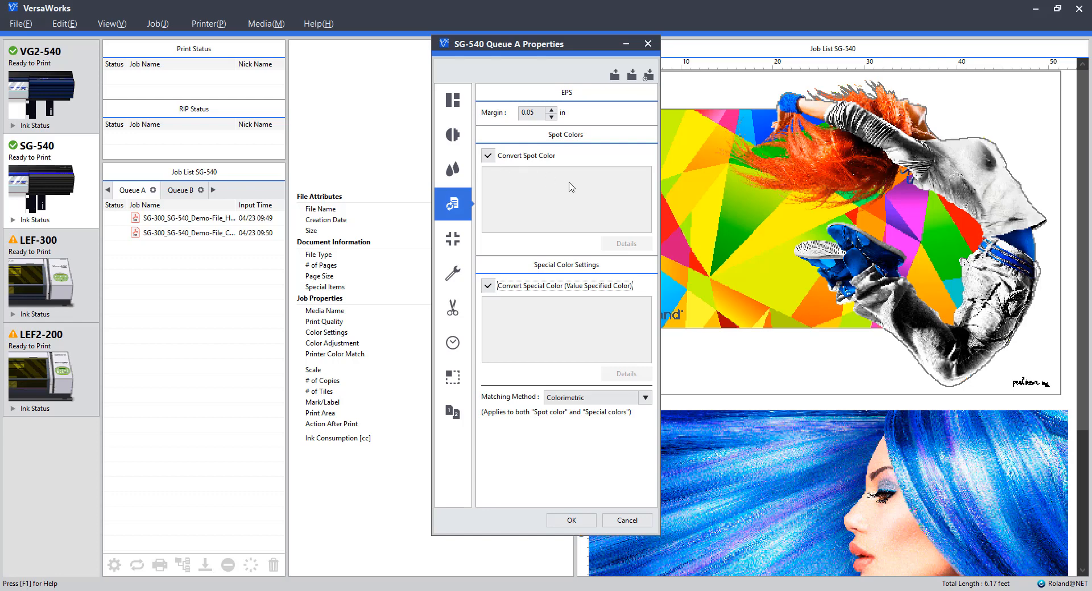
{"action": "mouse_move", "coordinate": [548, 203]}
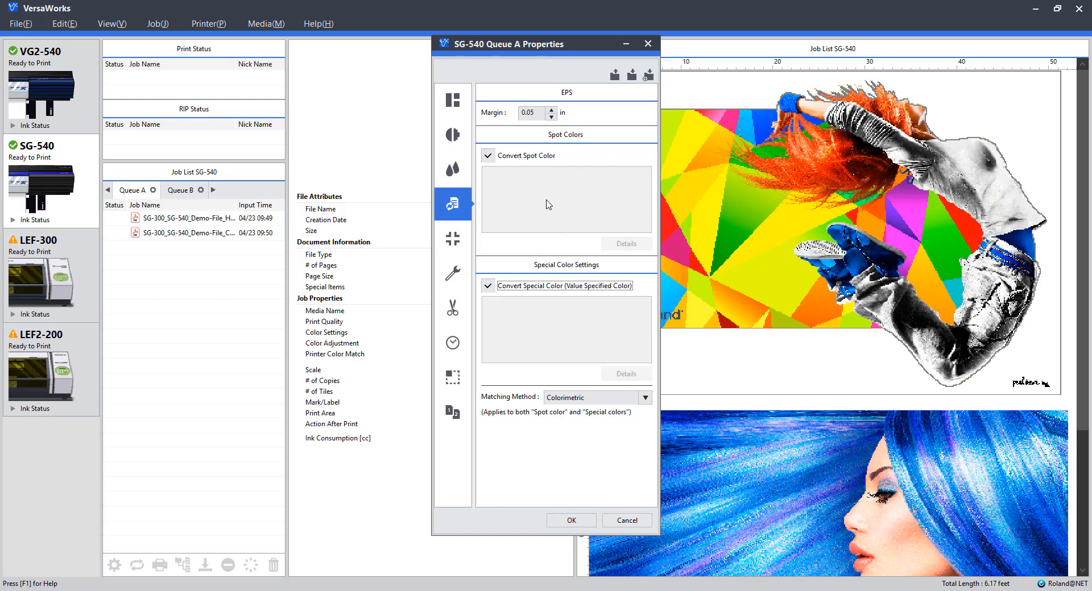
{"action": "mouse_move", "coordinate": [610, 274]}
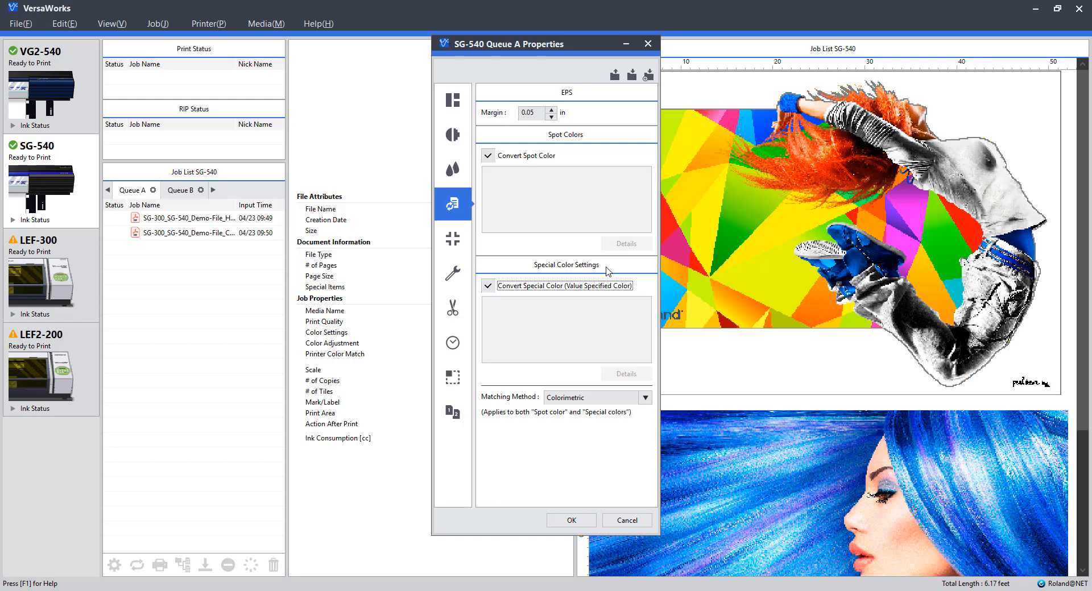
{"action": "mouse_move", "coordinate": [473, 275]}
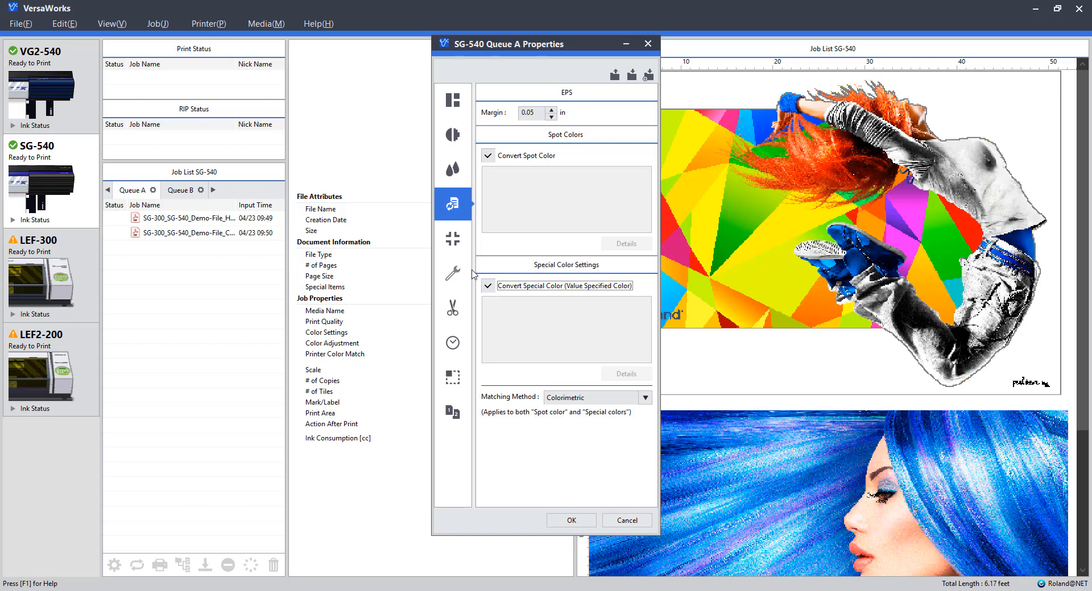
{"action": "mouse_move", "coordinate": [471, 244]}
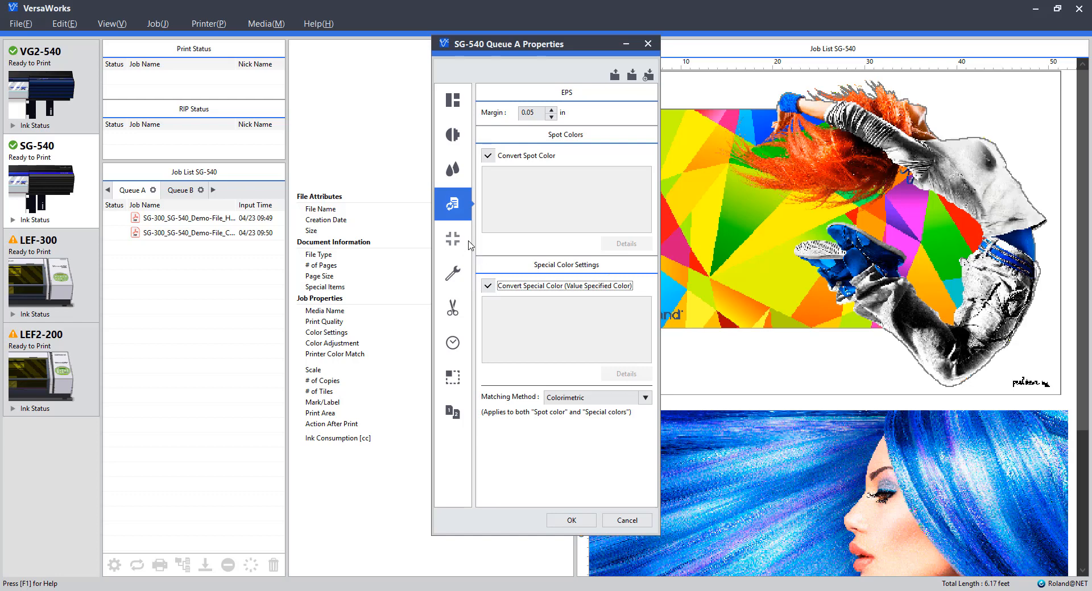
{"action": "mouse_move", "coordinate": [464, 434]}
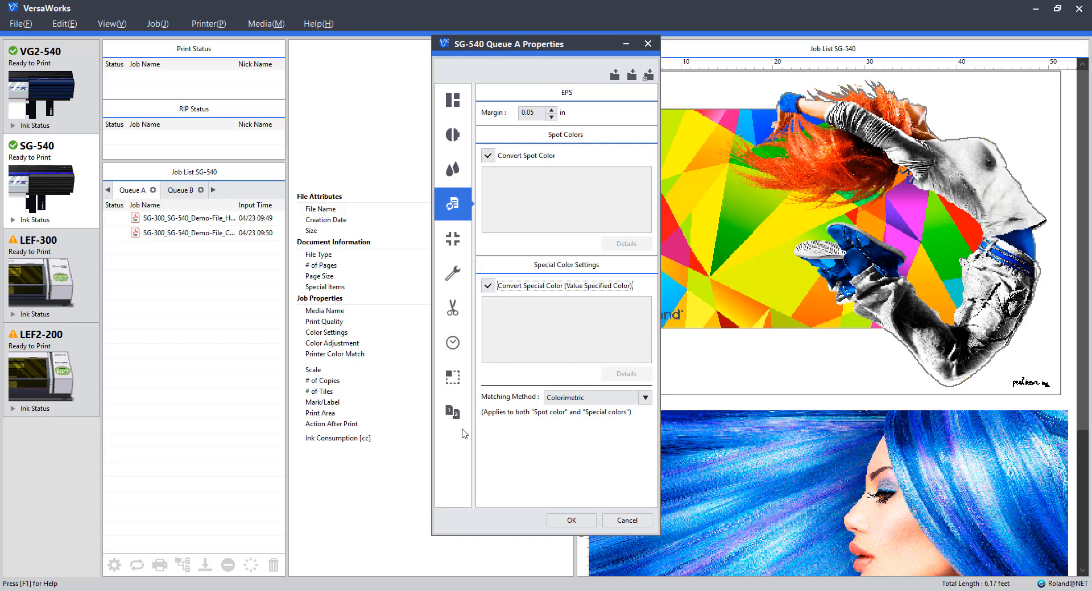
{"action": "mouse_move", "coordinate": [466, 264]}
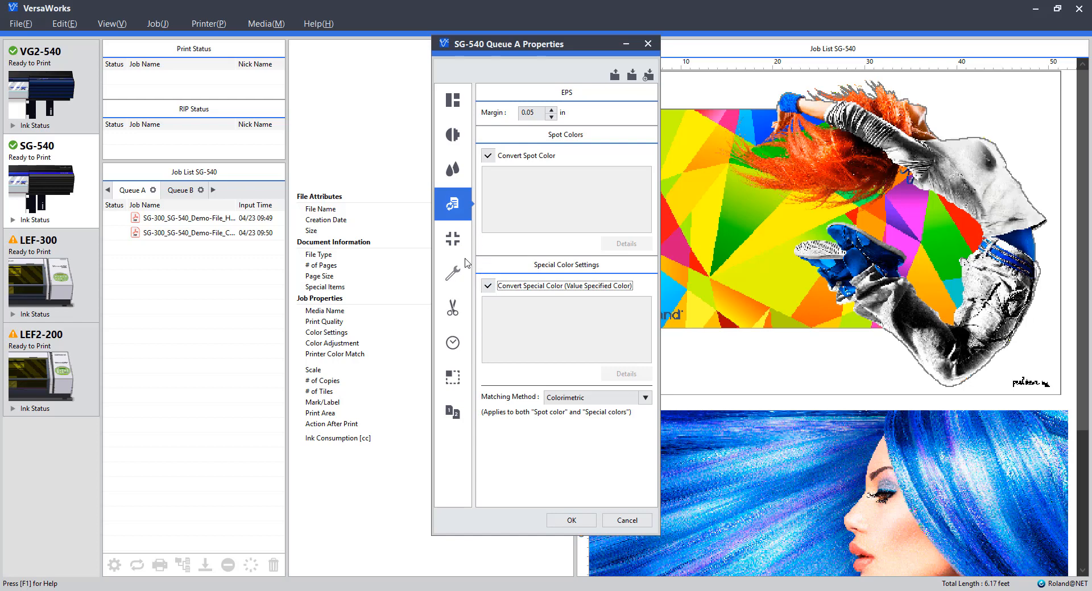
{"action": "mouse_move", "coordinate": [452, 272]}
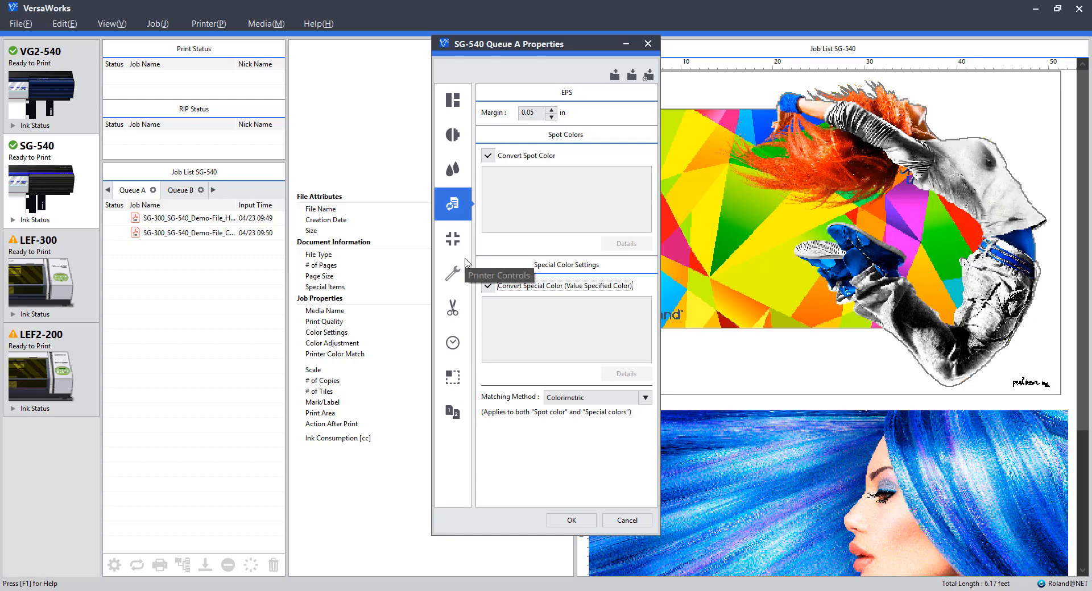
{"action": "mouse_move", "coordinate": [560, 514]}
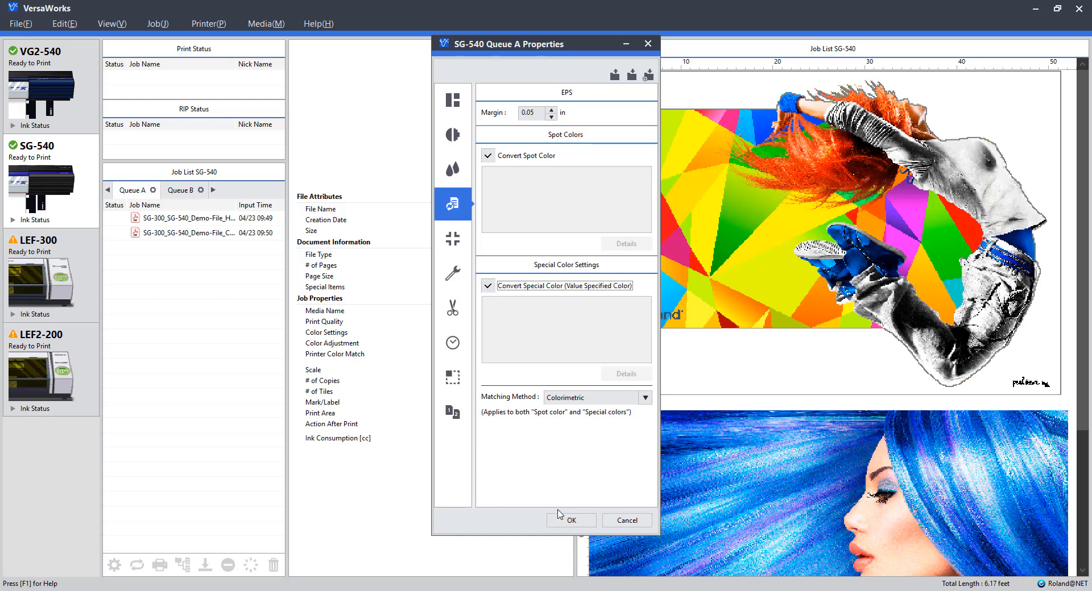
Step: Save the Queue A defaults, add exploding flowers.pdf to Queue A and view its job details
{"action": "left_click", "coordinate": [570, 521]}
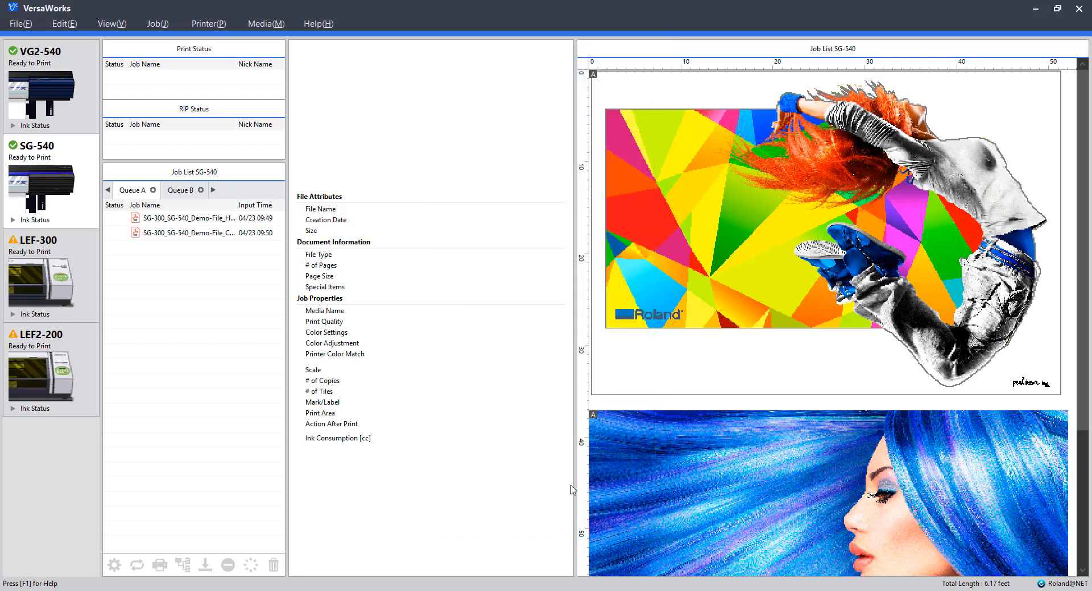
{"action": "left_click", "coordinate": [19, 23]}
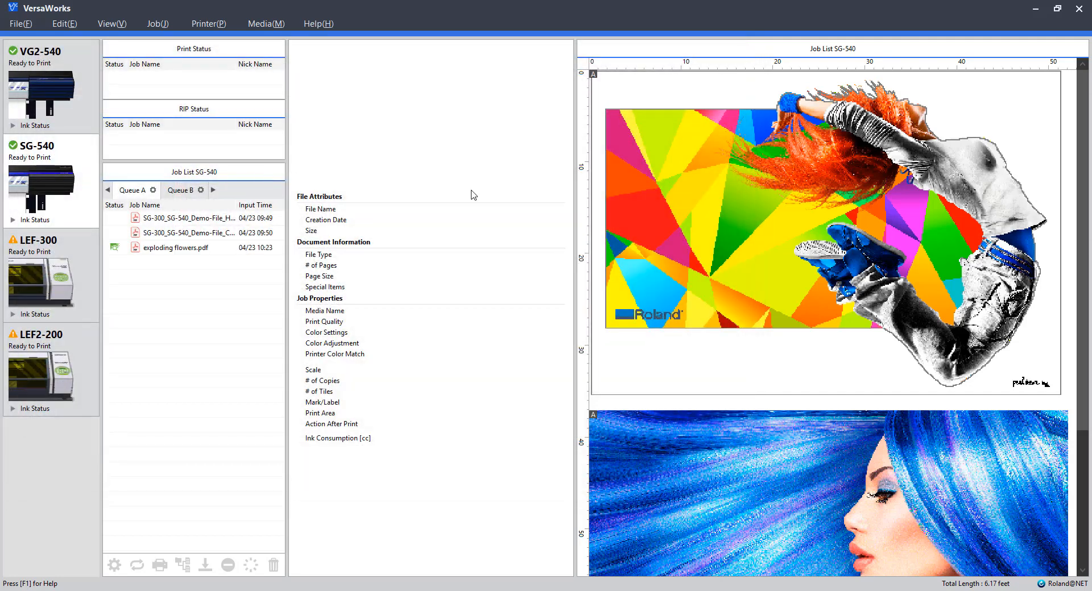
{"action": "mouse_move", "coordinate": [361, 199]}
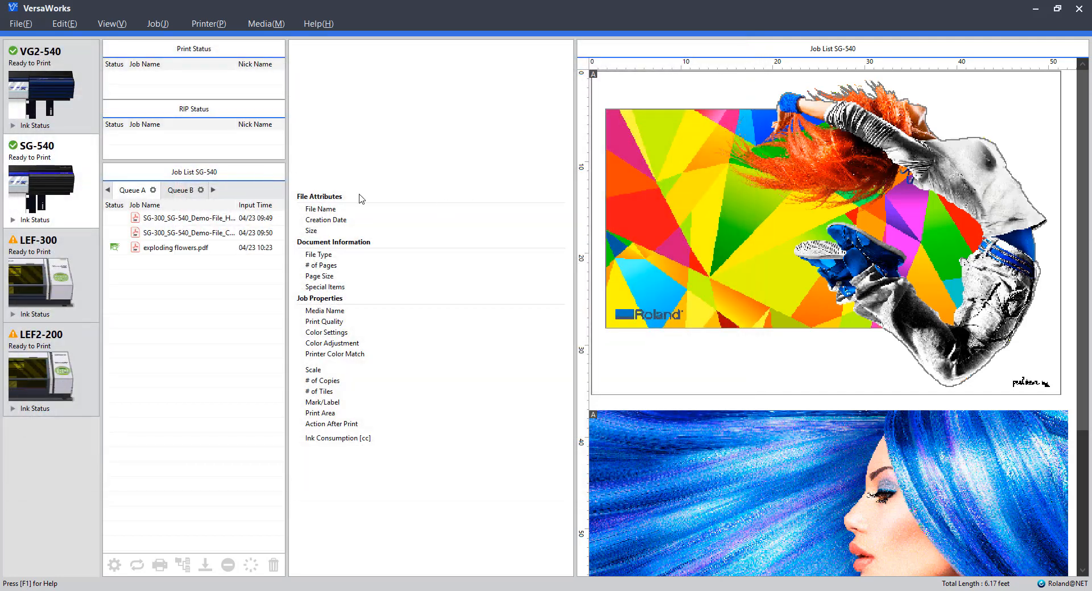
{"action": "left_click", "coordinate": [175, 247]}
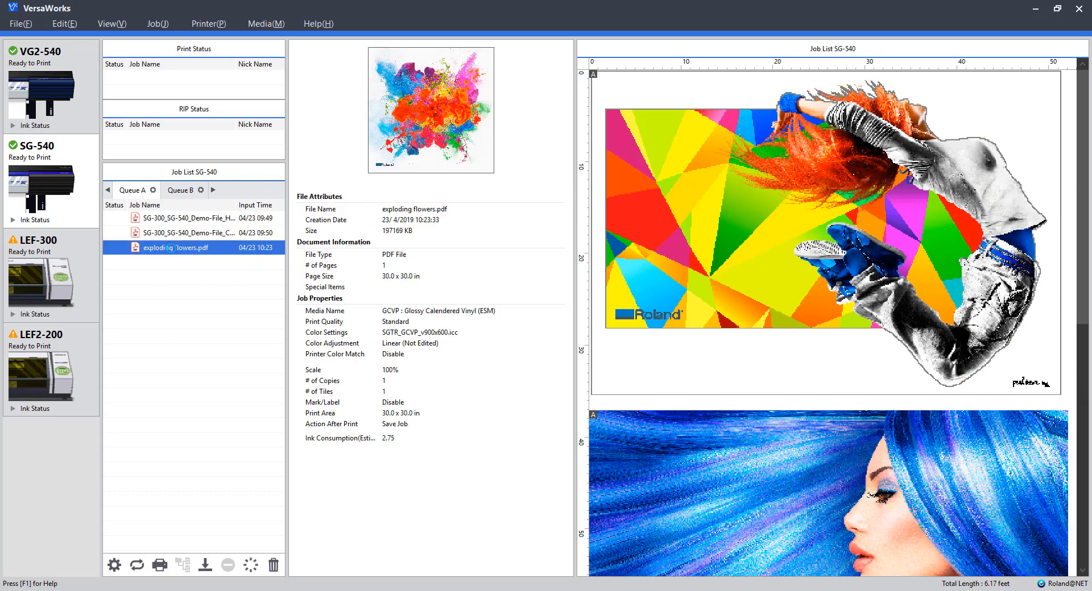
{"action": "double_click", "coordinate": [176, 247]}
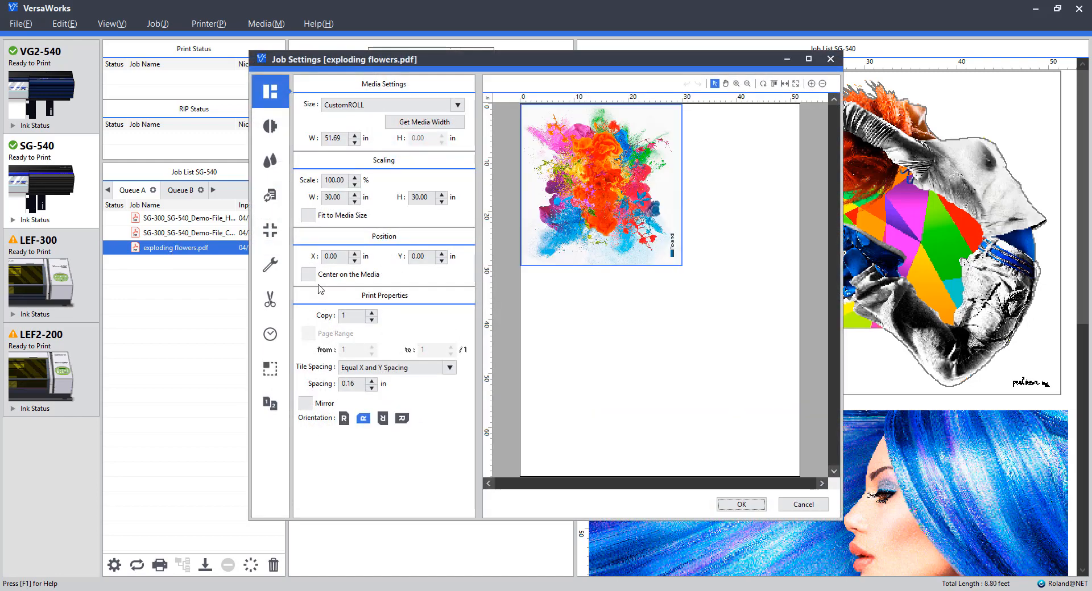
{"action": "mouse_move", "coordinate": [297, 111]}
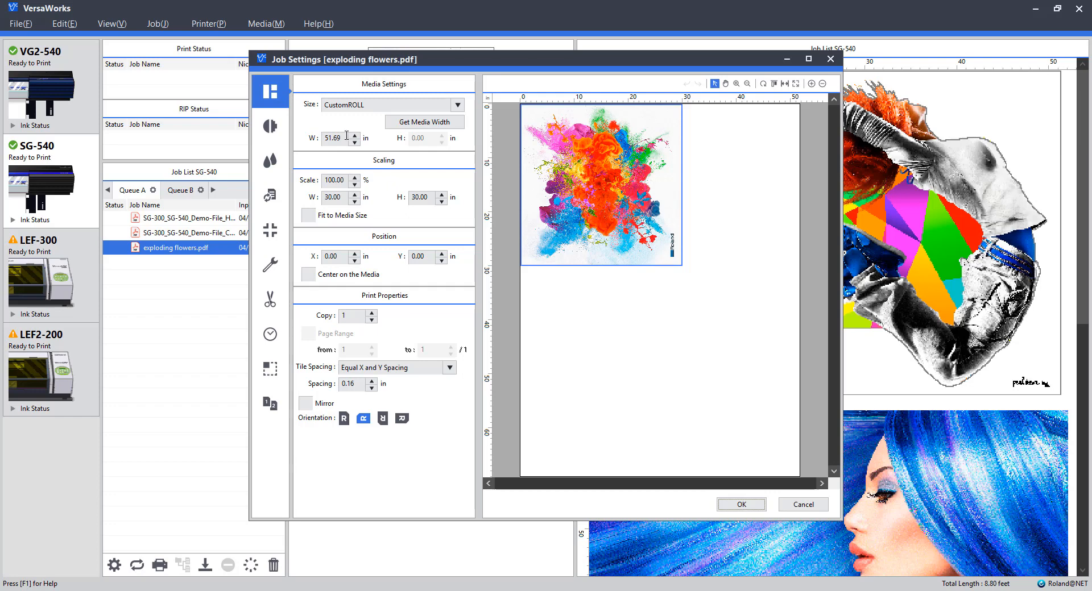
{"action": "triple_click", "coordinate": [332, 137]}
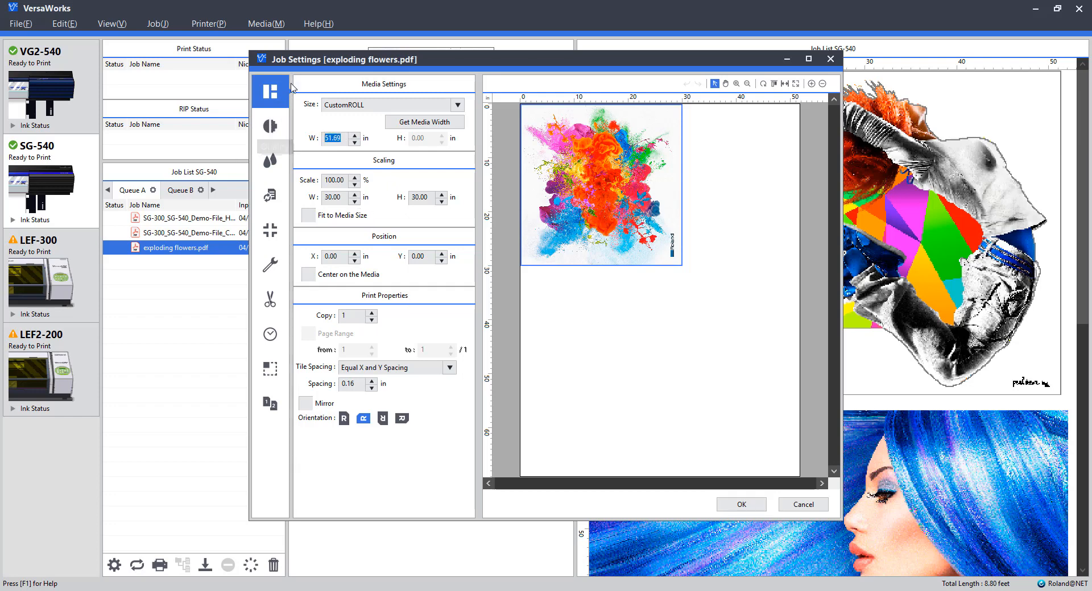
{"action": "mouse_move", "coordinate": [286, 148]}
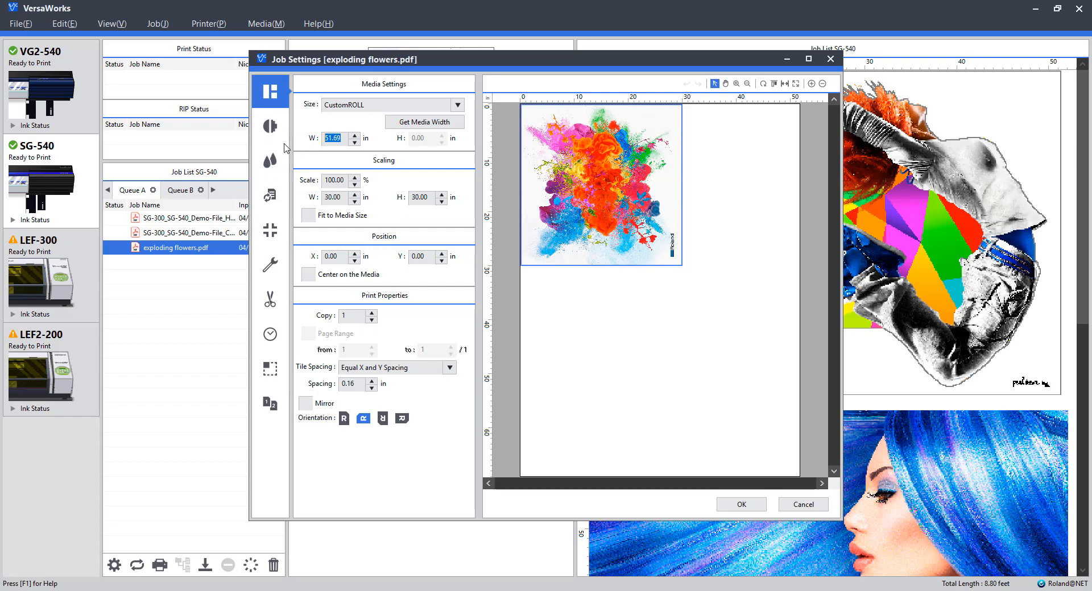
{"action": "left_click", "coordinate": [271, 126]}
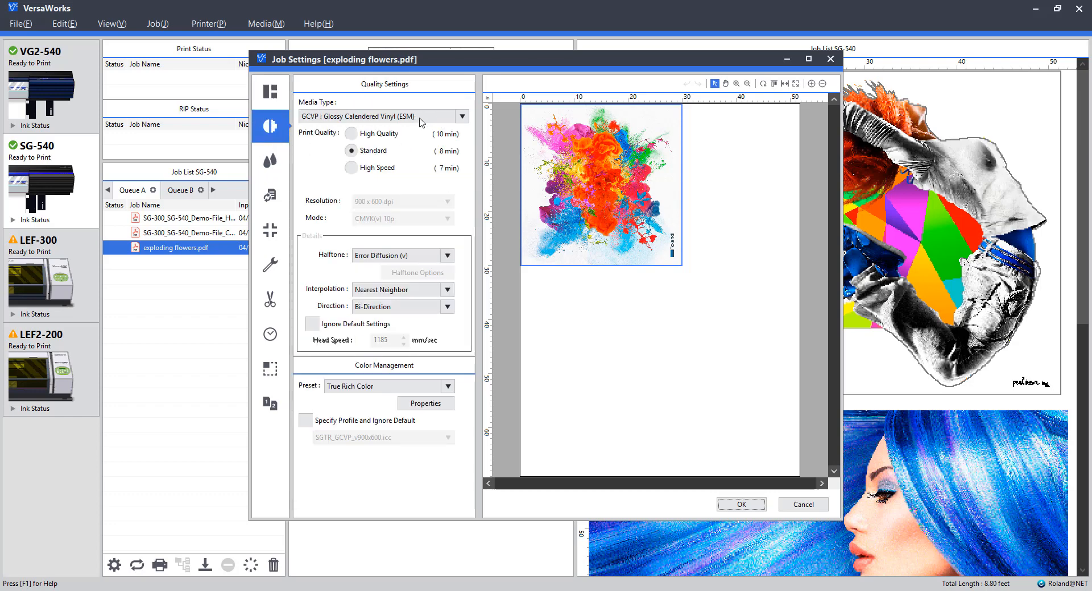
{"action": "mouse_move", "coordinate": [364, 395]}
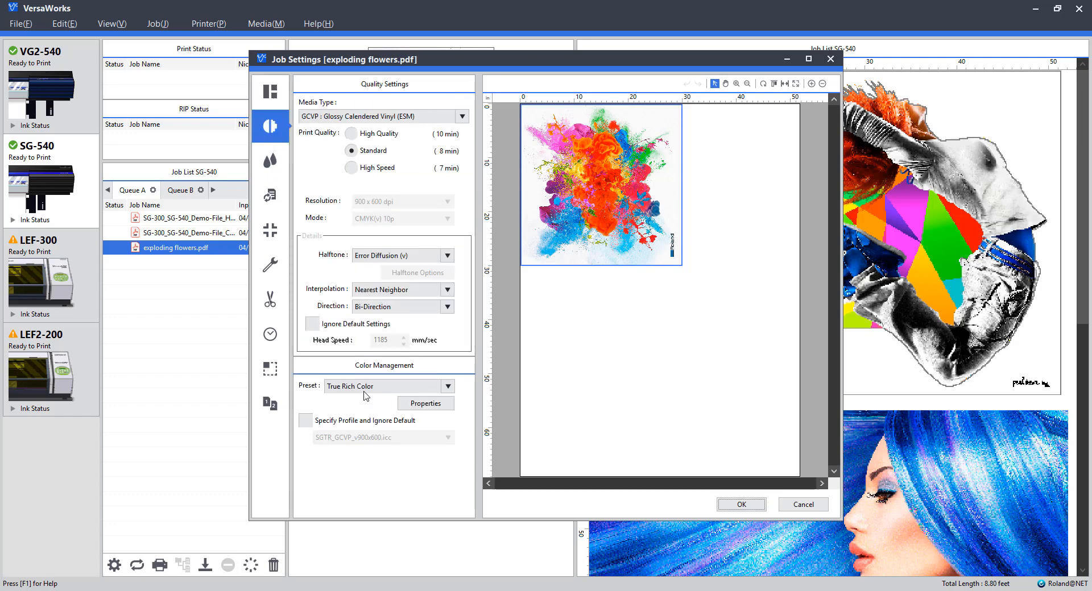
{"action": "left_click", "coordinate": [269, 161]}
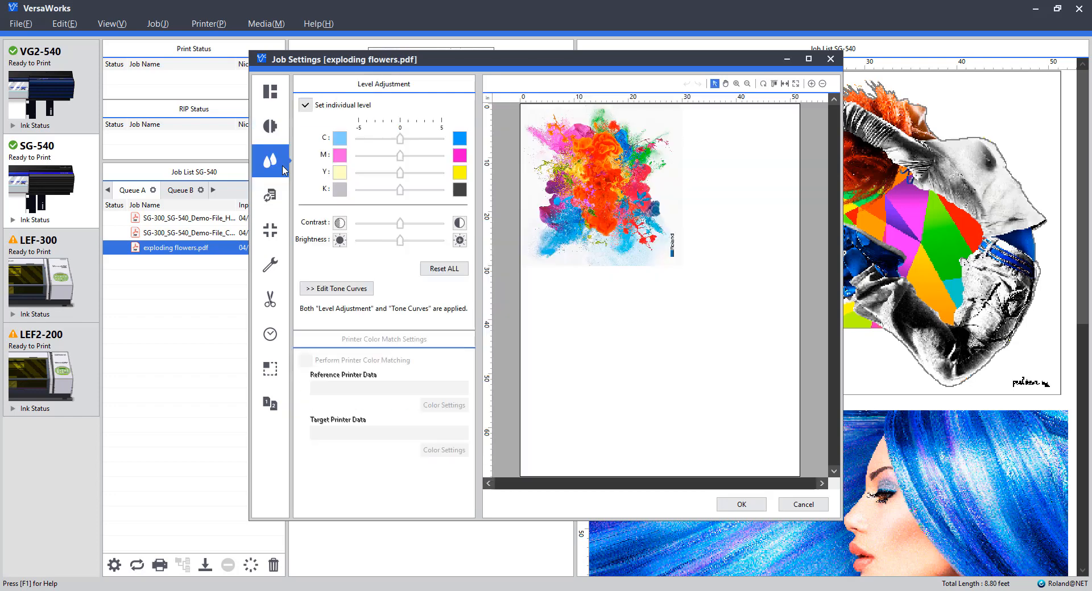
{"action": "left_click", "coordinate": [270, 195]}
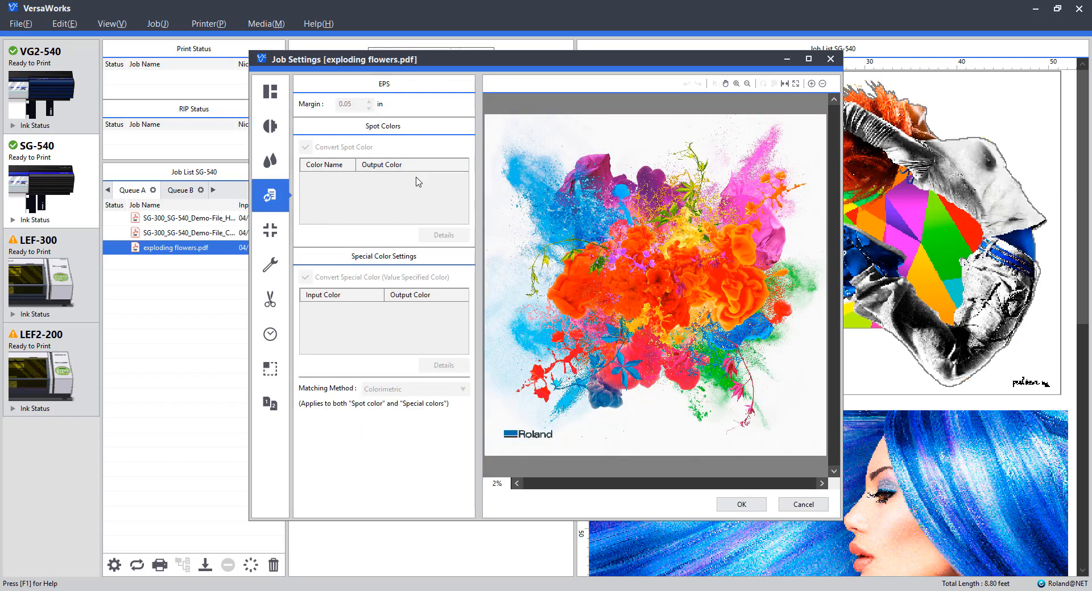
{"action": "mouse_move", "coordinate": [400, 119]}
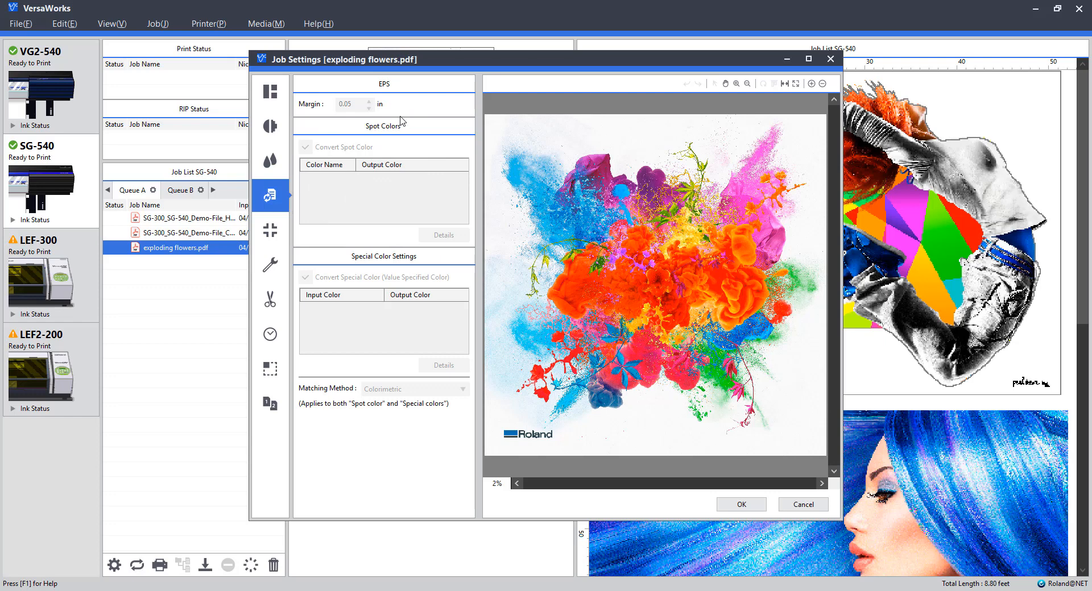
{"action": "left_click", "coordinate": [270, 126]}
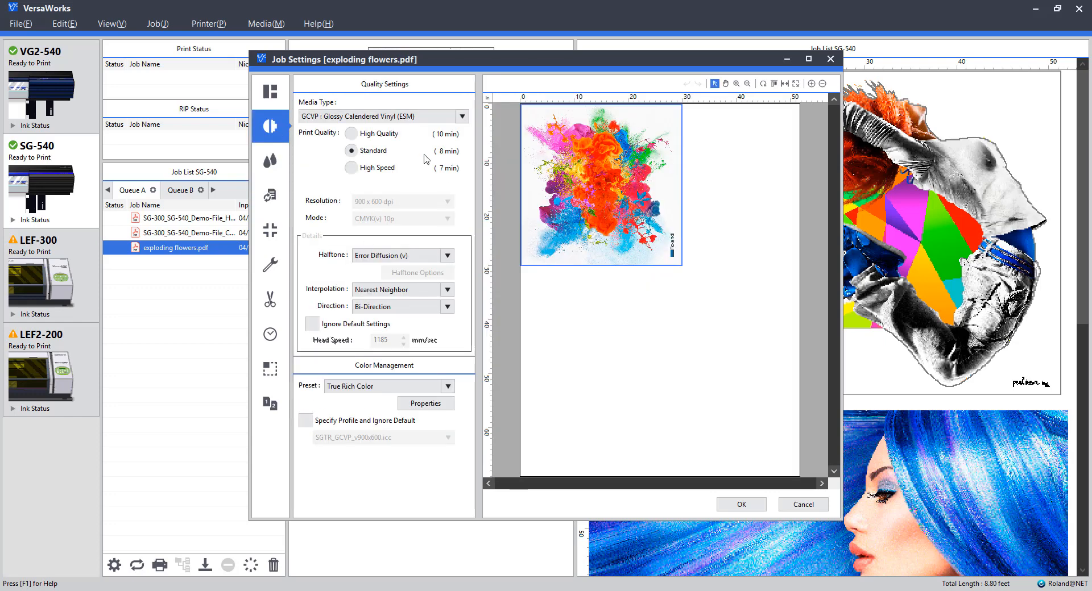
{"action": "mouse_move", "coordinate": [361, 162]}
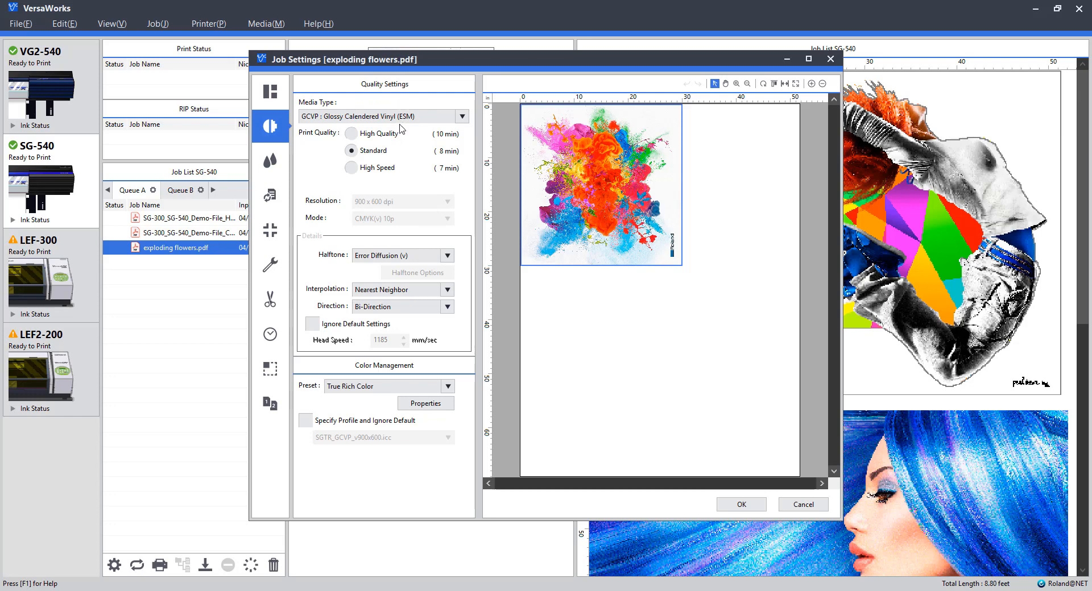
{"action": "mouse_move", "coordinate": [458, 258]}
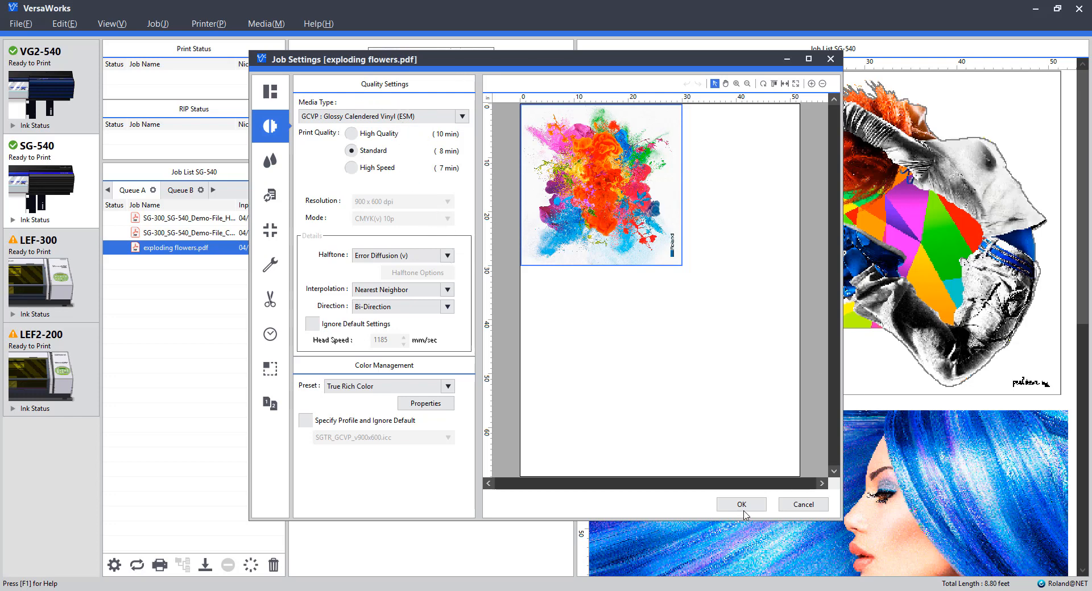
{"action": "left_click", "coordinate": [741, 503]}
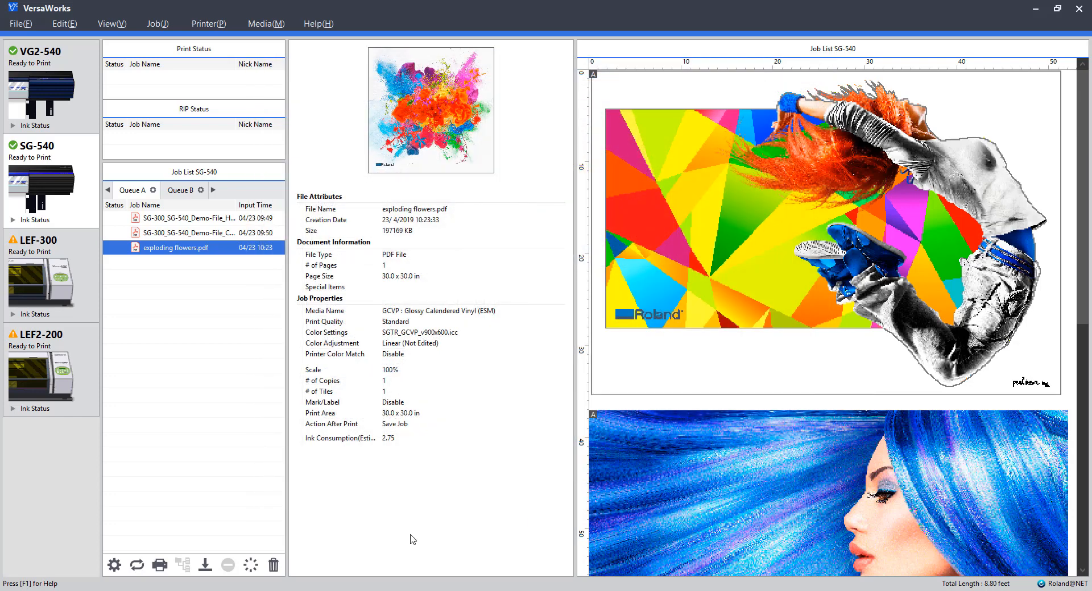